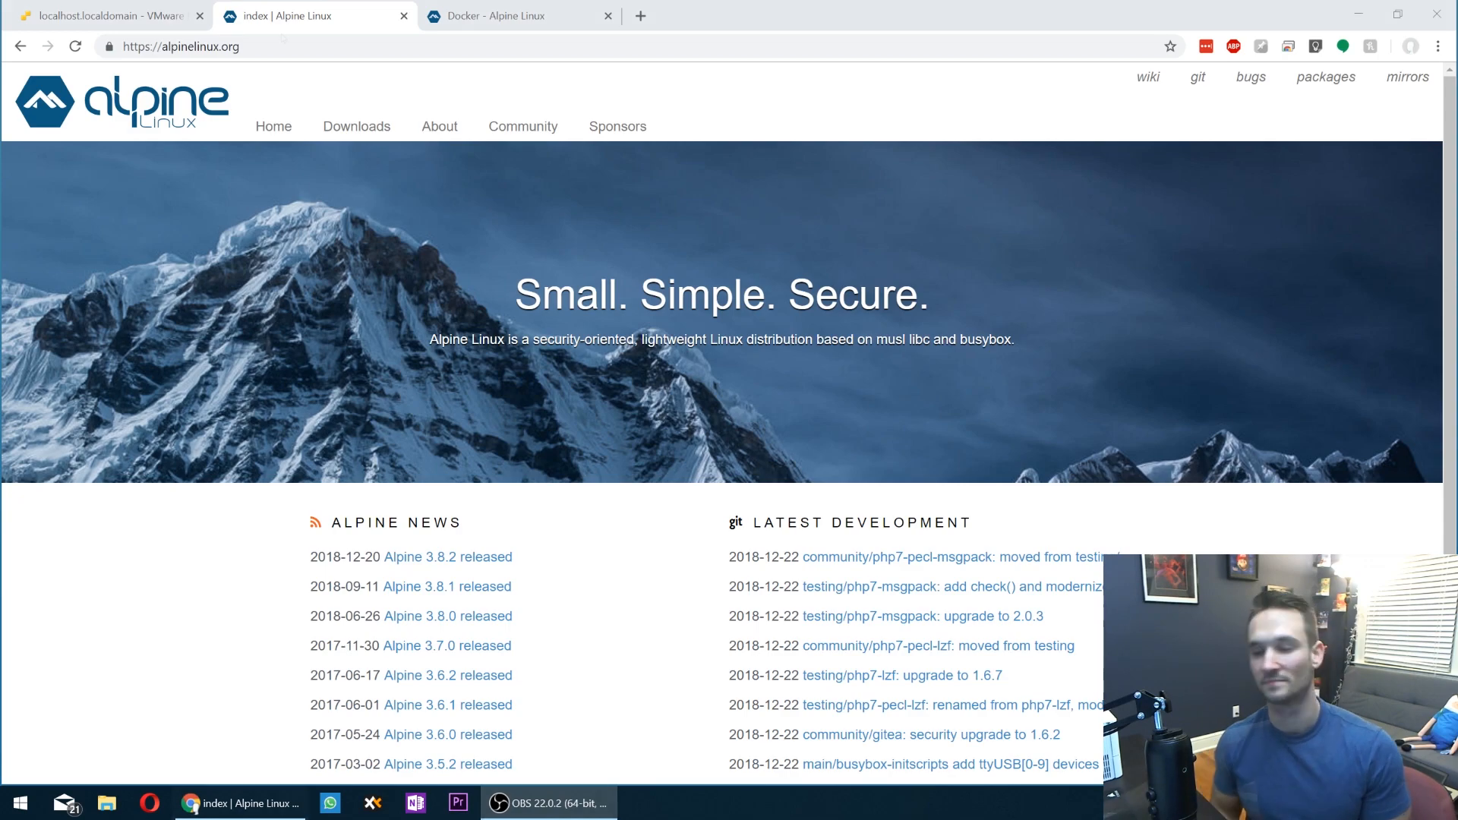
Go to the Alpine Linux downloads page and scroll to the Virtual edition's x86_64 image.
{"action": "left_click", "coordinate": [177, 47]}
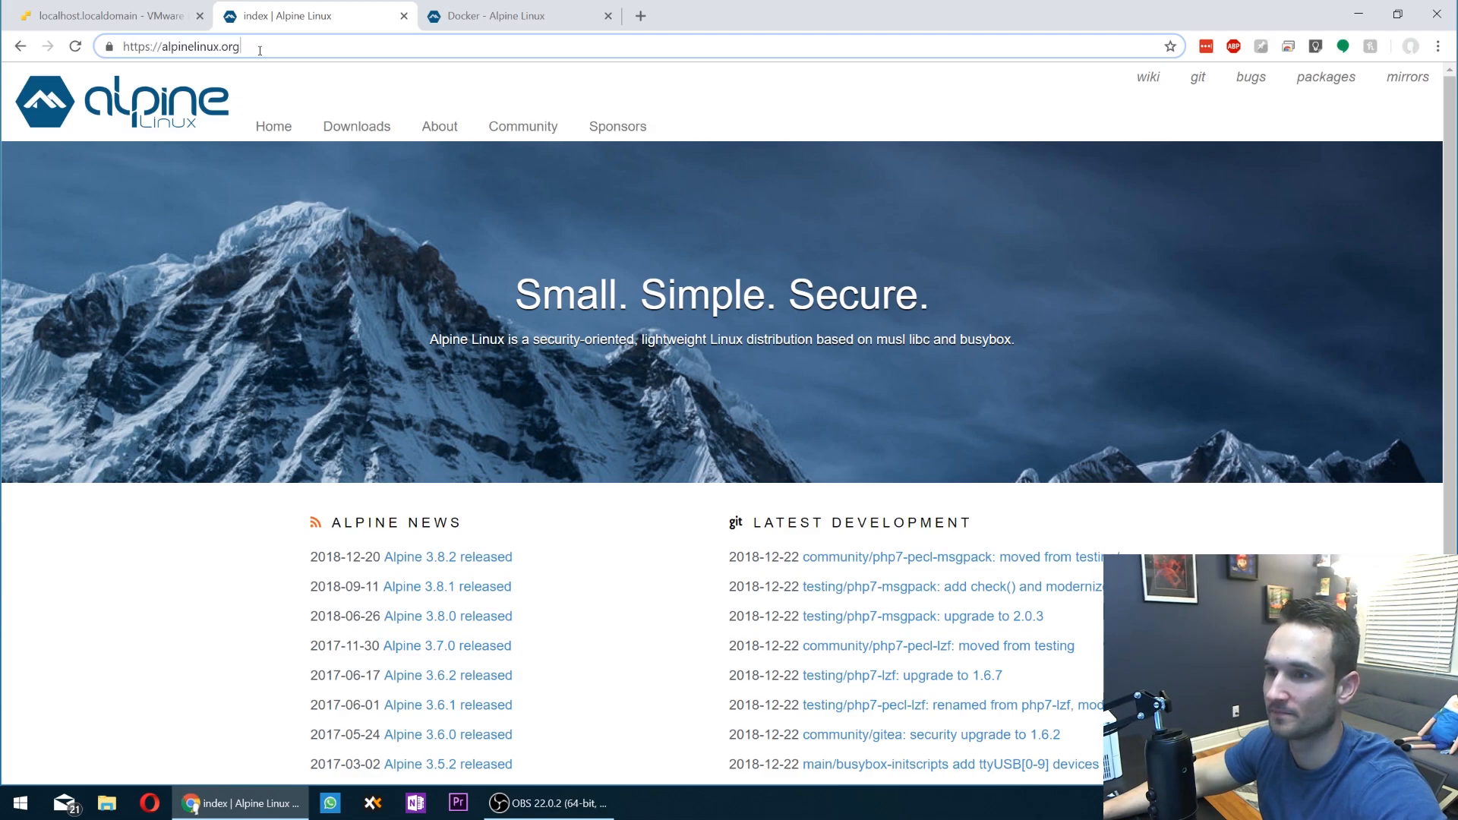
{"action": "mouse_move", "coordinate": [613, 323]}
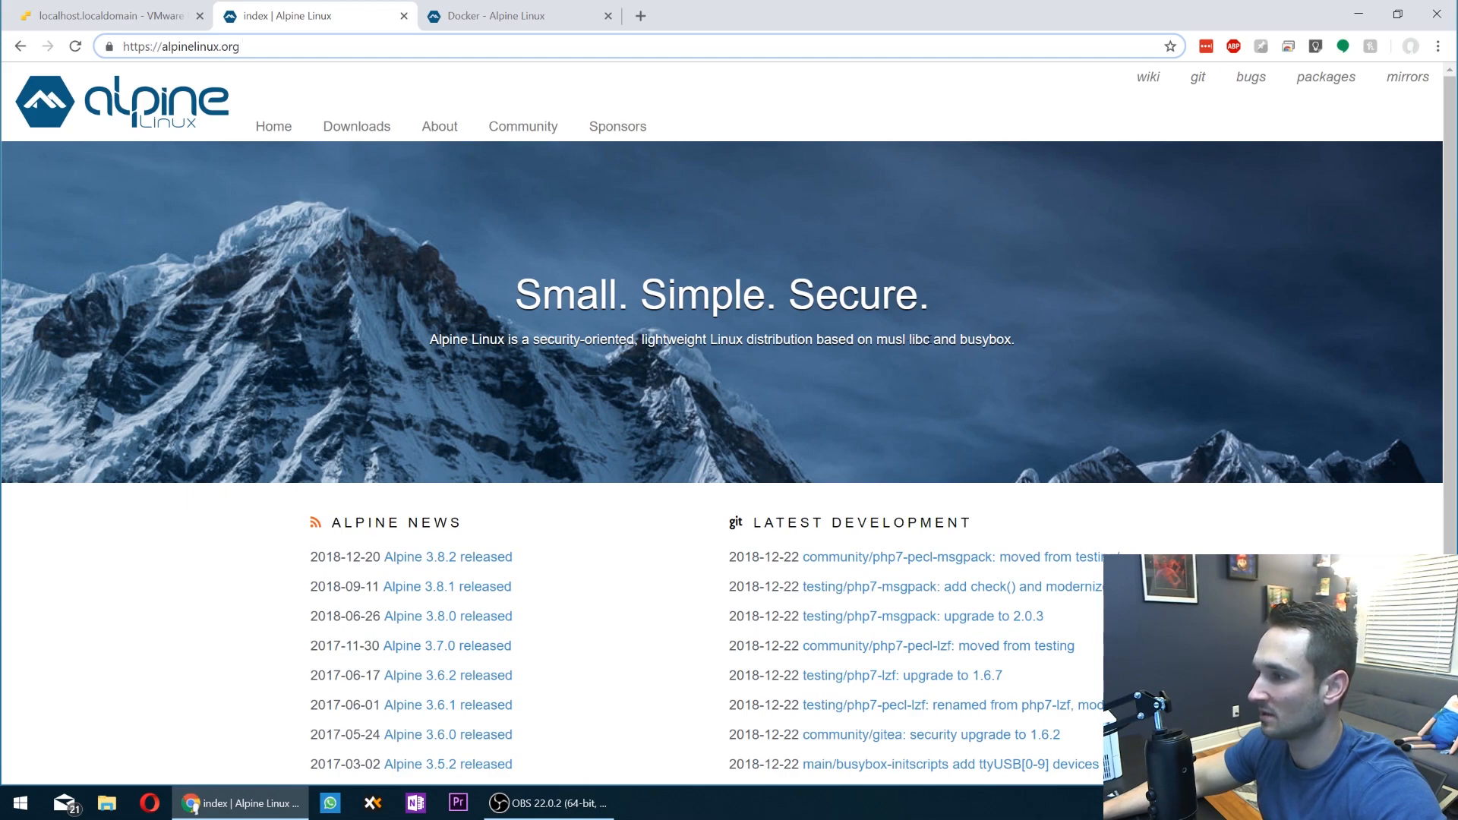
{"action": "mouse_move", "coordinate": [694, 566]}
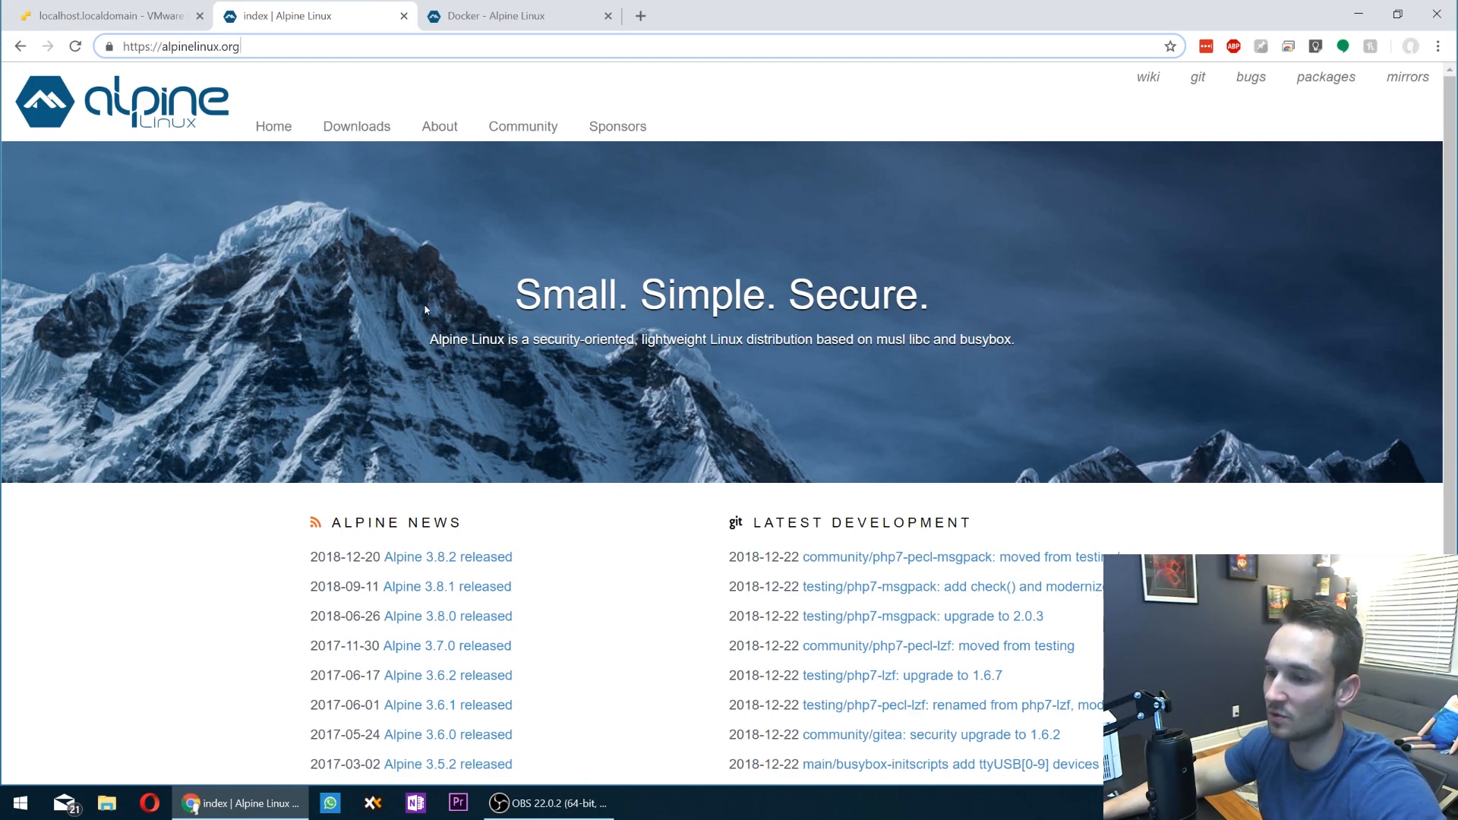
{"action": "left_click", "coordinate": [356, 126]}
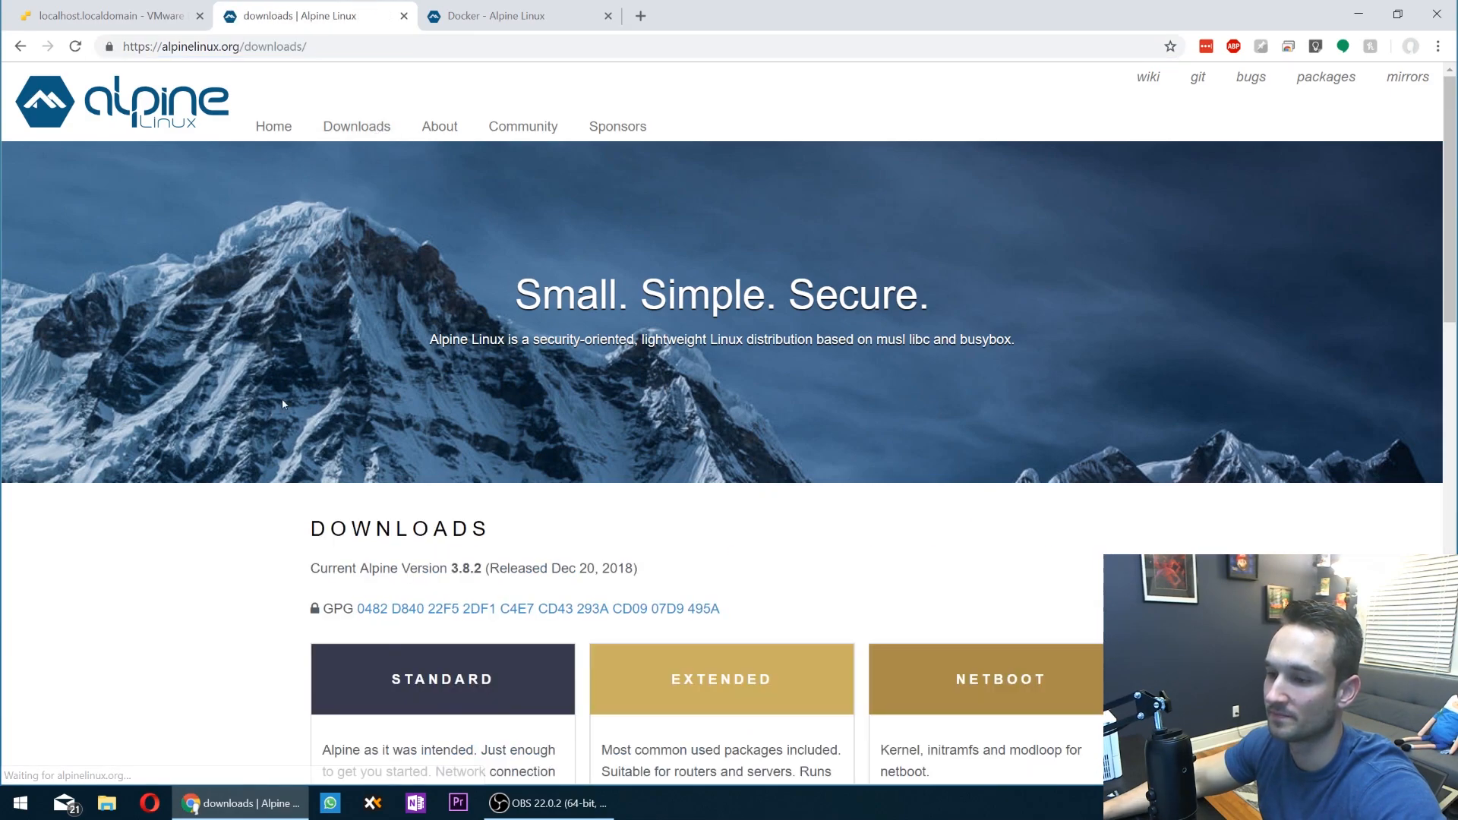
{"action": "scroll", "scroll_direction": "down", "scroll_amount": 3}
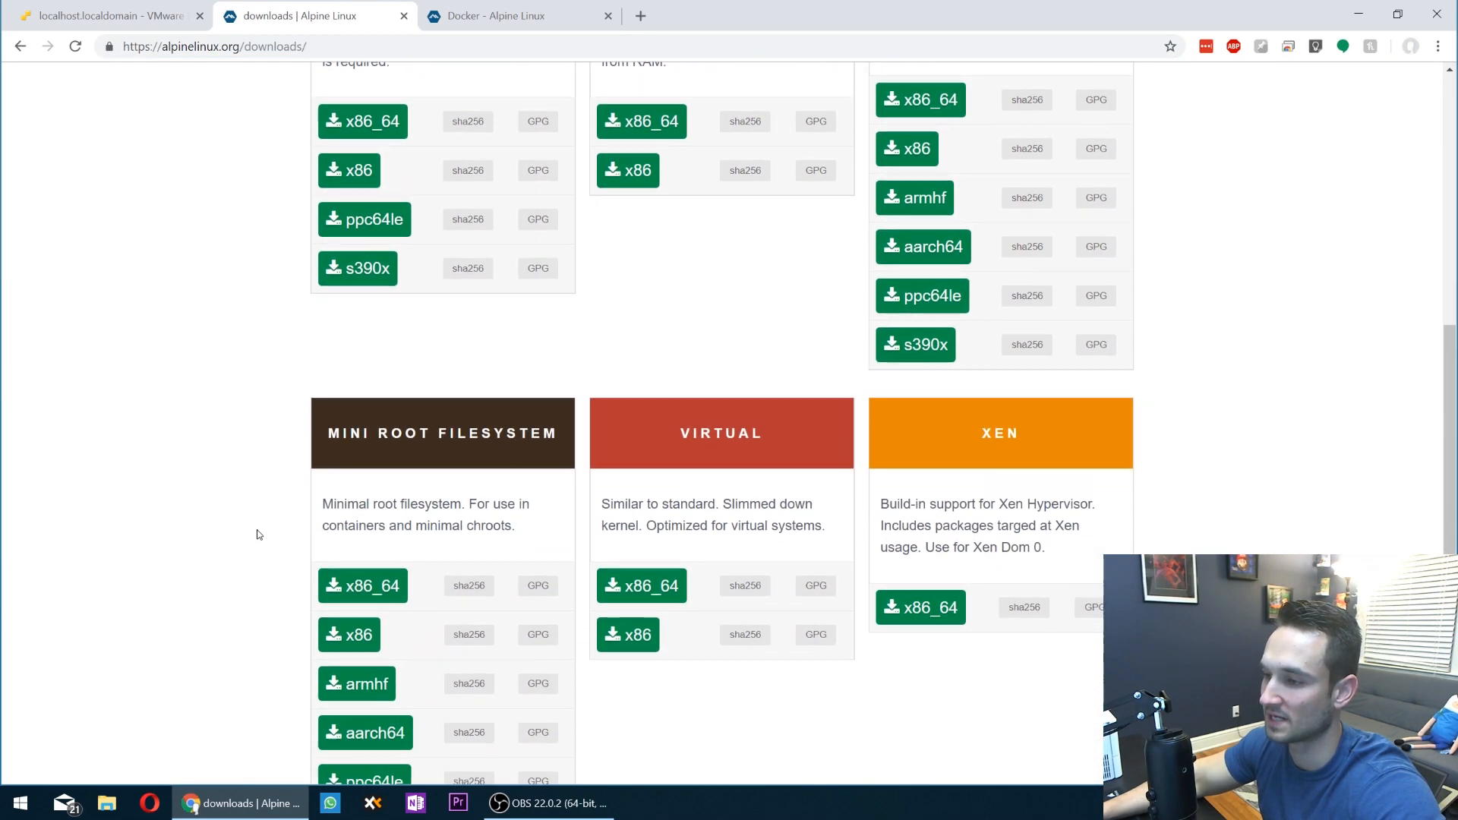
{"action": "scroll", "scroll_direction": "down", "scroll_amount": 3}
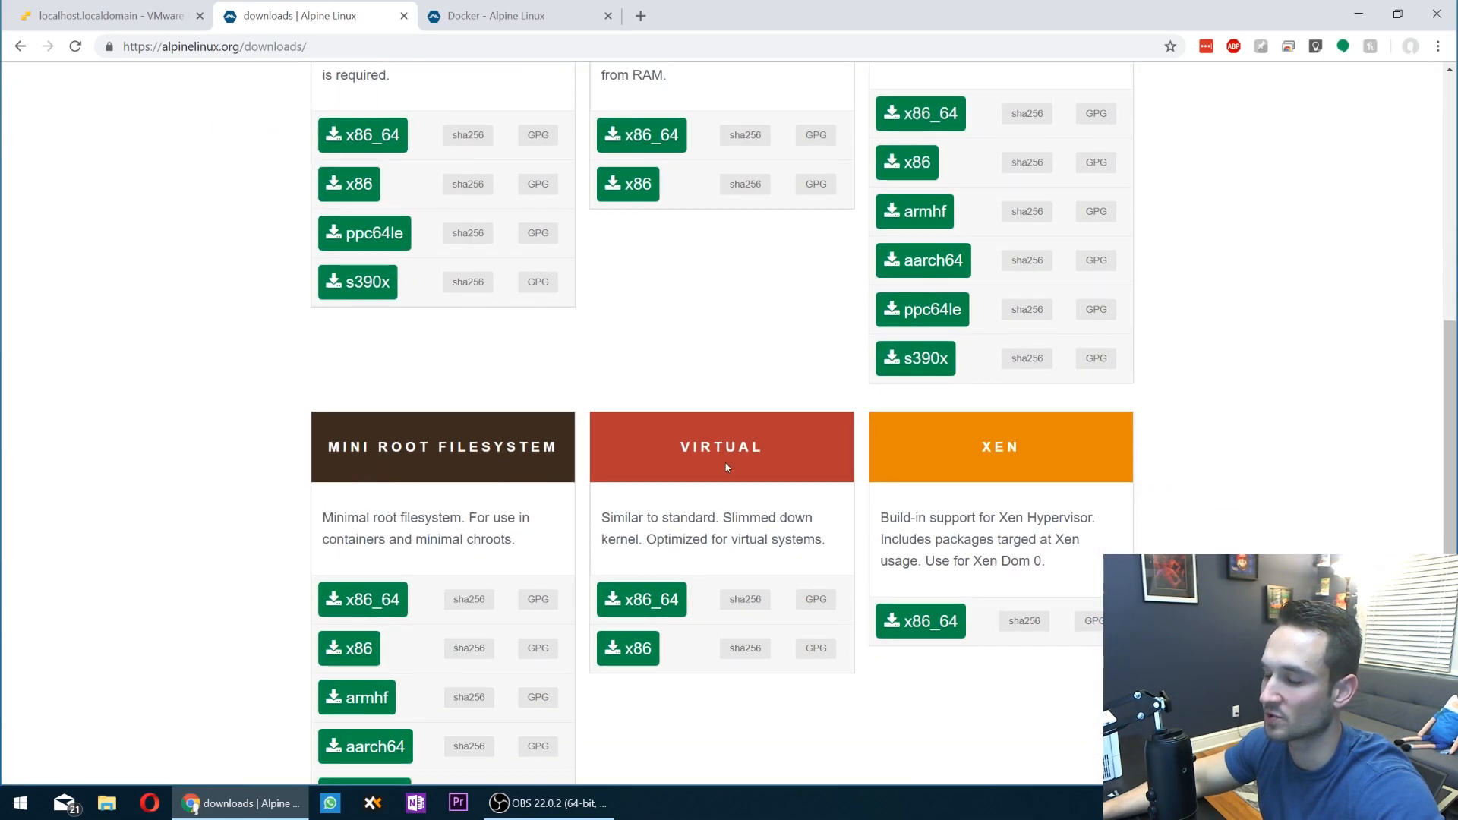
{"action": "scroll", "scroll_direction": "down", "scroll_amount": 3}
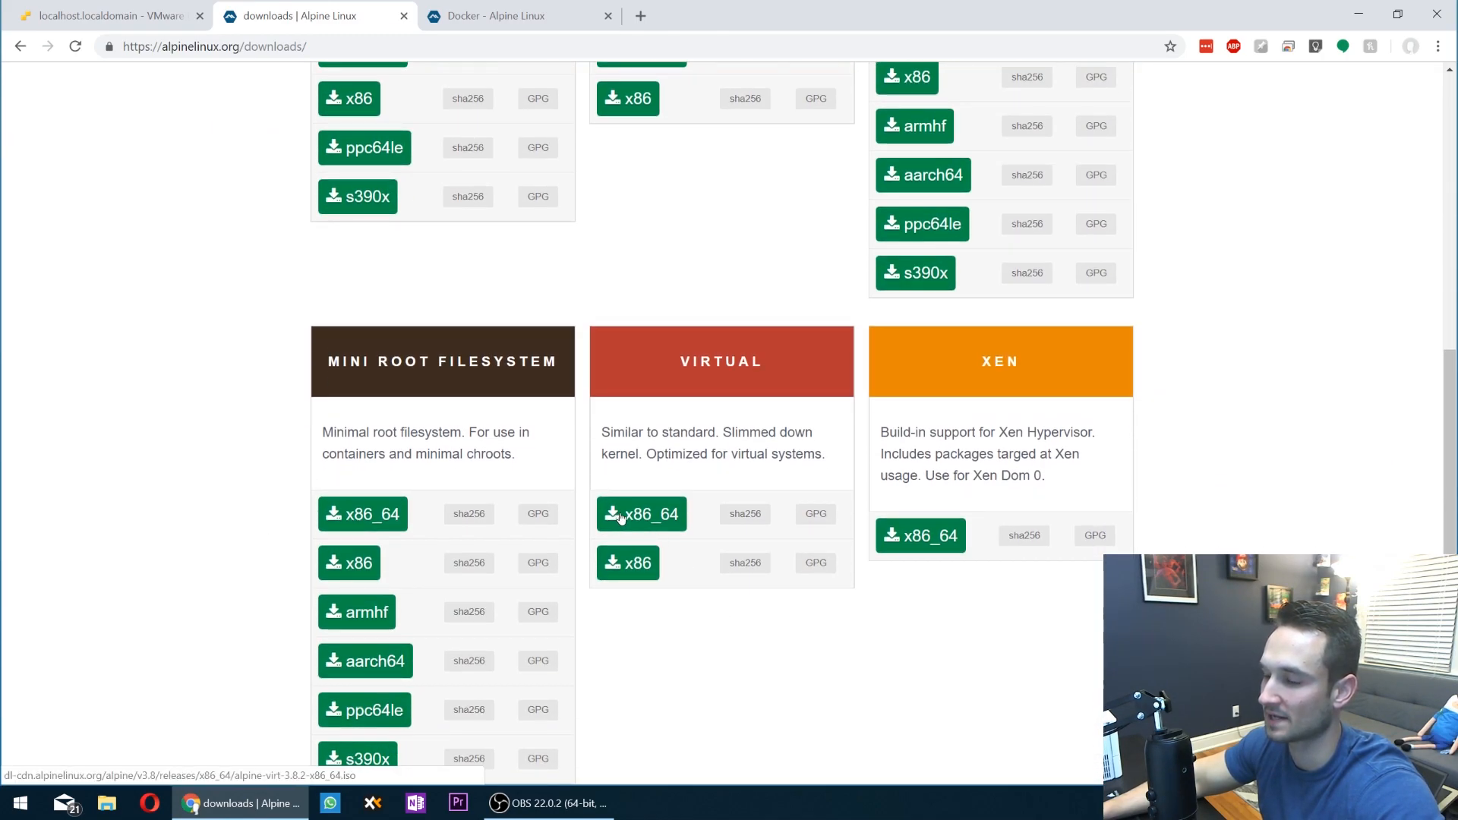
{"action": "mouse_move", "coordinate": [676, 516]}
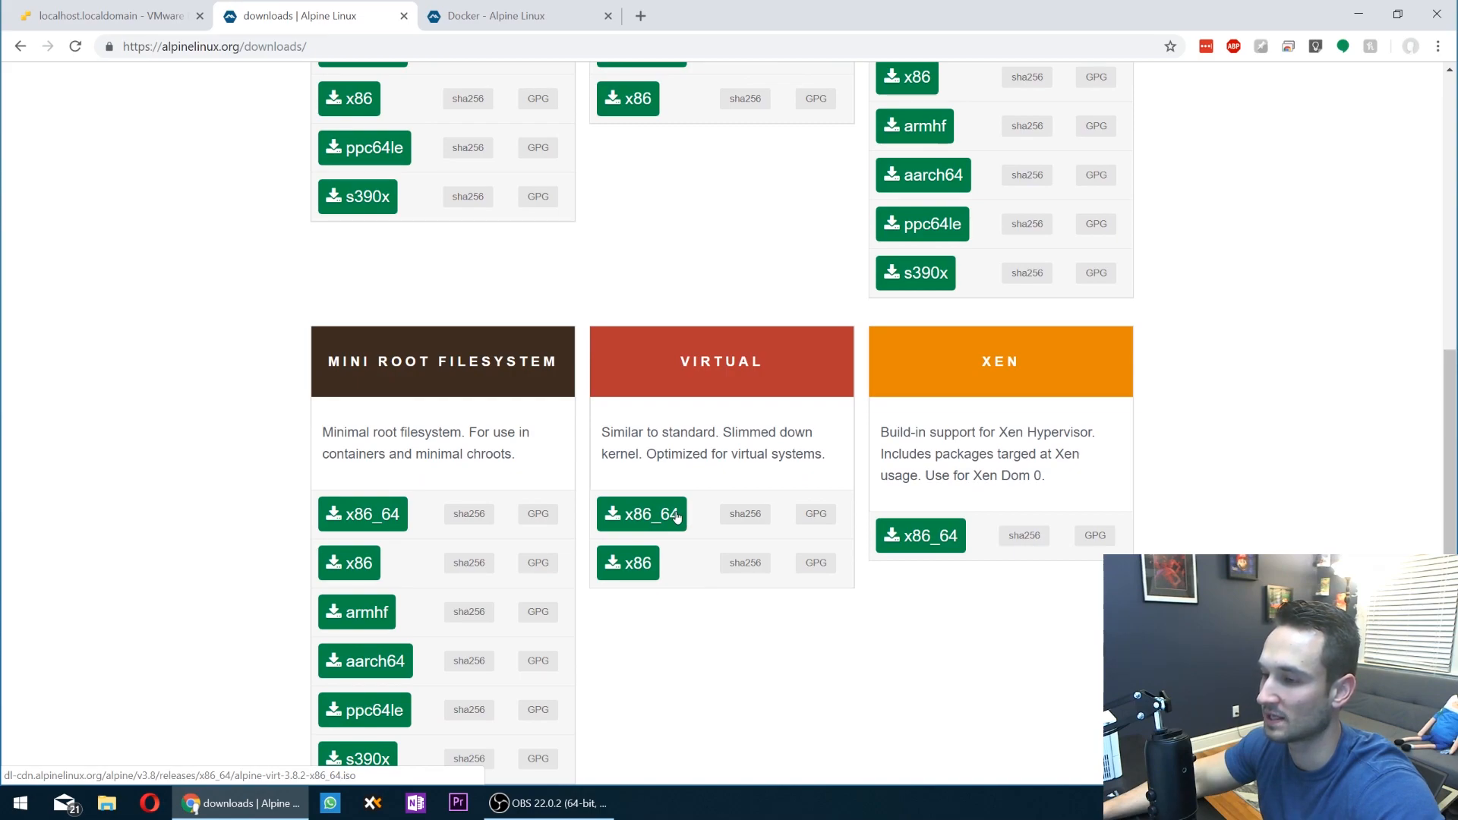
{"action": "mouse_move", "coordinate": [310, 210]}
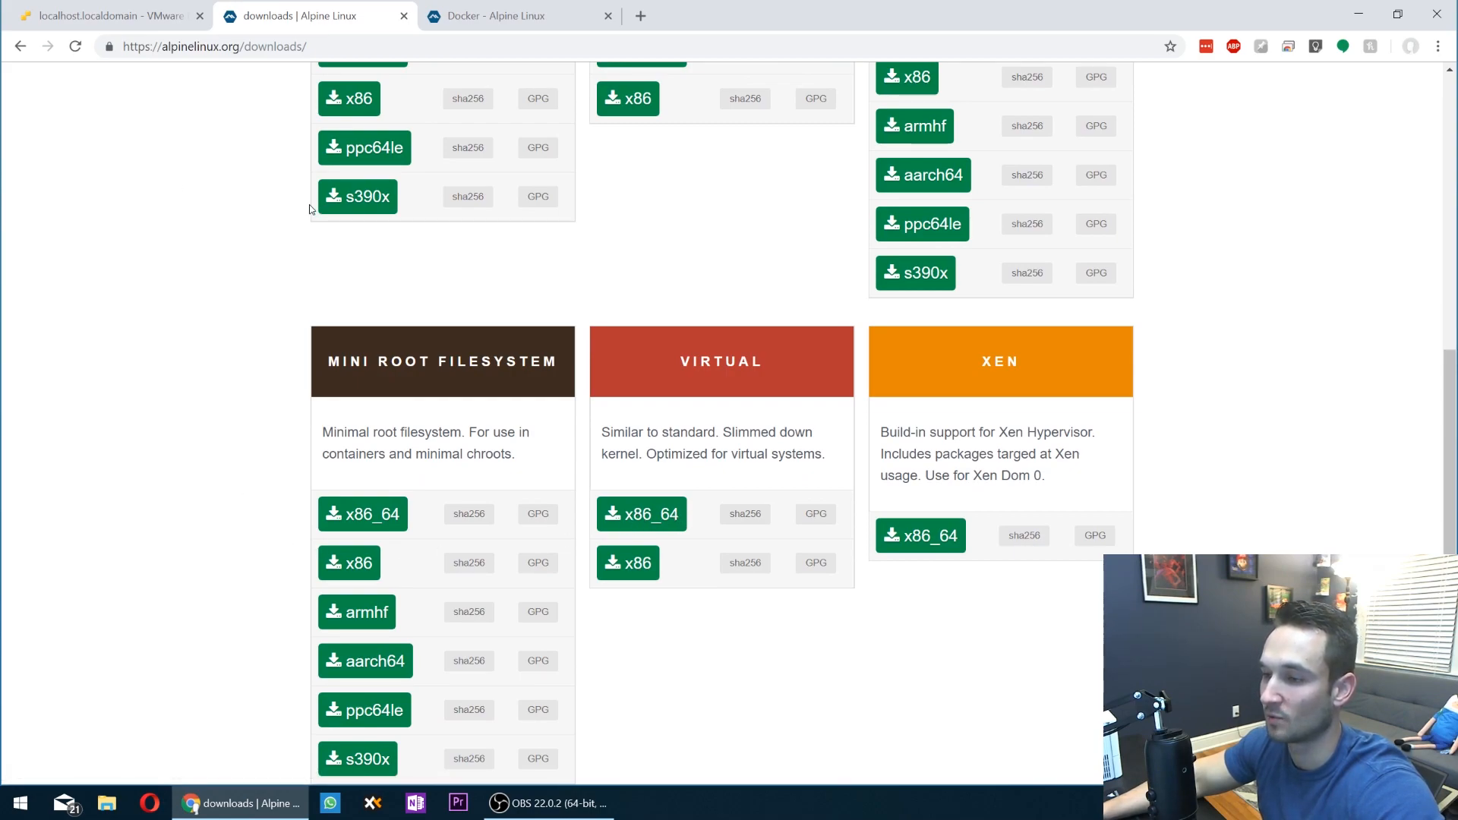
{"action": "mouse_move", "coordinate": [111, 5]}
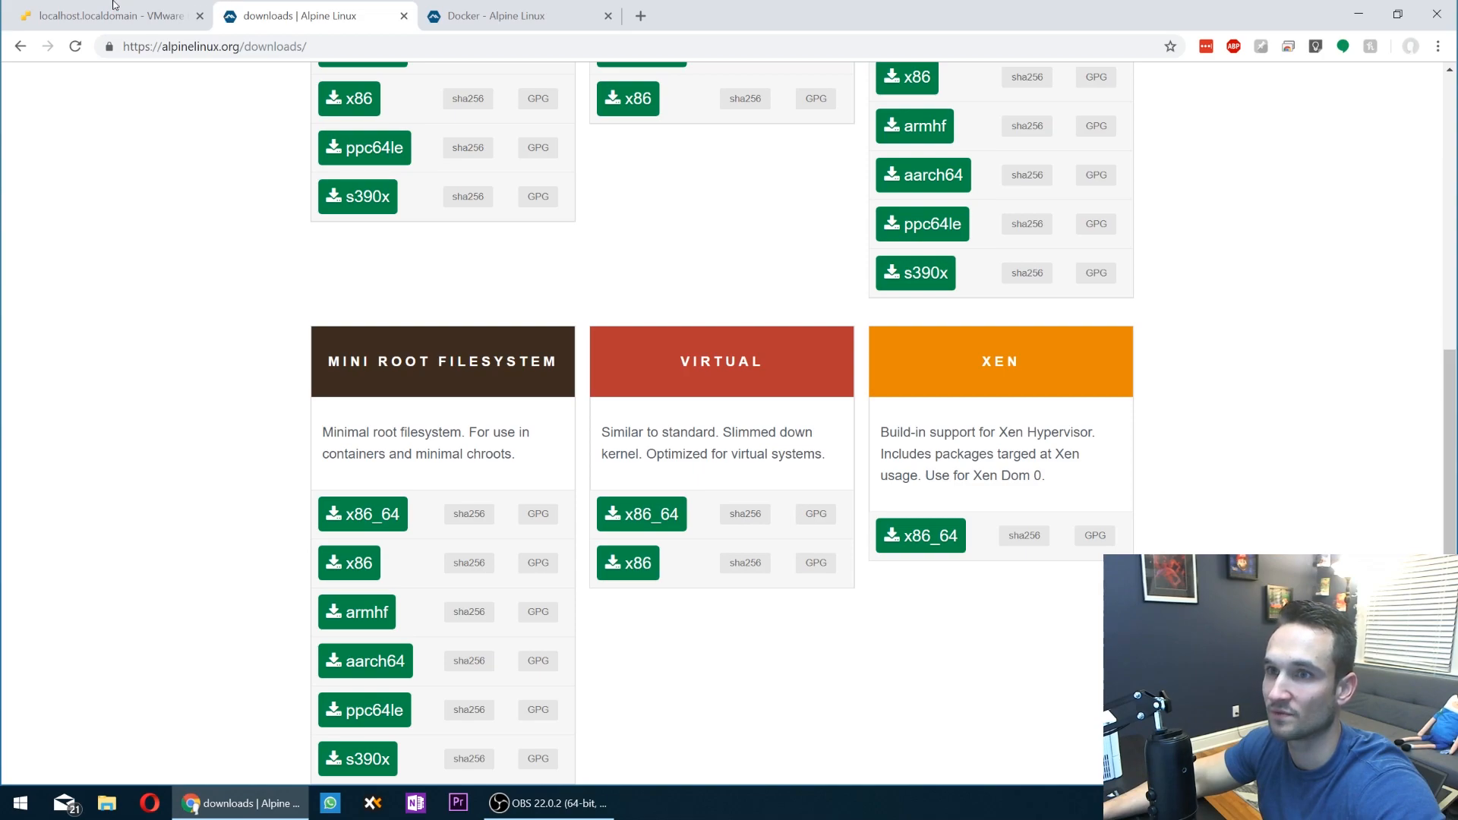
Begin a new virtual machine in ESXi and name it Alpinetest.
{"action": "left_click", "coordinate": [101, 15]}
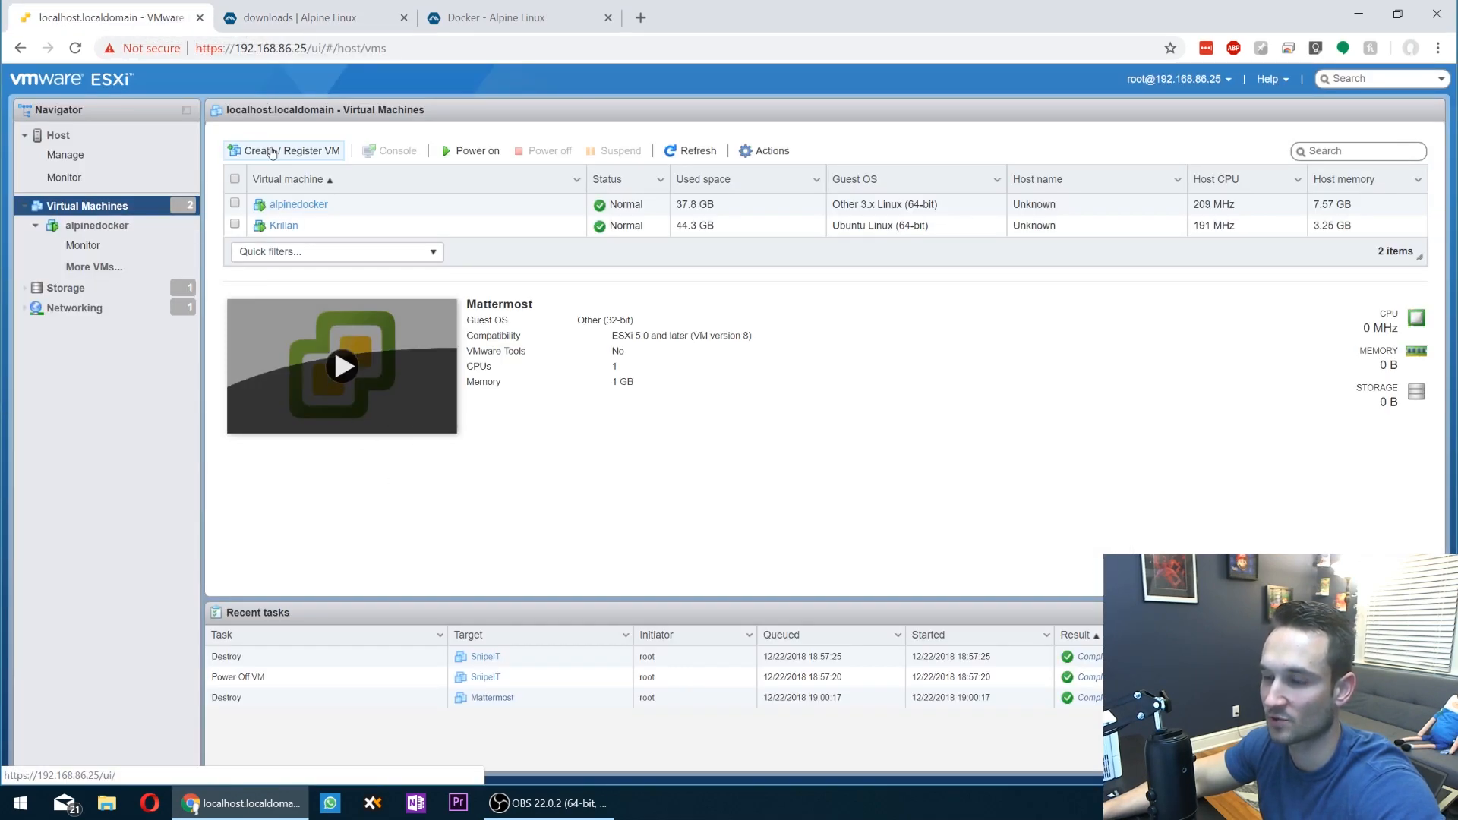
{"action": "left_click", "coordinate": [290, 151]}
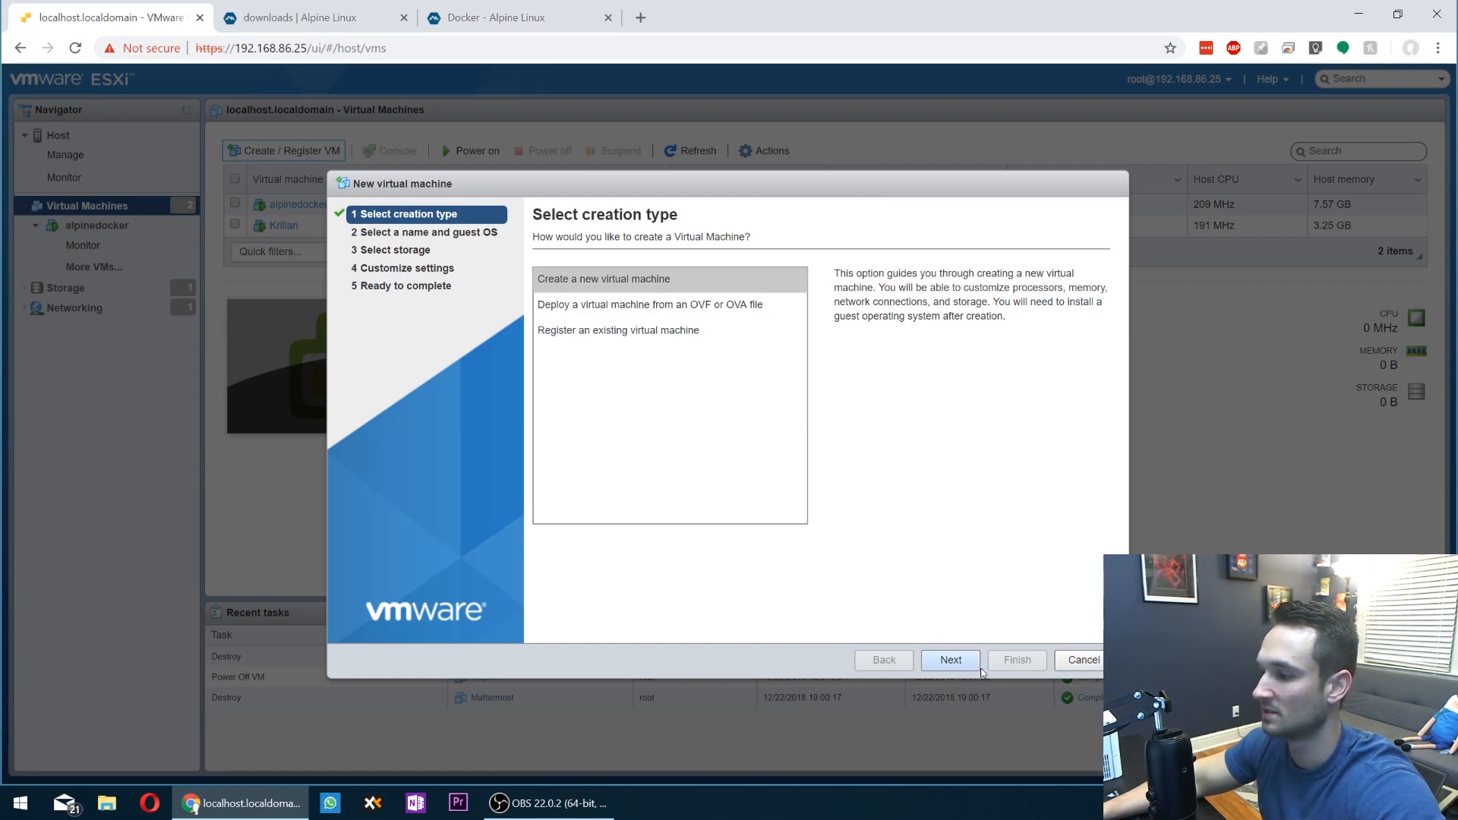
{"action": "left_click", "coordinate": [949, 659]}
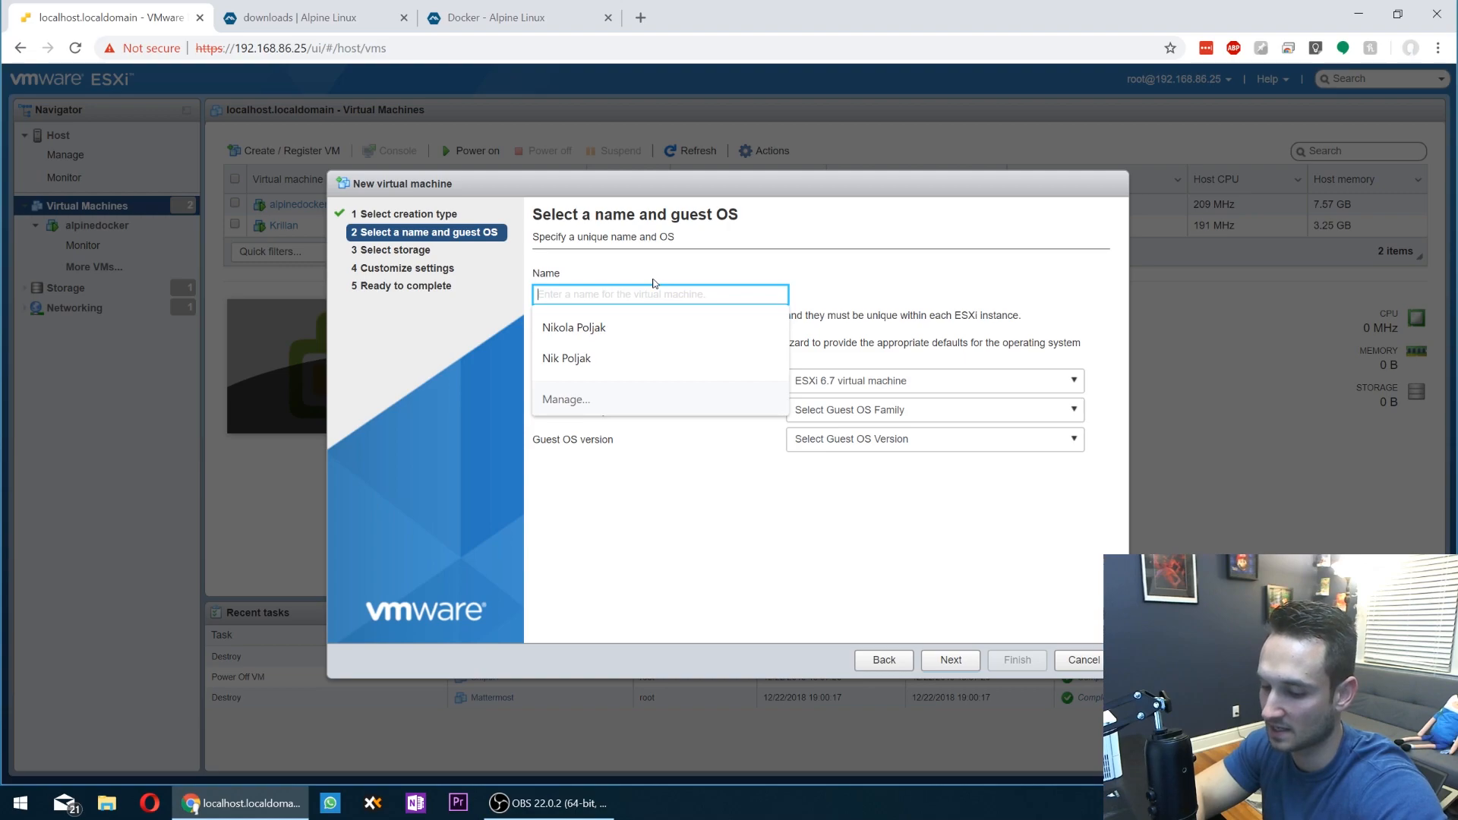
{"action": "type", "text": "Alpine"}
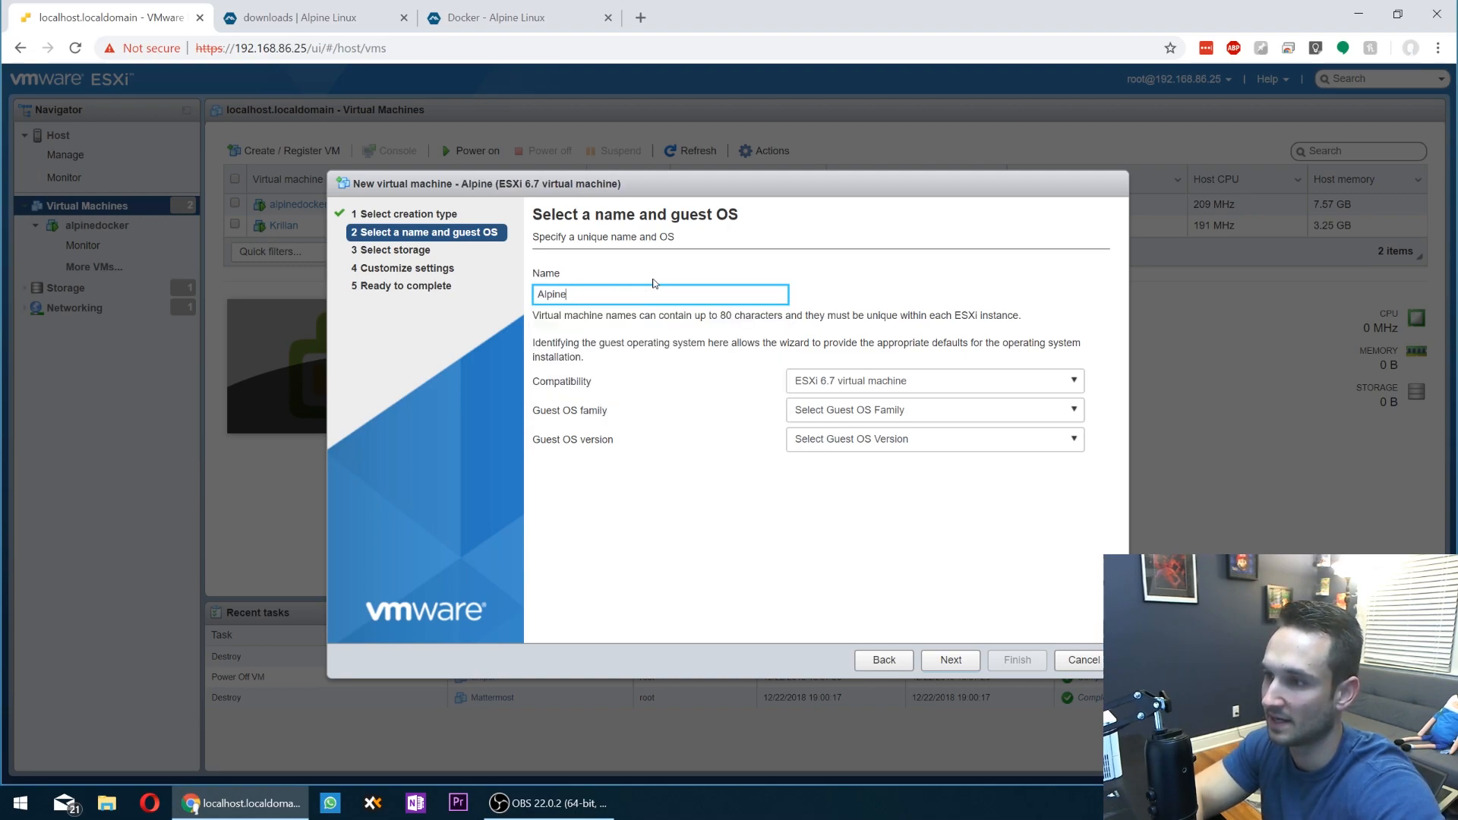
{"action": "type", "text": "test"}
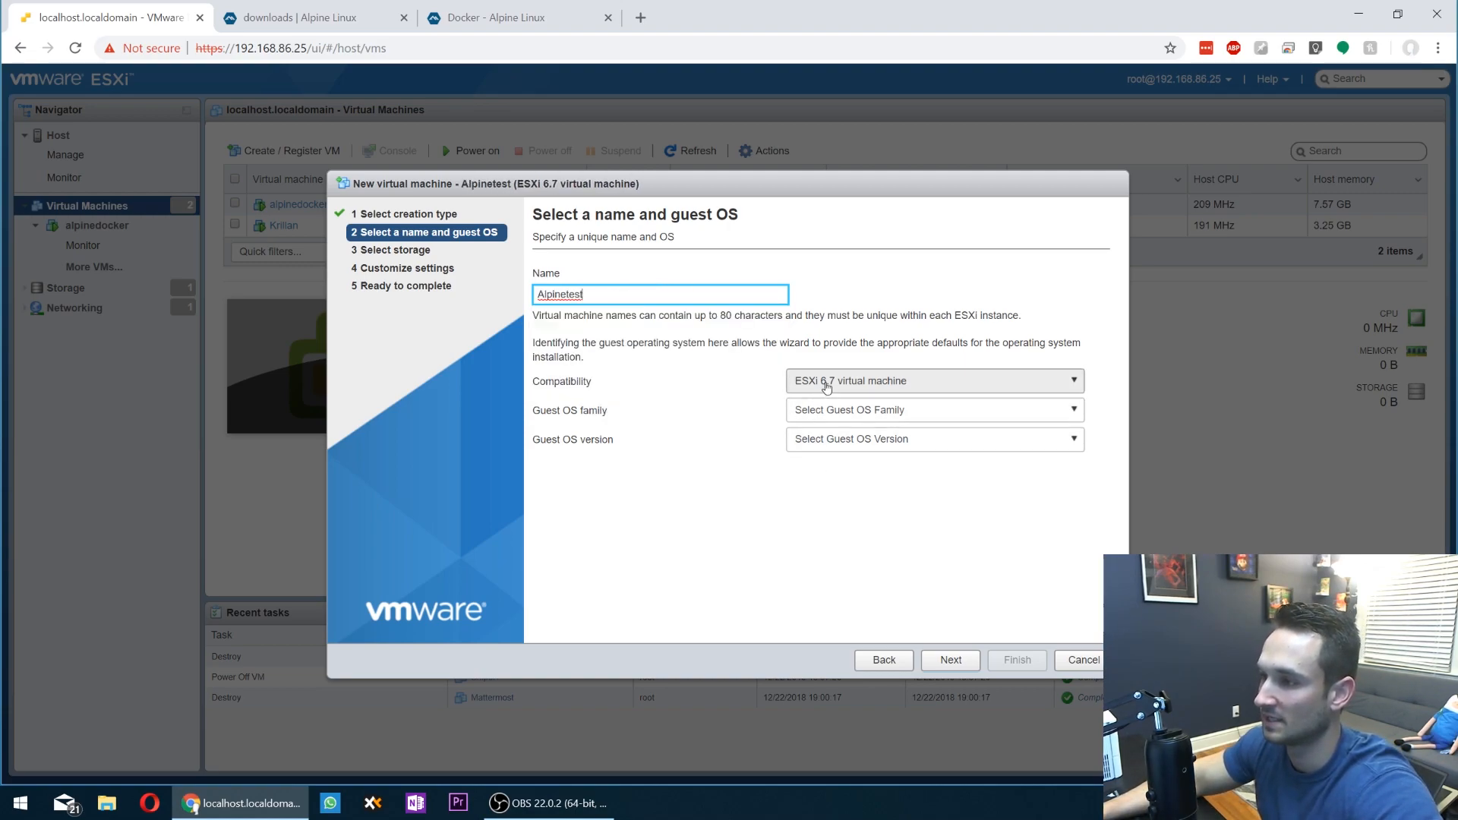
Set the guest OS family to Linux, version Other 4.x or later Linux (64-bit).
{"action": "left_click", "coordinate": [934, 409]}
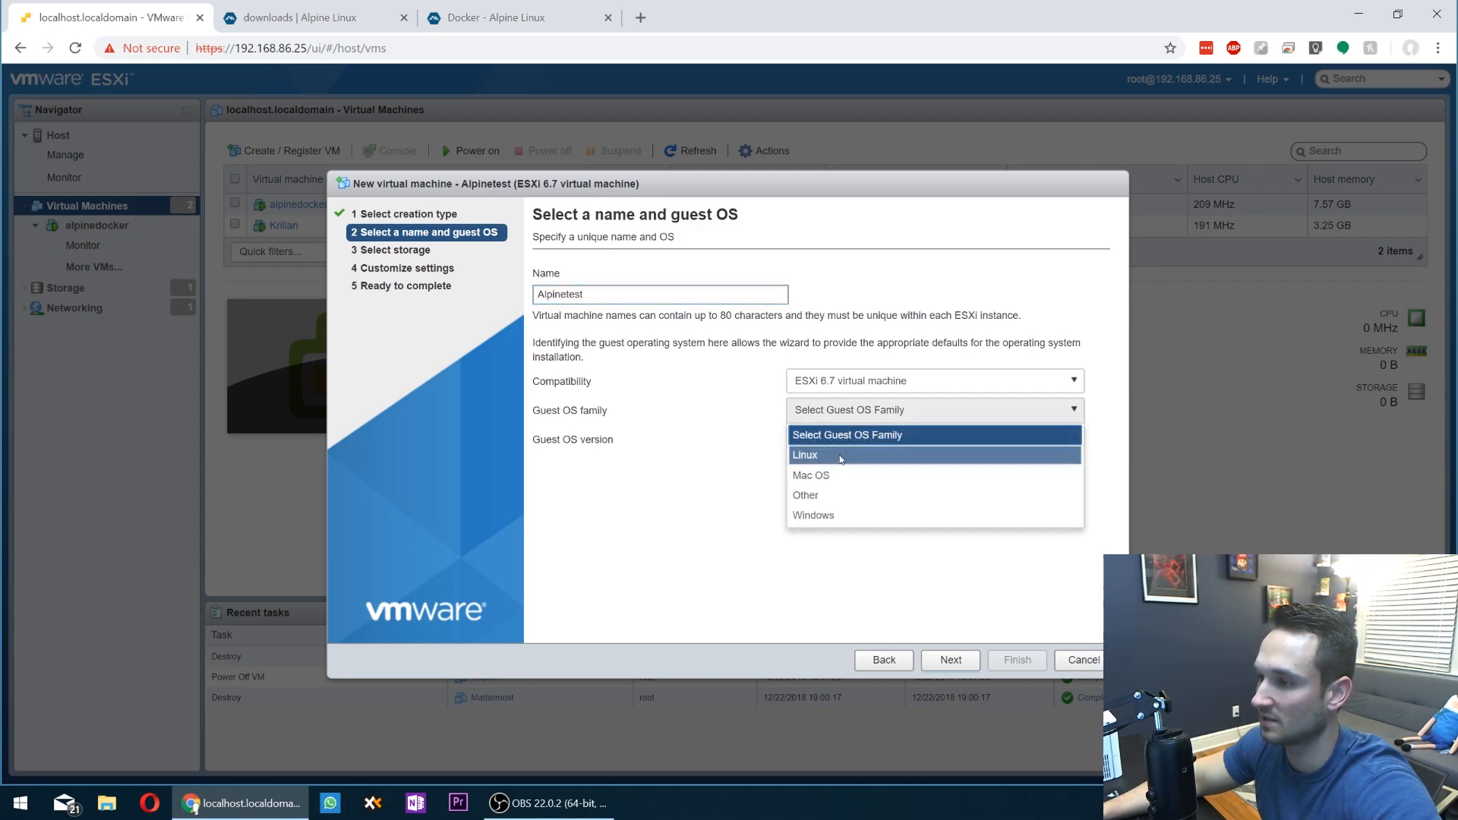
{"action": "left_click", "coordinate": [805, 454]}
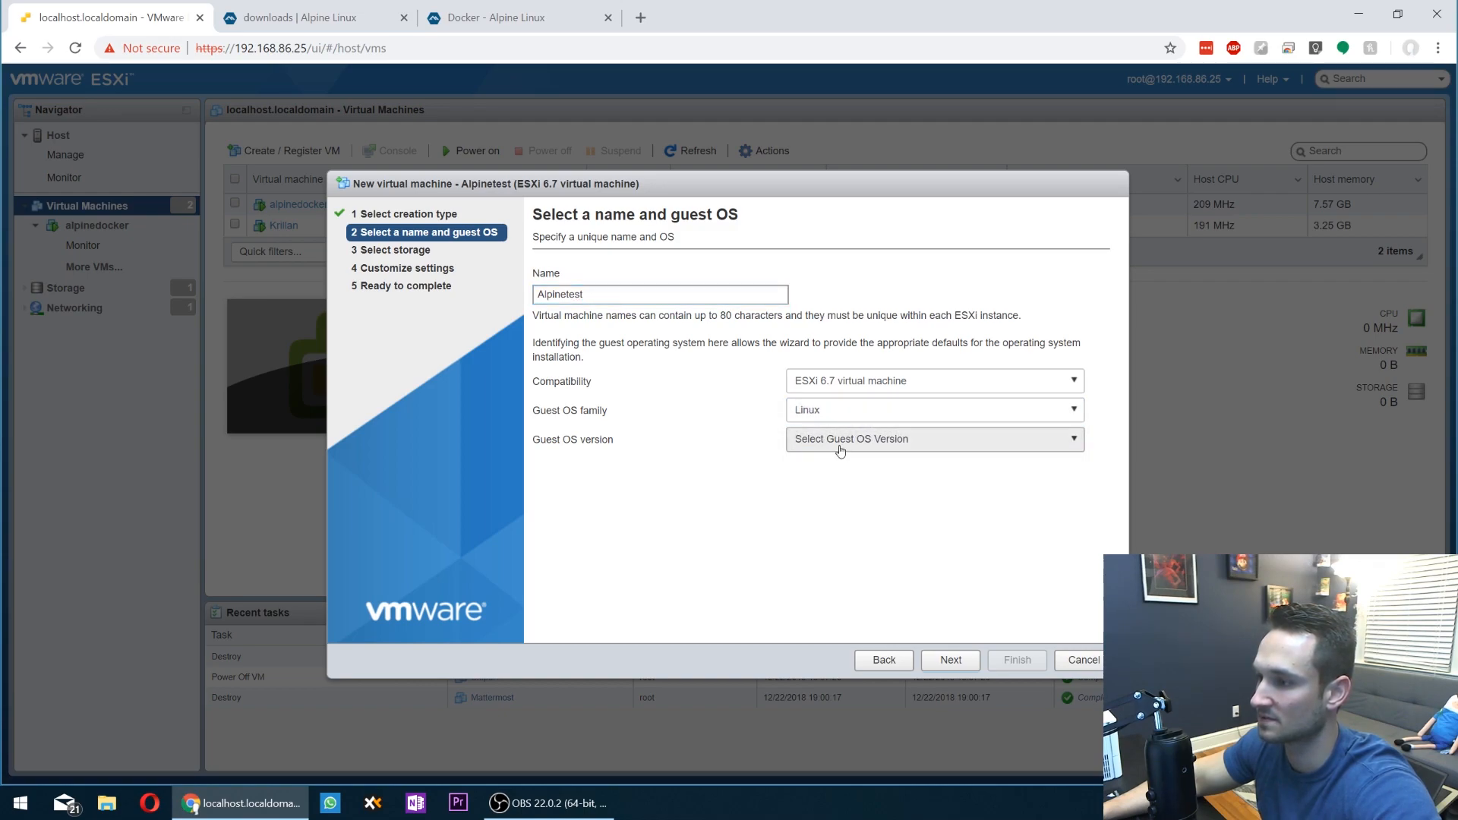
{"action": "left_click", "coordinate": [933, 438]}
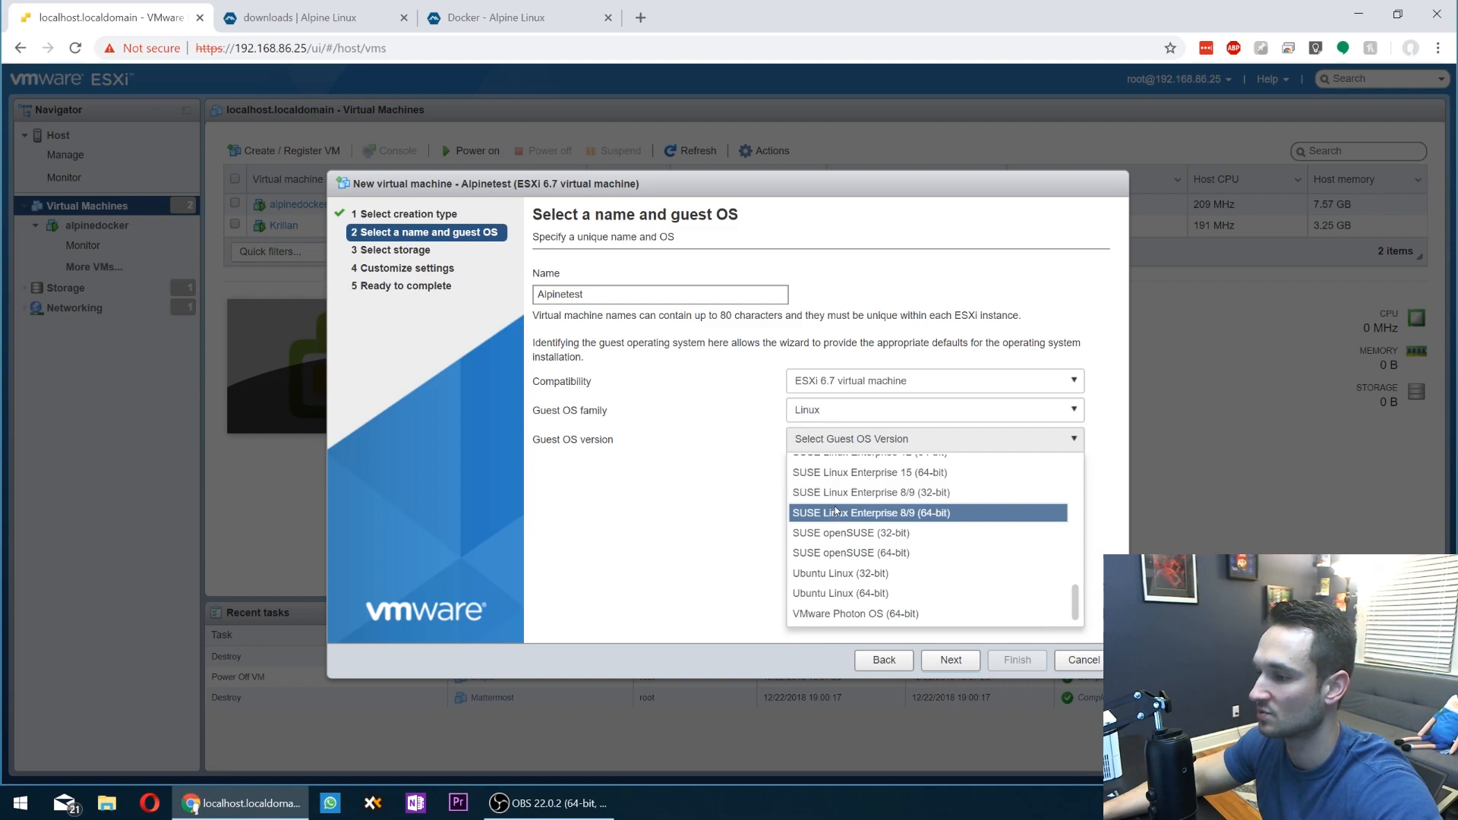
{"action": "scroll", "scroll_direction": "up", "scroll_amount": 3}
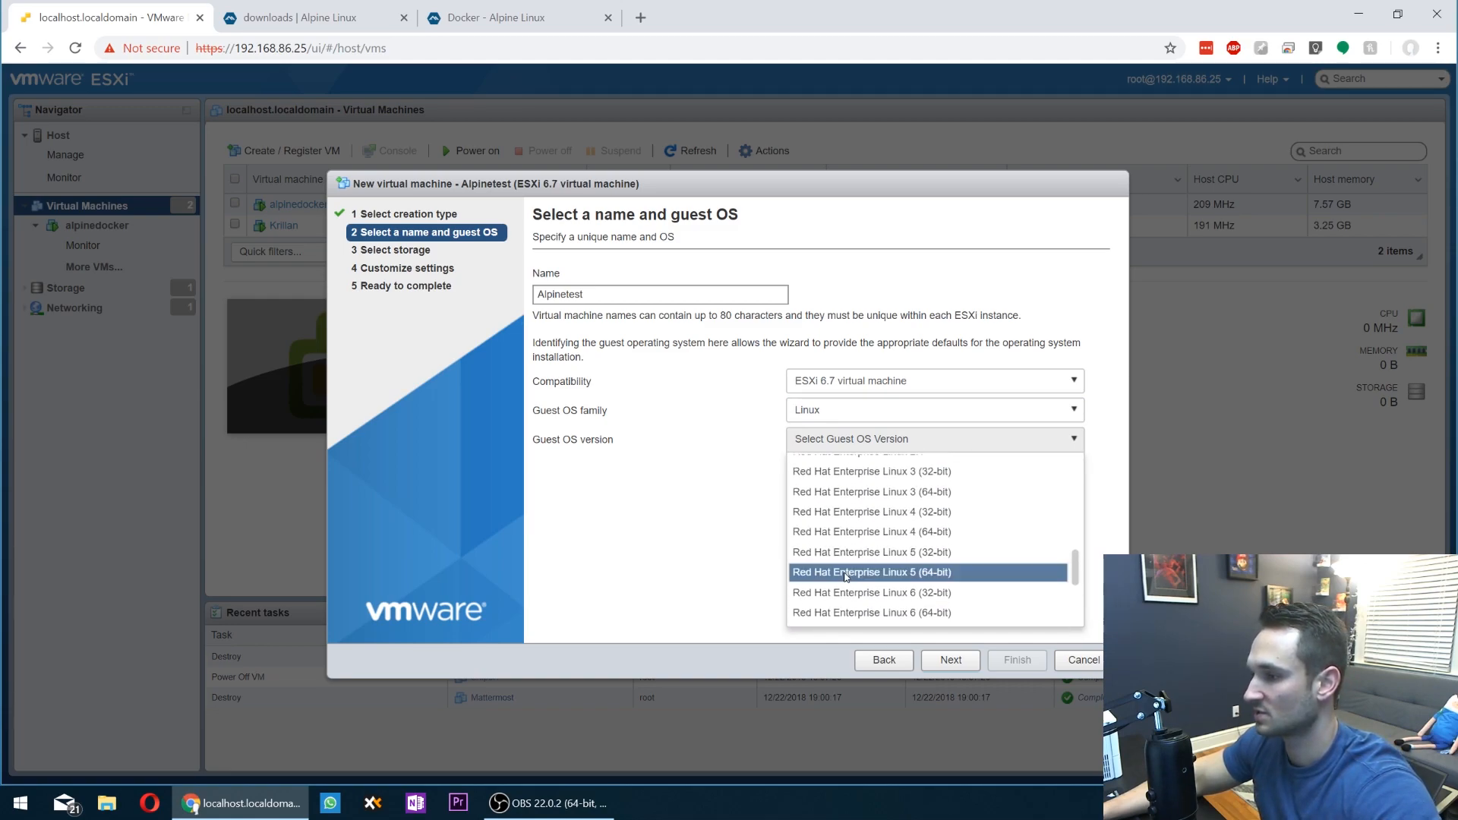
{"action": "scroll", "scroll_direction": "up", "scroll_amount": 3}
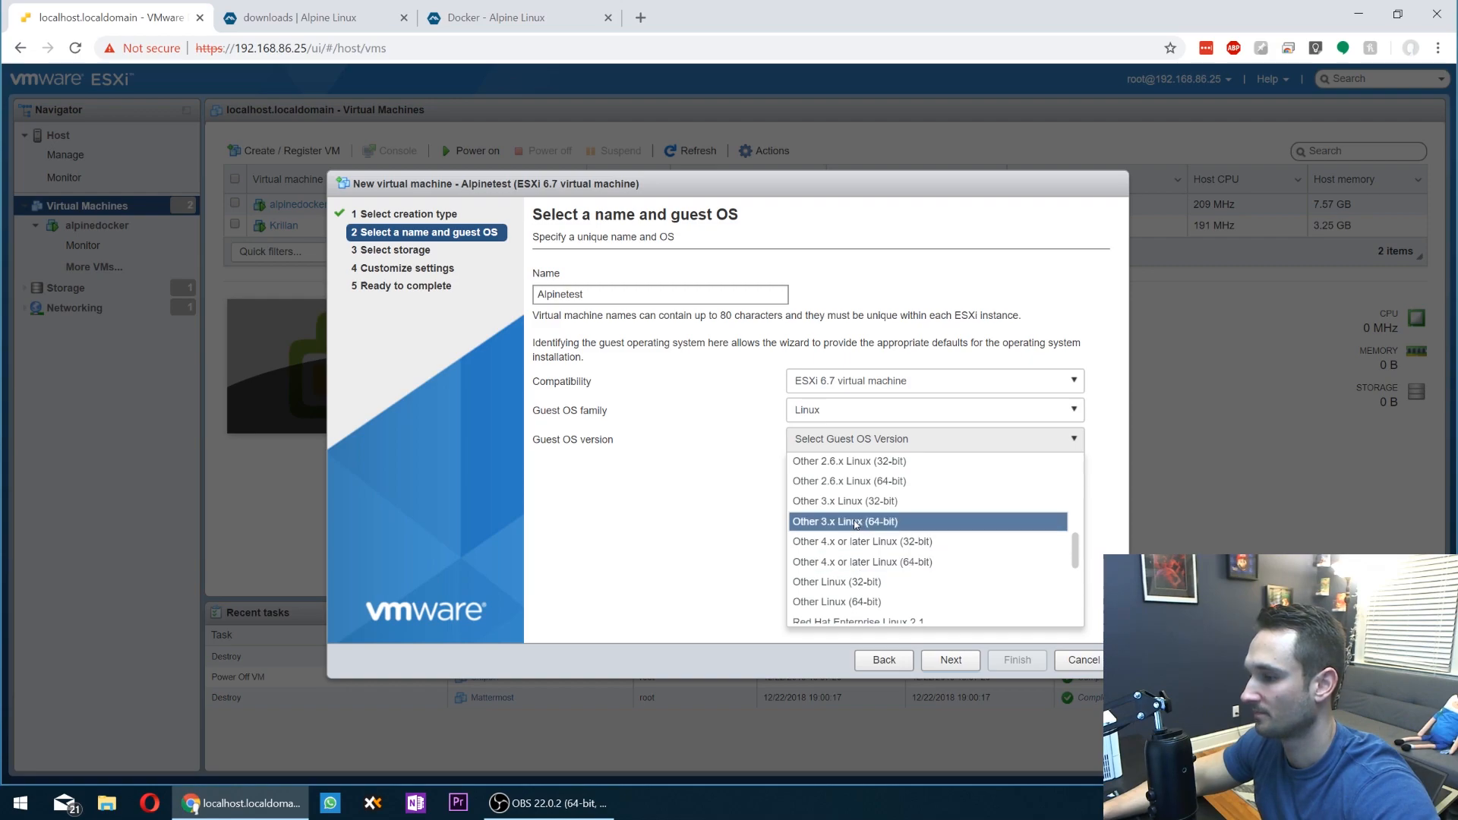
{"action": "left_click", "coordinate": [861, 562]}
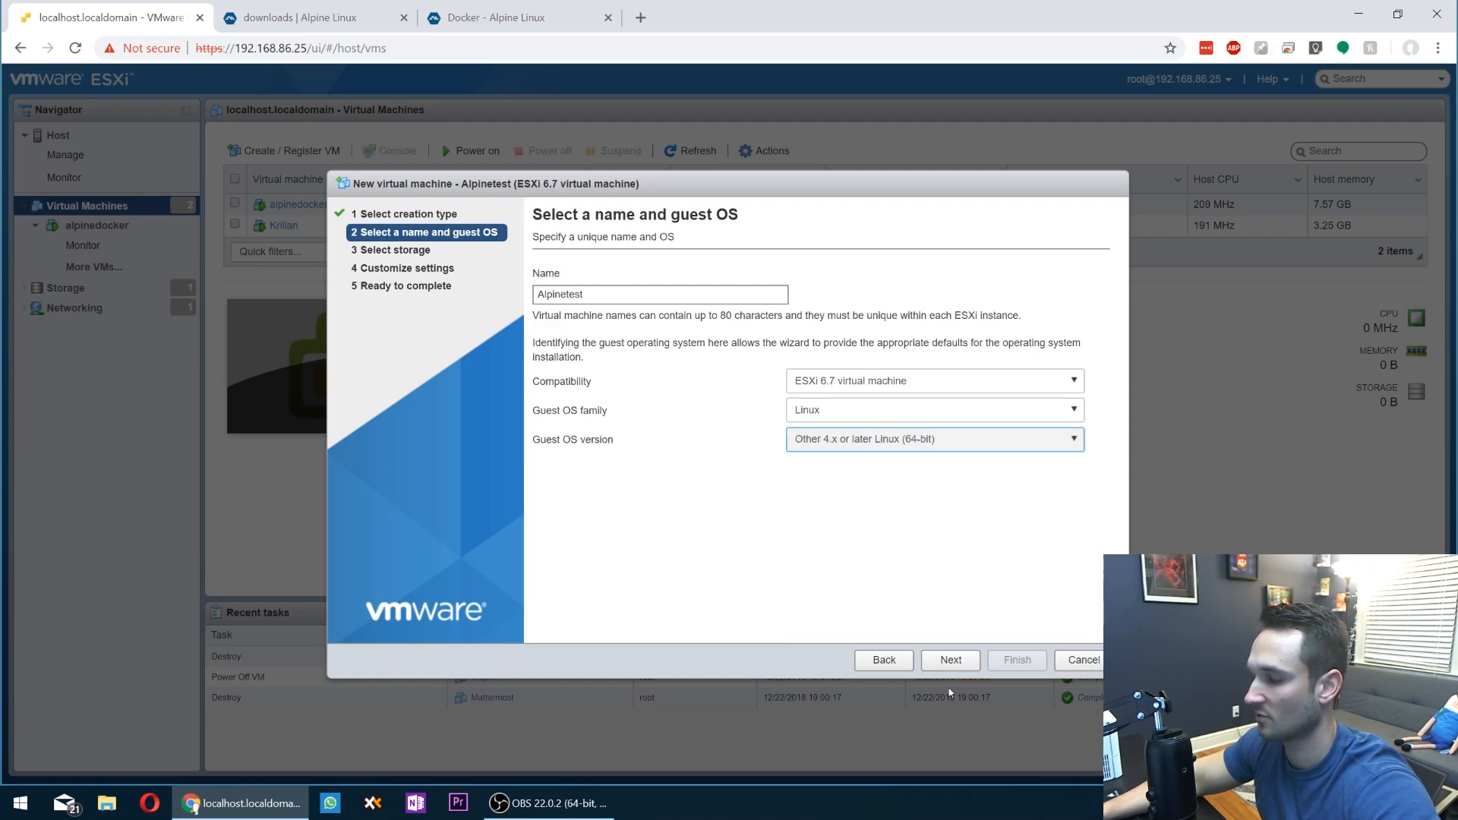
Keep the Trunks datastore for Alpinetest and proceed to Customize settings.
{"action": "left_click", "coordinate": [949, 659]}
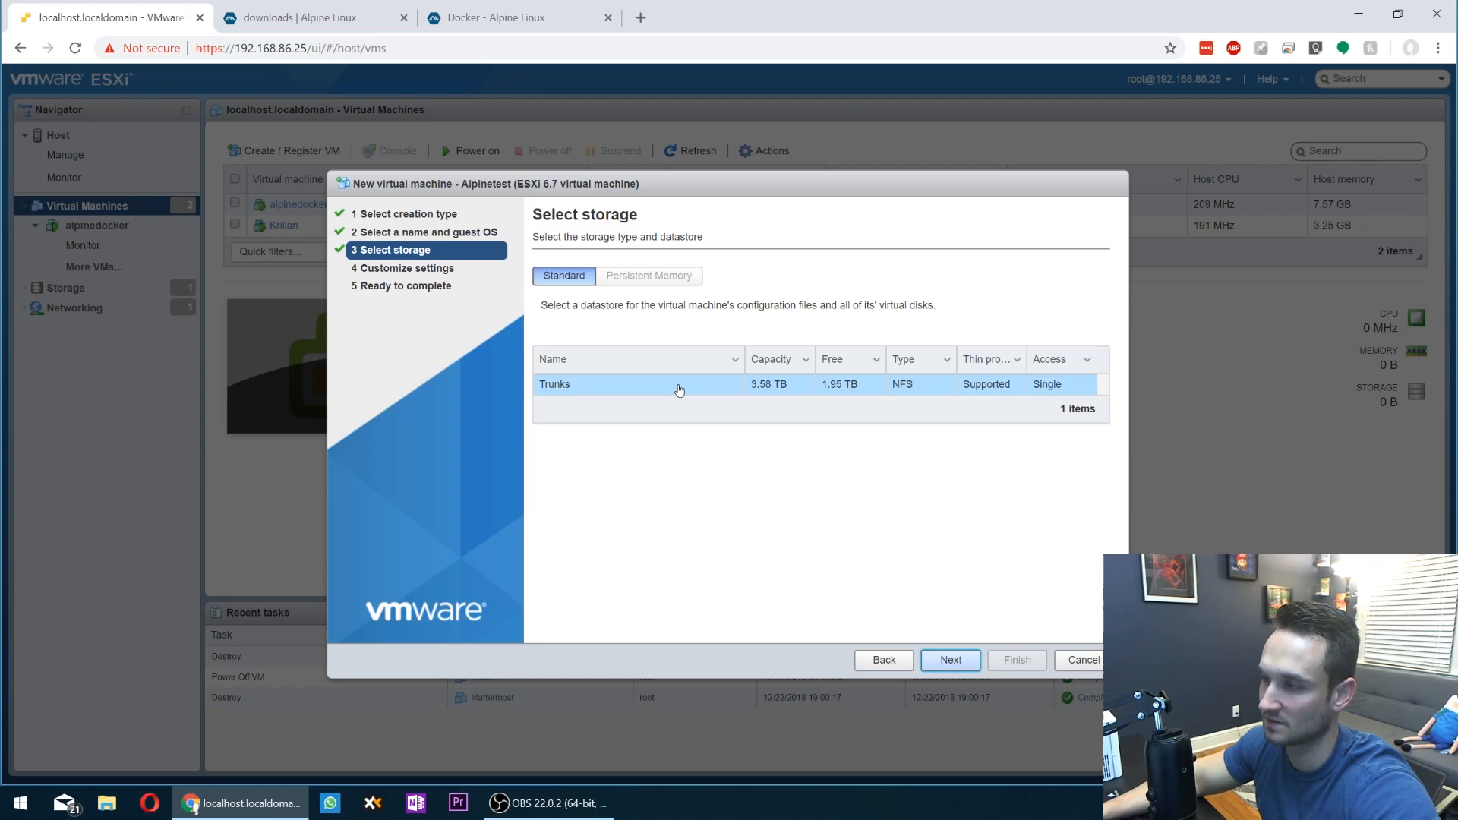
{"action": "mouse_move", "coordinate": [603, 301]}
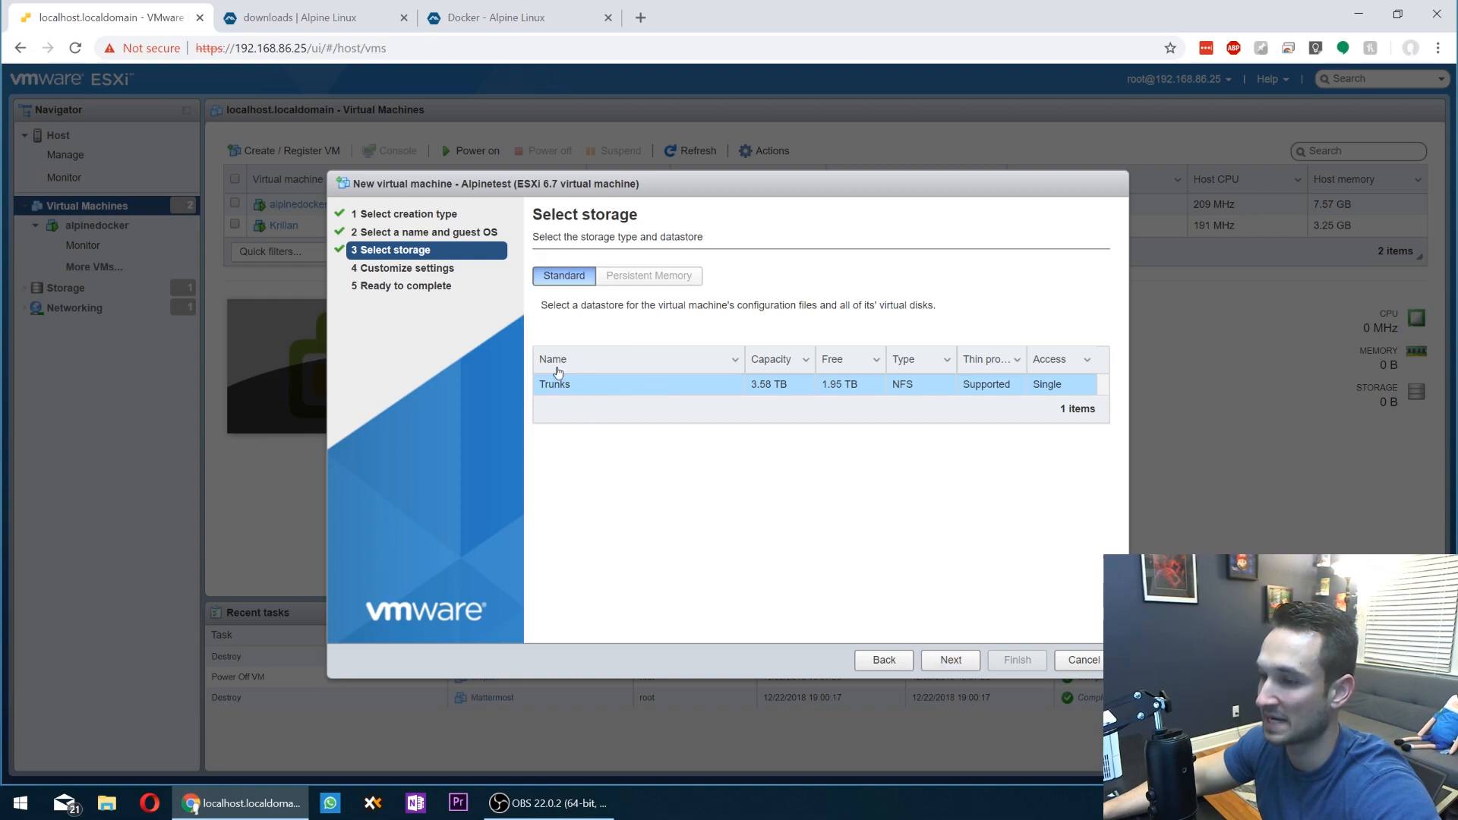
{"action": "mouse_move", "coordinate": [949, 659]}
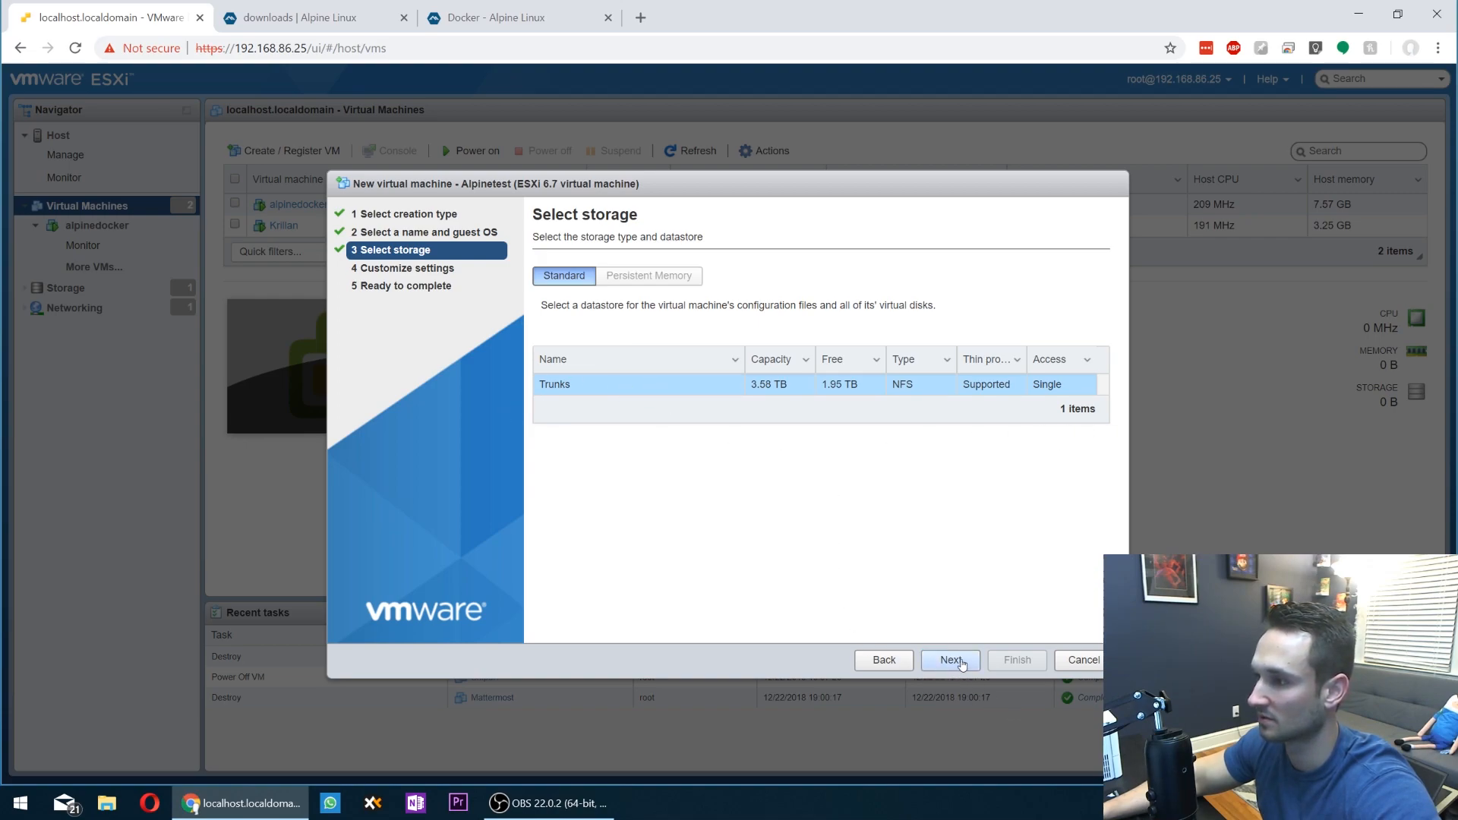
{"action": "left_click", "coordinate": [949, 659]}
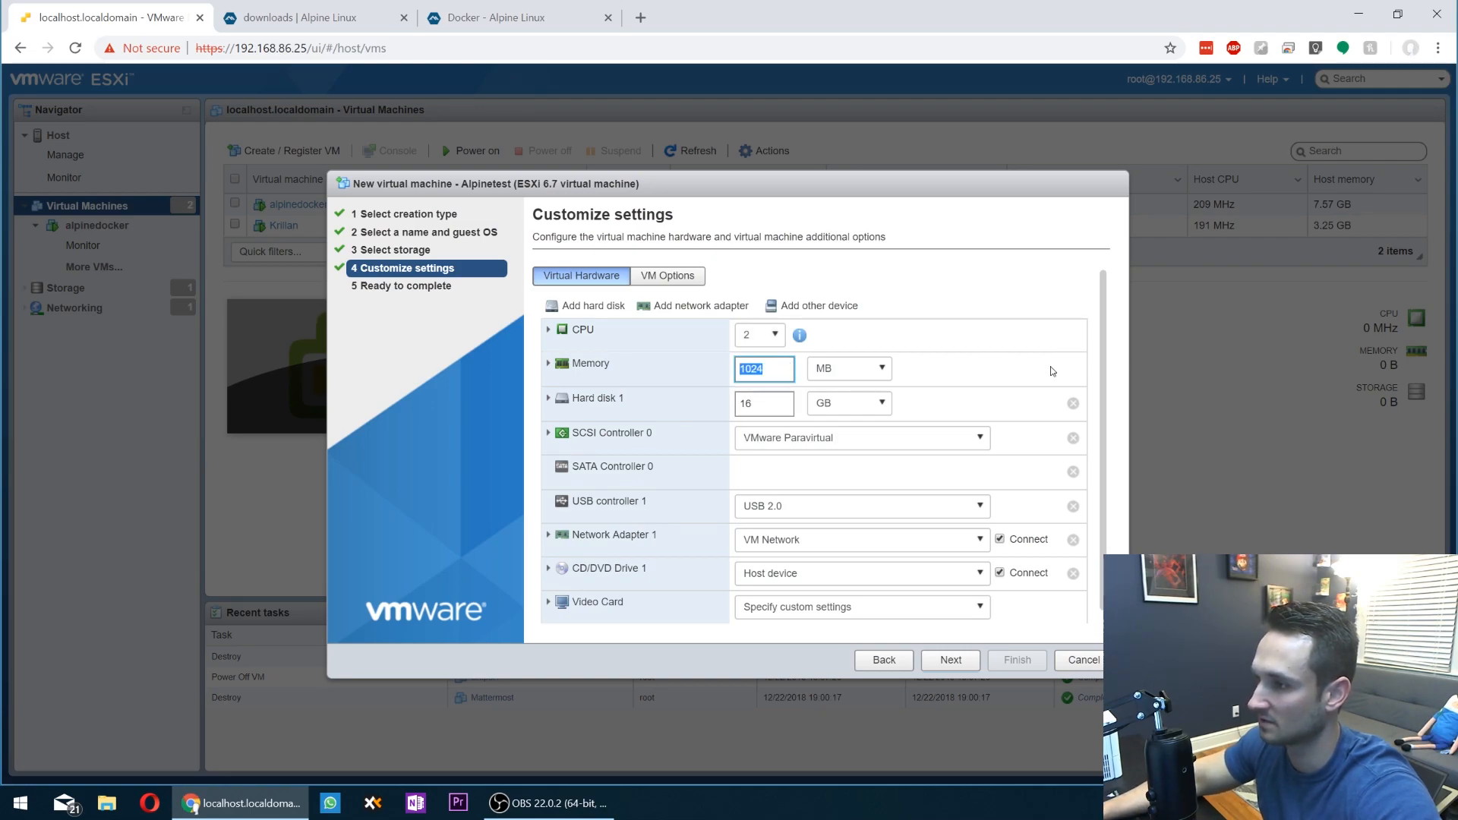
Set Hard disk 1 of Alpinetest to 40 GB.
{"action": "left_click", "coordinate": [845, 367]}
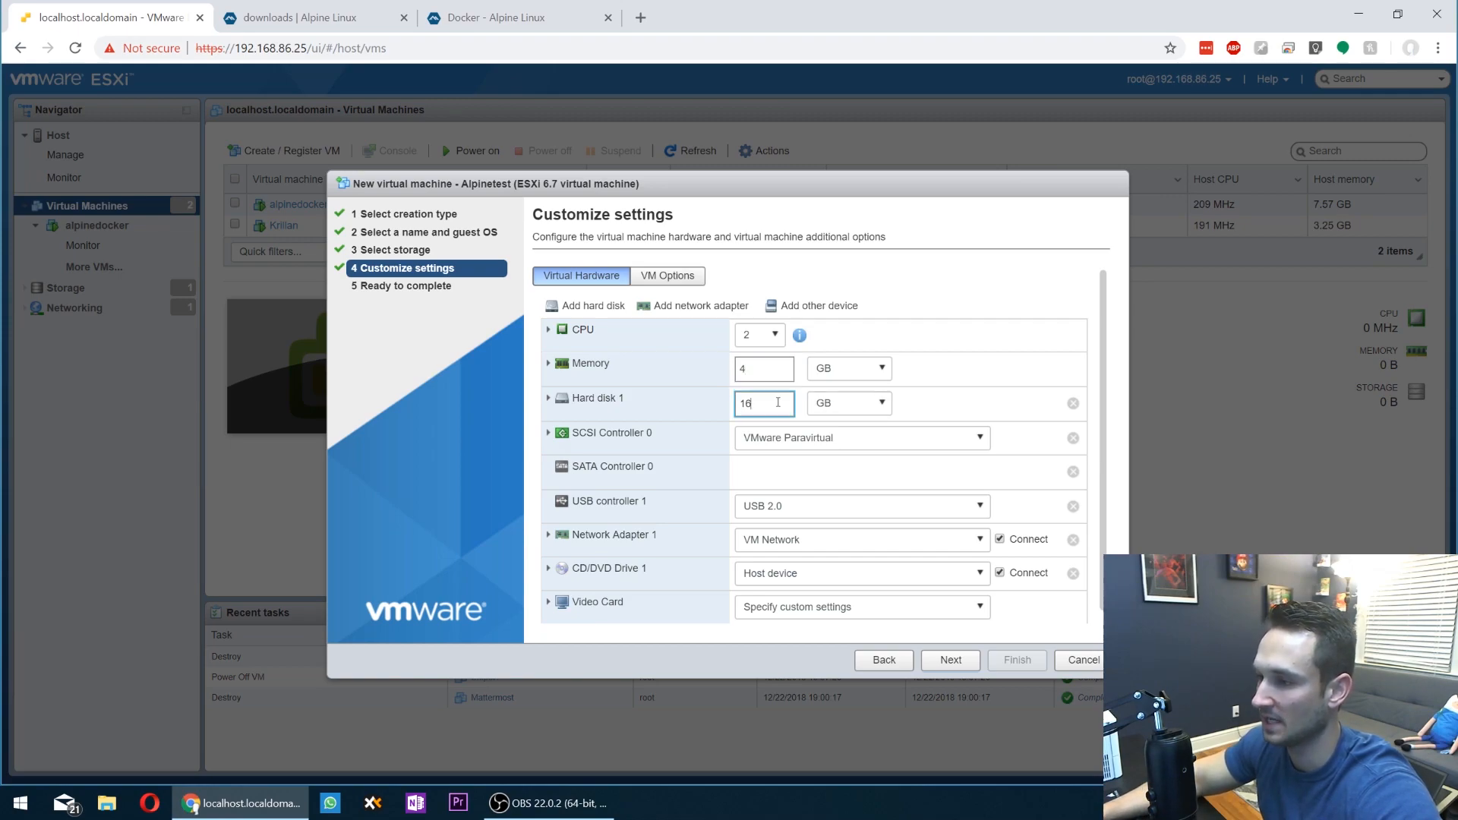
{"action": "type", "text": "40"}
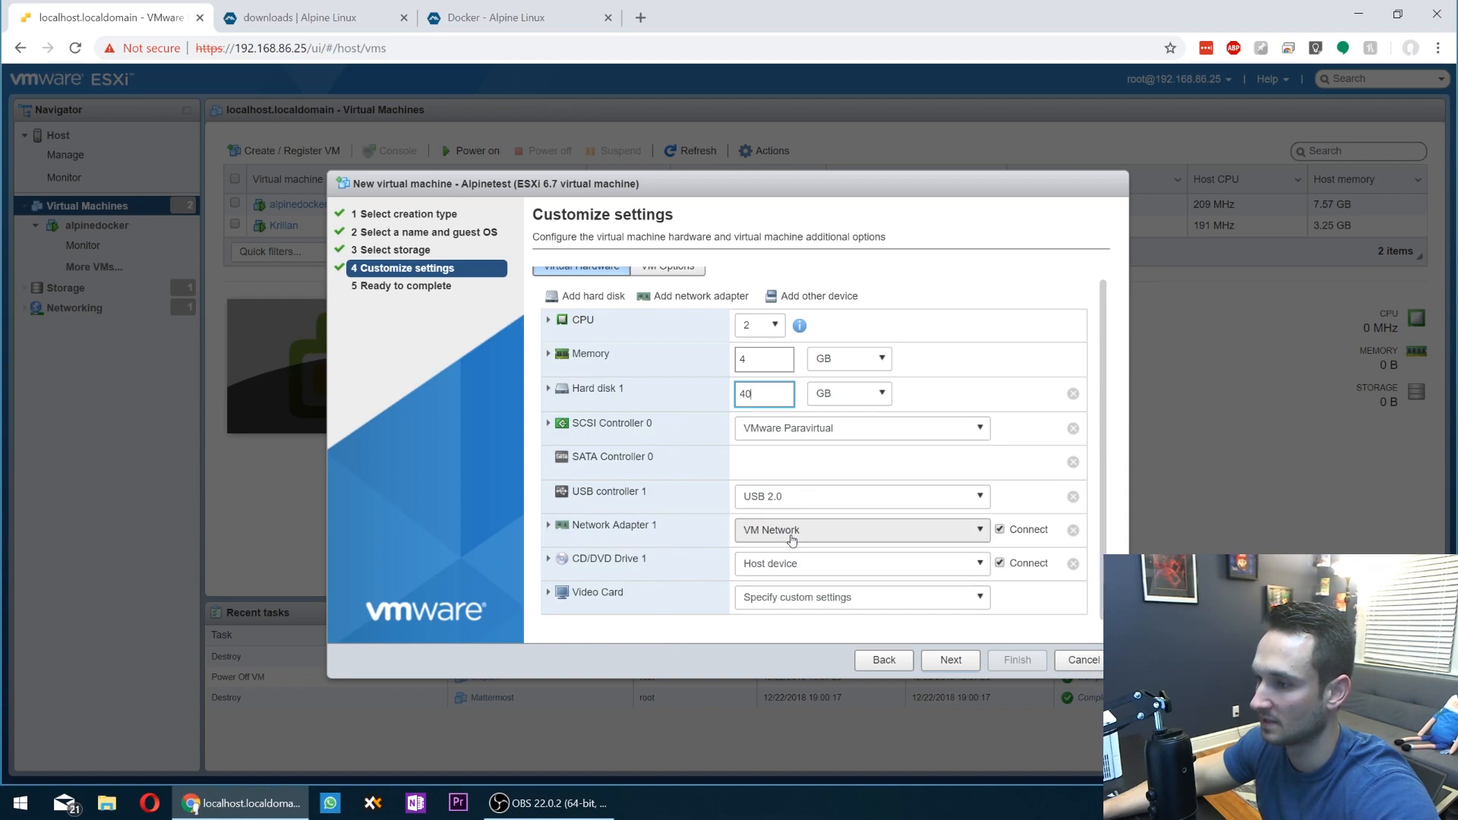
{"action": "mouse_move", "coordinate": [943, 536]}
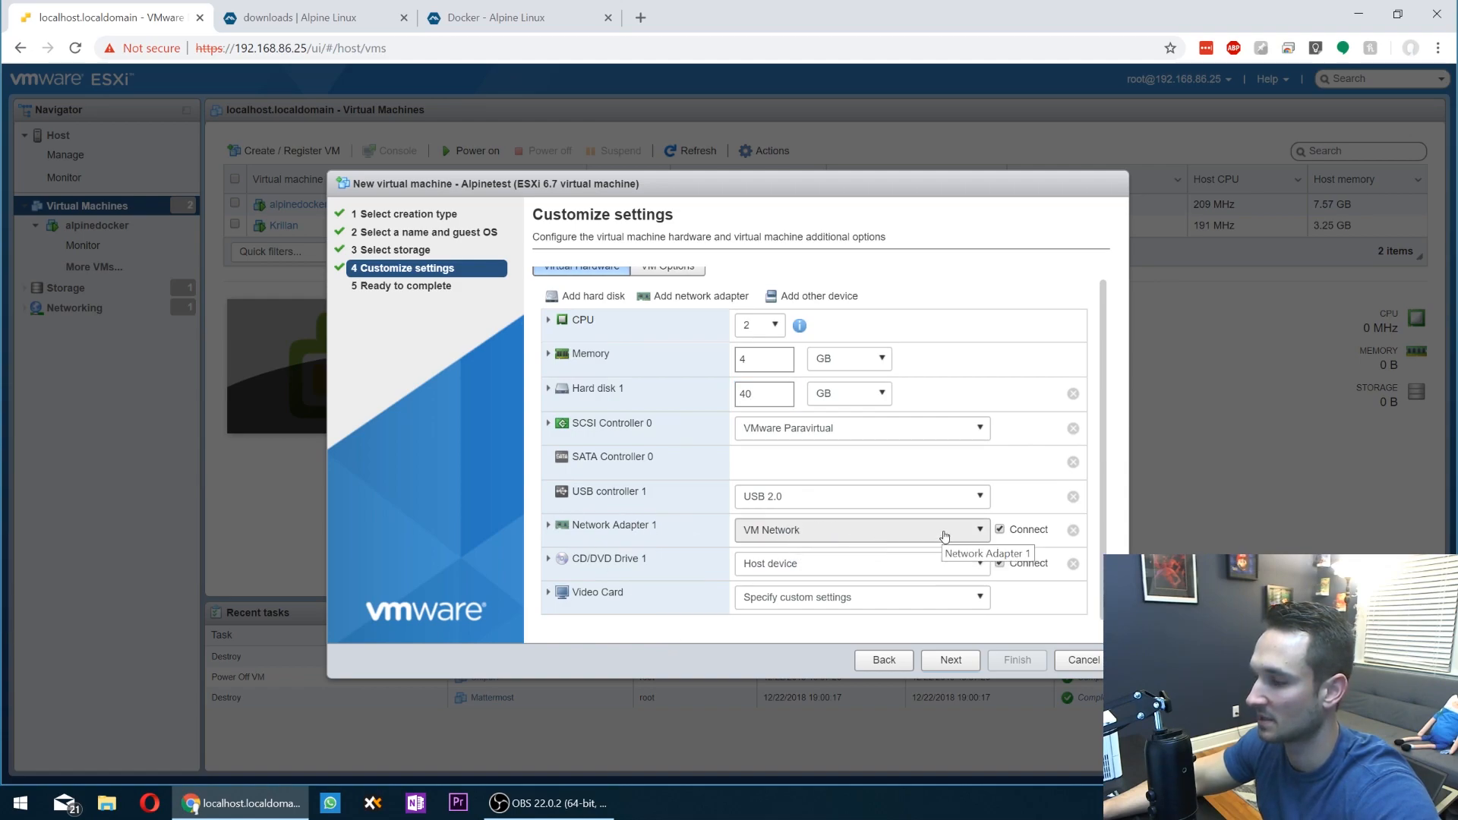
{"action": "left_click", "coordinate": [978, 561]}
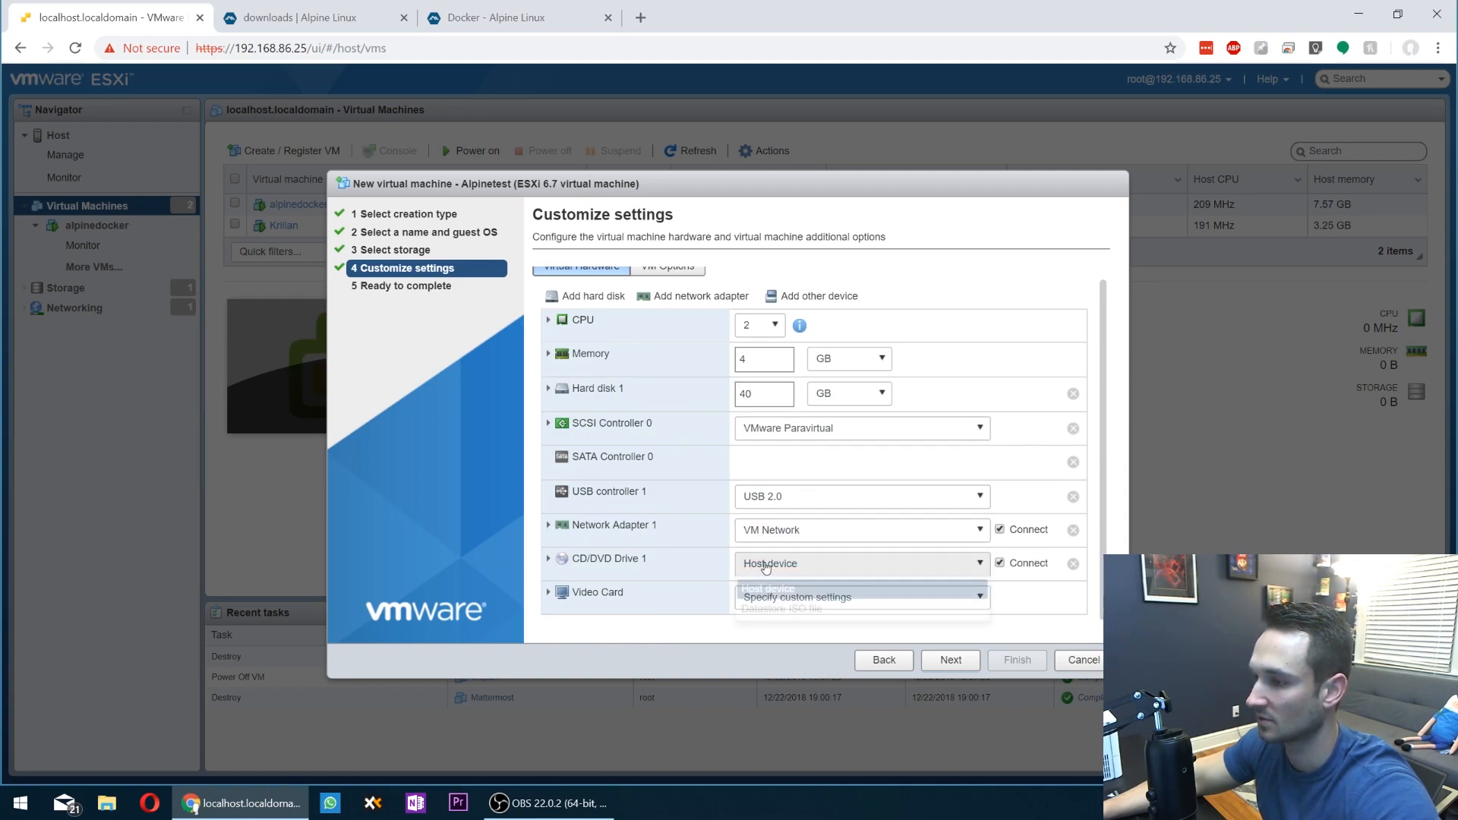
Attach alpine-virt-3.8.1-x86_64.iso from Trunks/vmimages as the CD/DVD datastore ISO.
{"action": "left_click", "coordinate": [779, 609]}
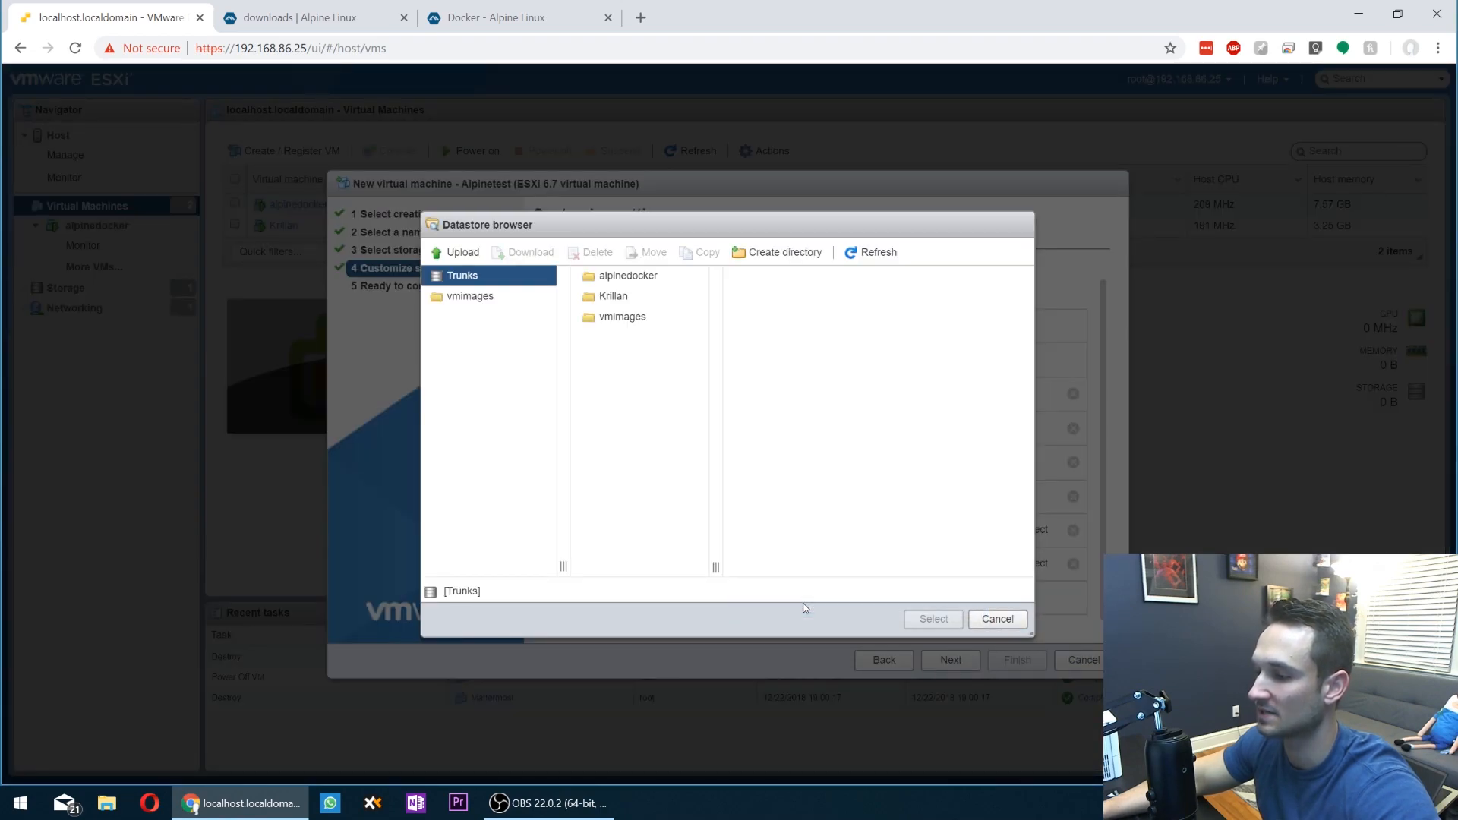
{"action": "left_click", "coordinate": [619, 316]}
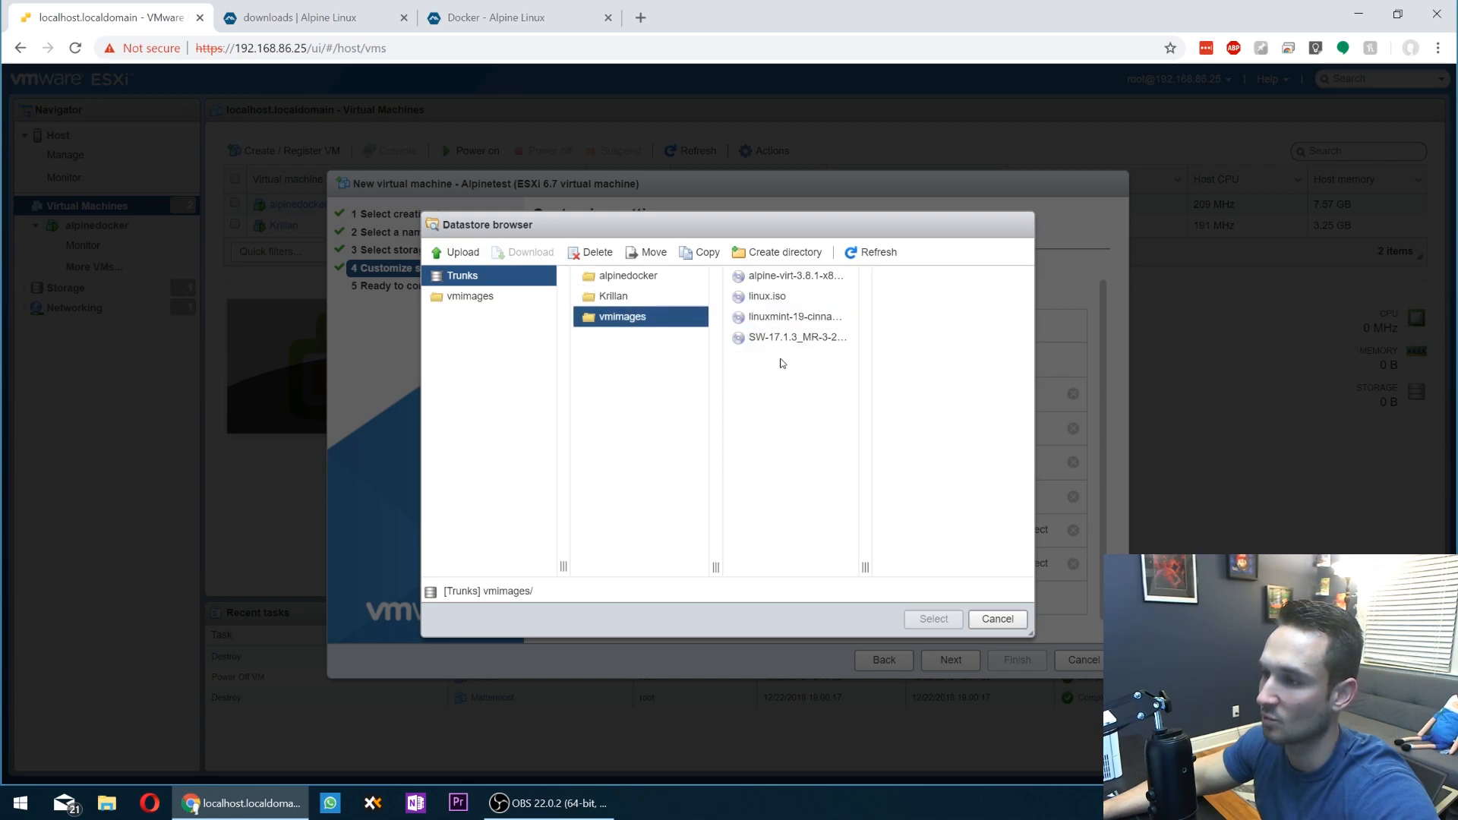
{"action": "left_click", "coordinate": [794, 275]}
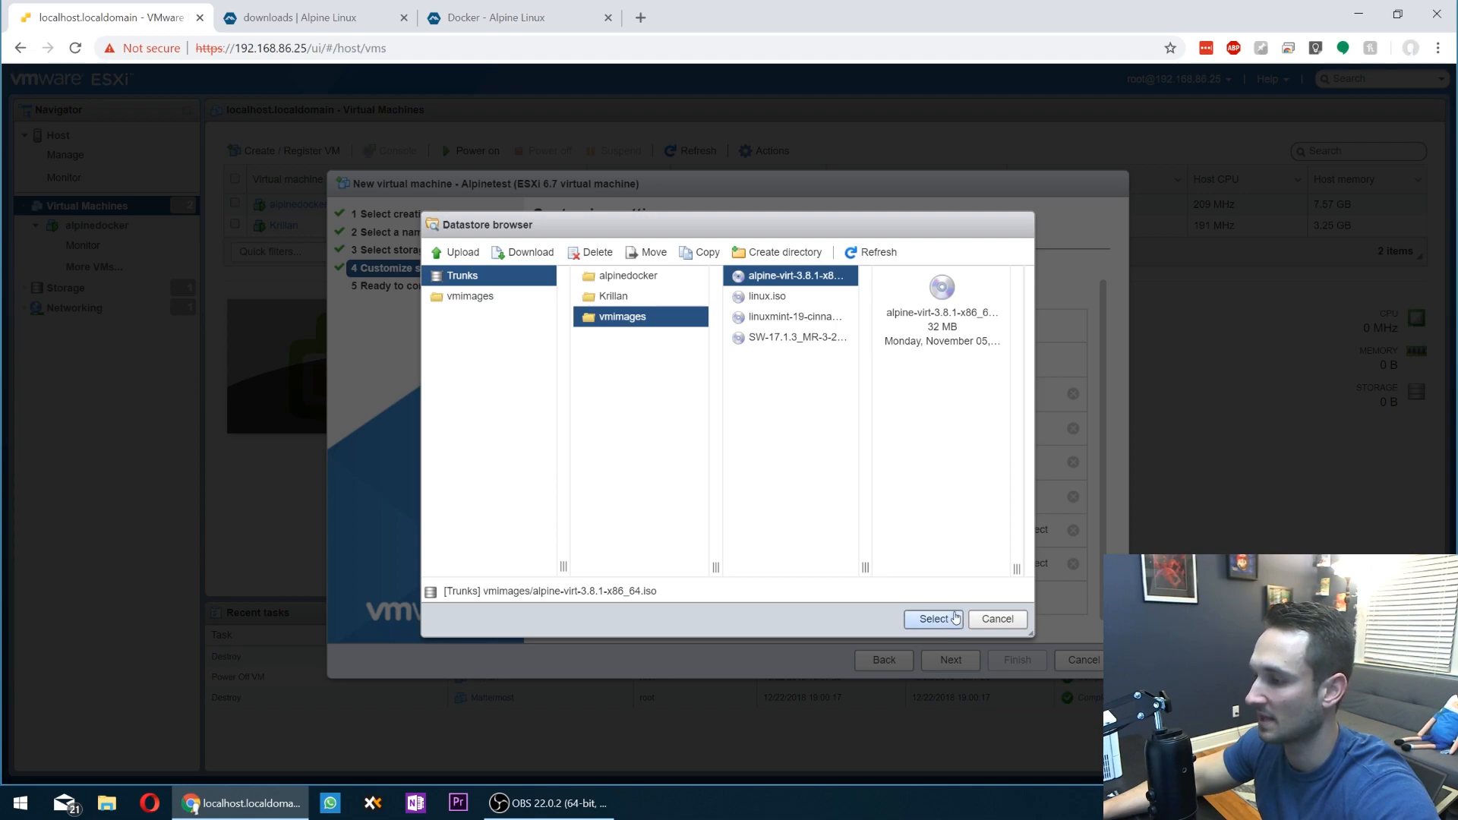
{"action": "left_click", "coordinate": [933, 618]}
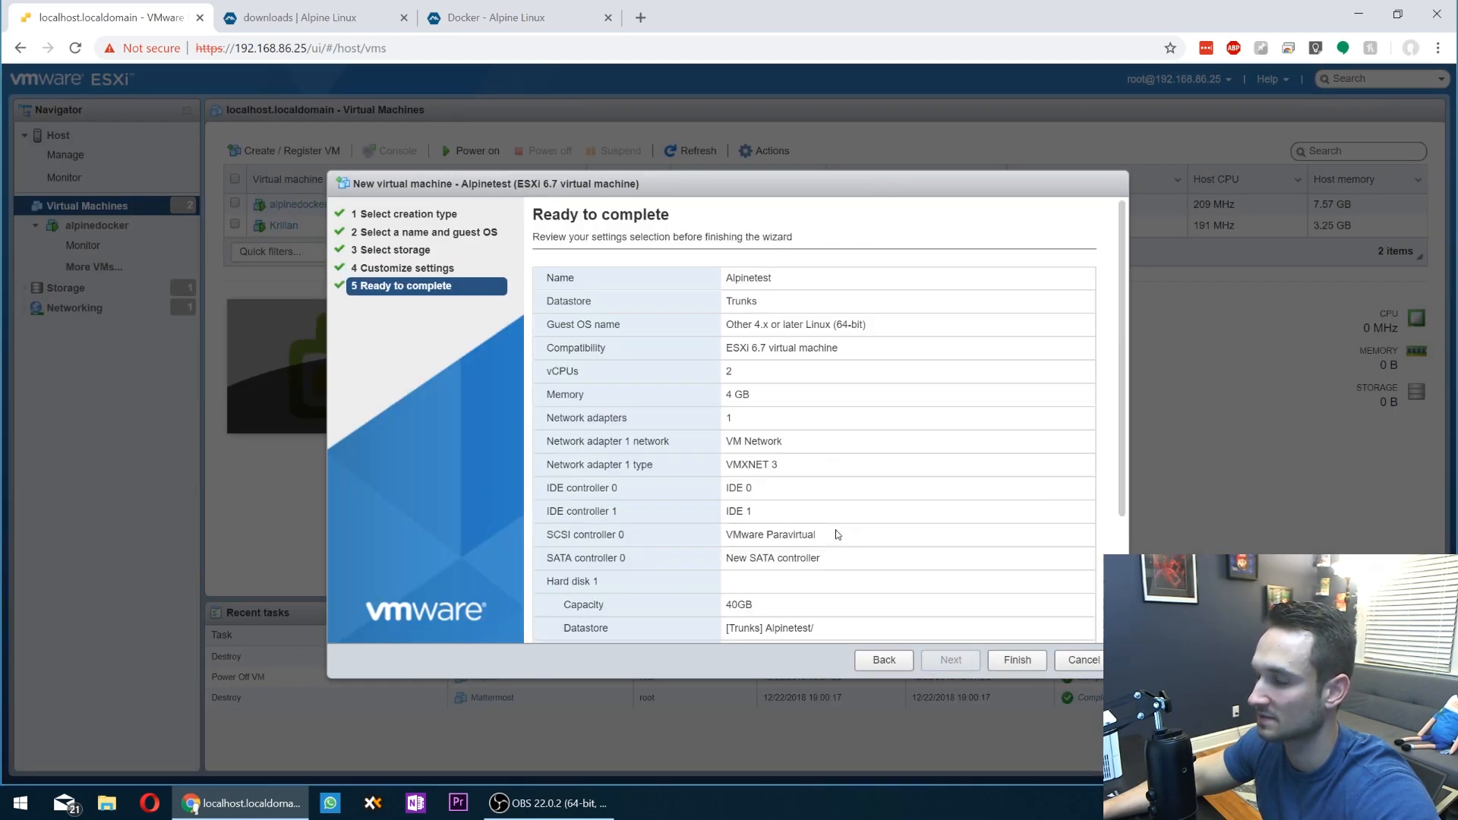
Finish the wizard to create alpinetest and refresh its console preview.
{"action": "left_click", "coordinate": [1016, 659]}
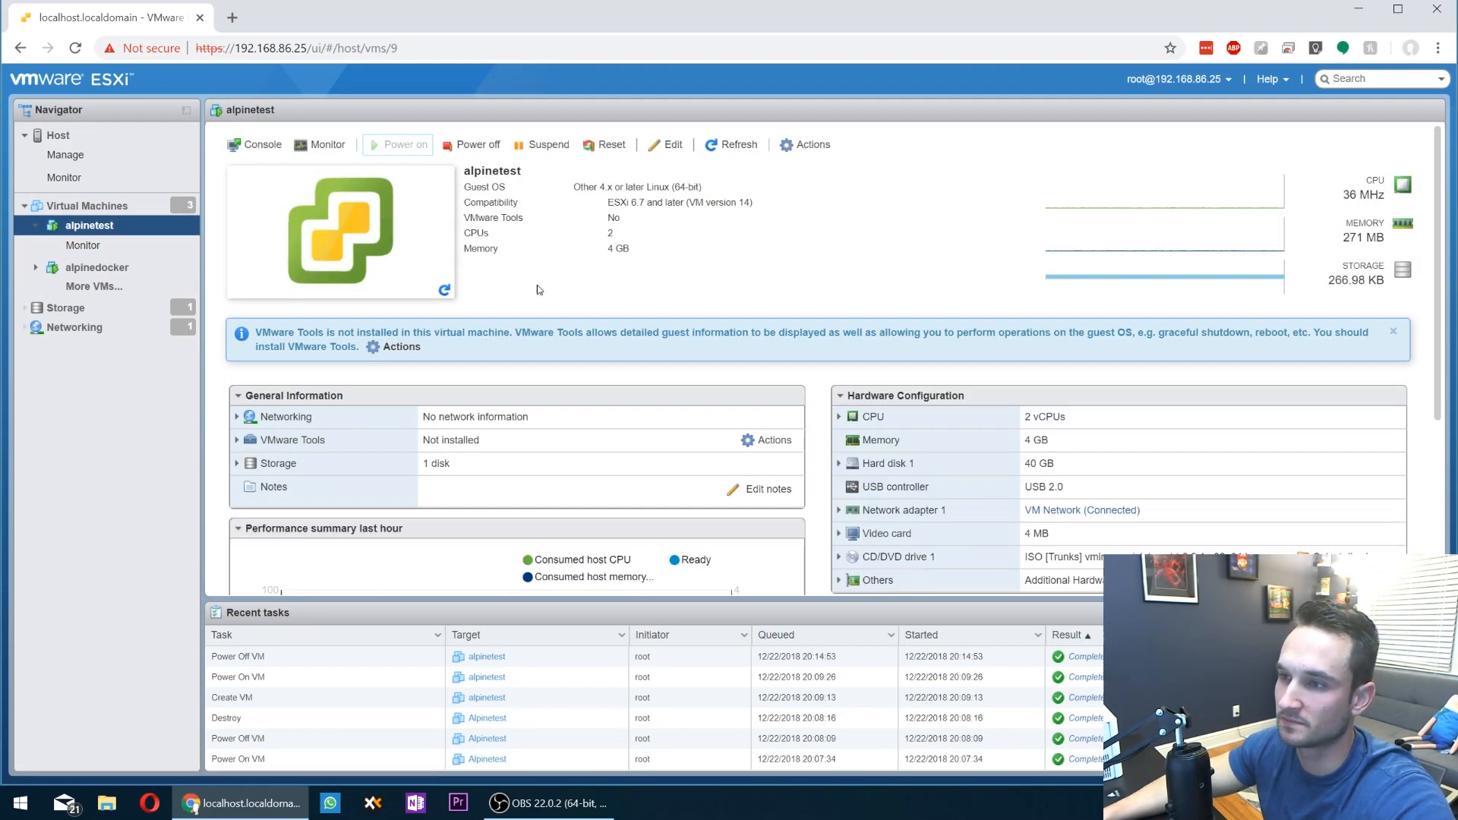
{"action": "left_click", "coordinate": [261, 144]}
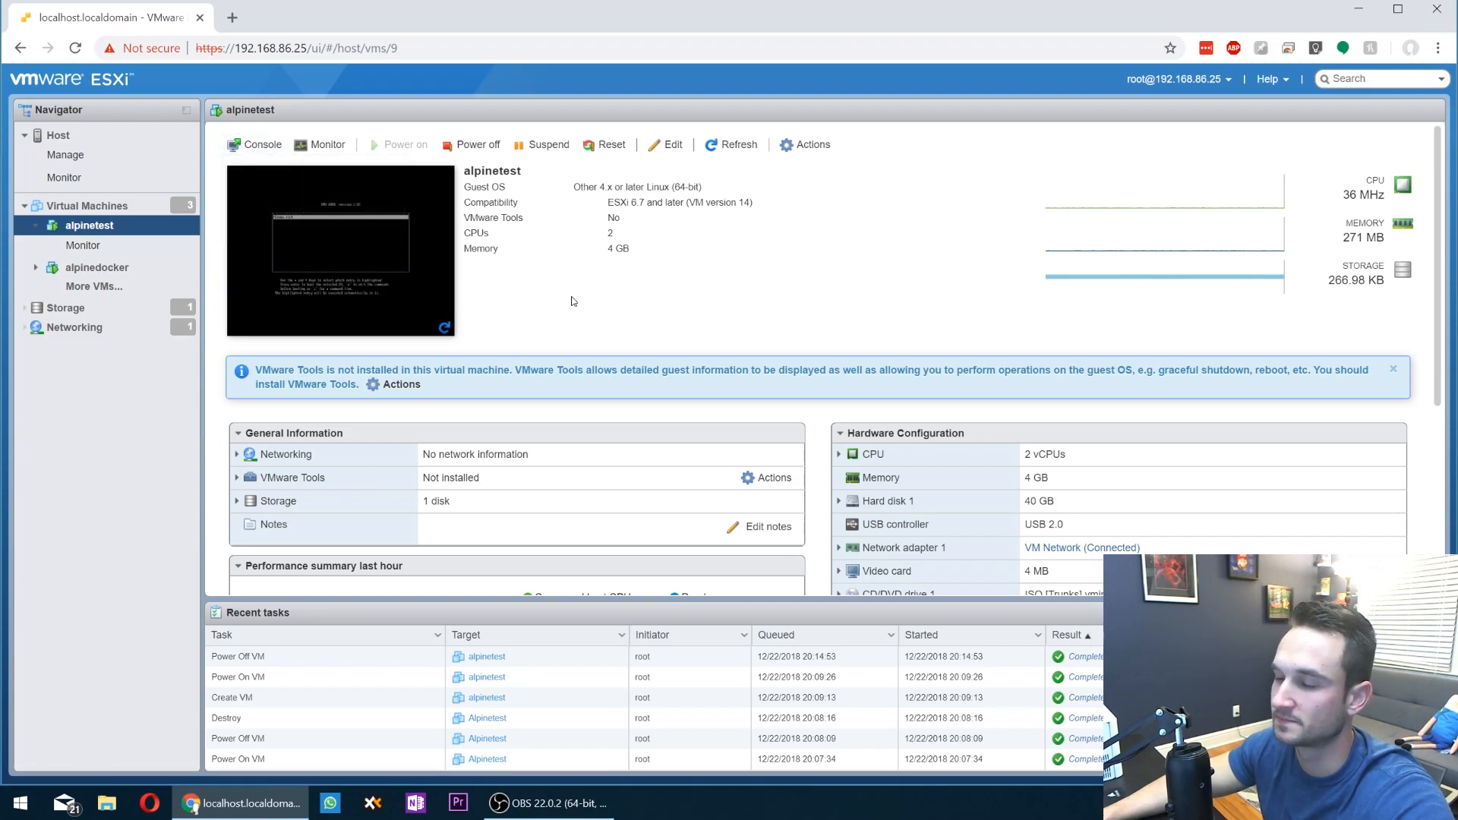
Open alpinetest's console and log in as root.
{"action": "left_click", "coordinate": [261, 144]}
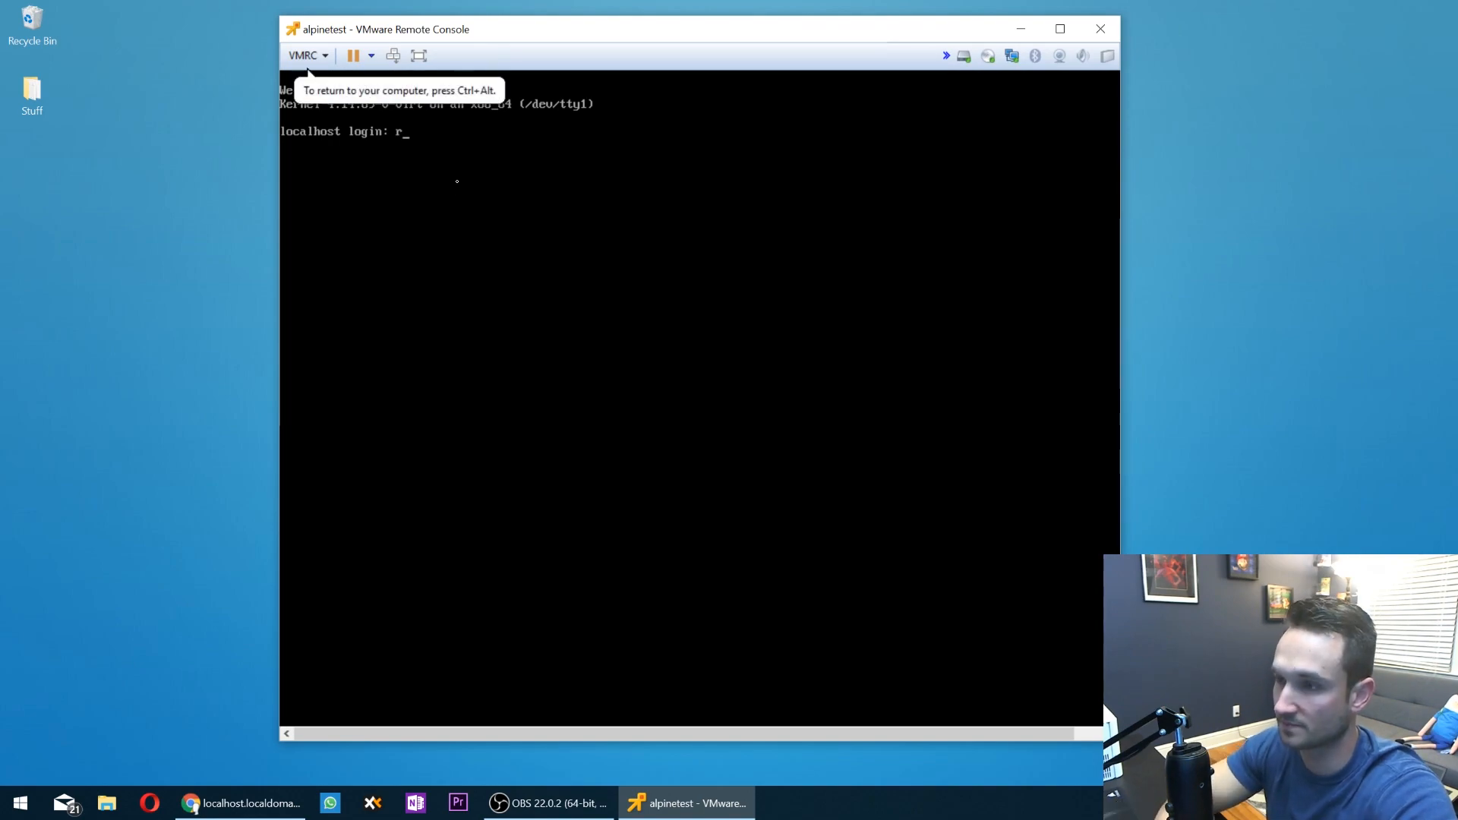
{"action": "key", "text": "Return"}
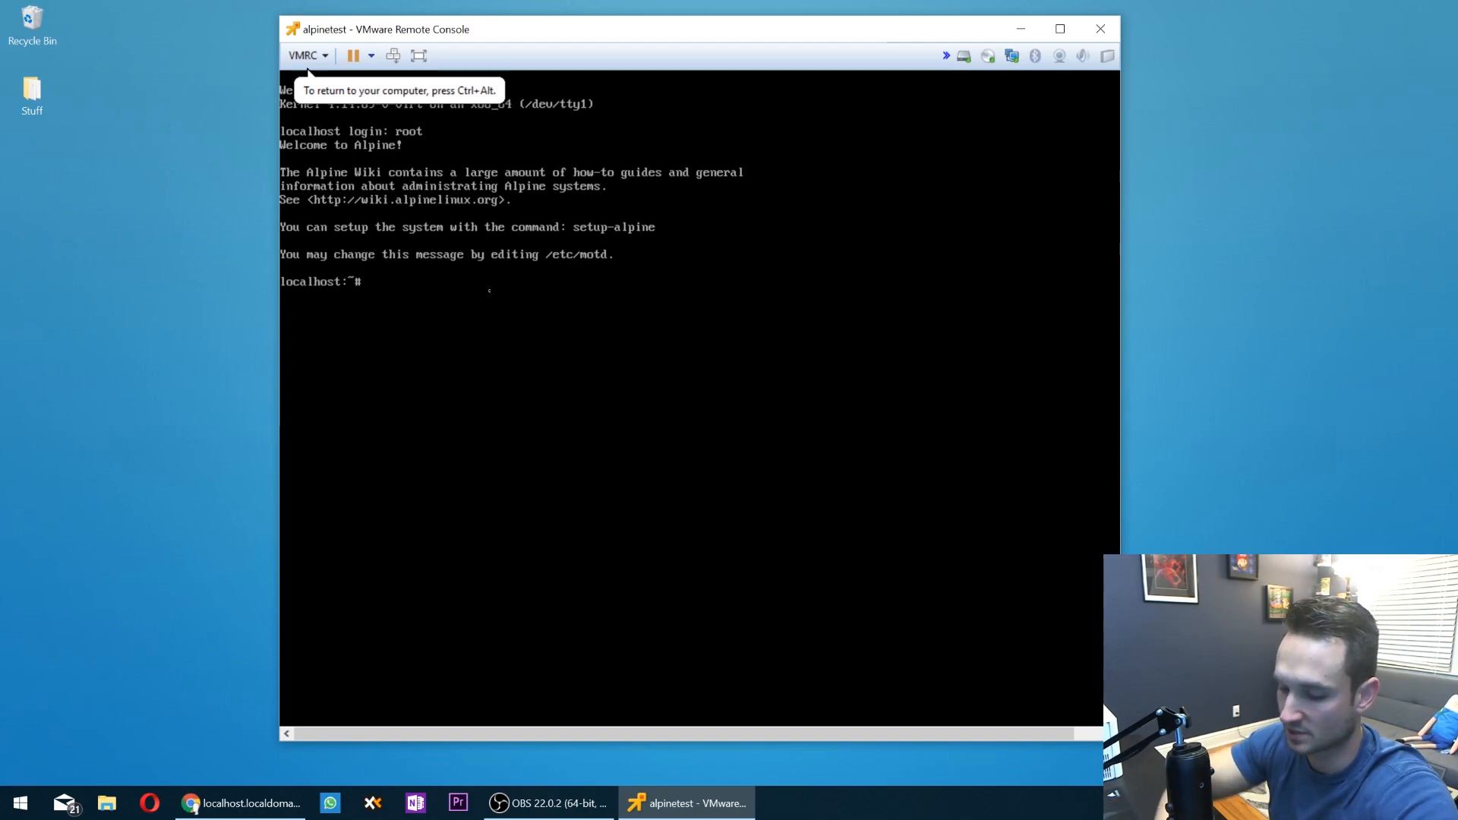
Run setup-alpine with us keyboard layout and variant and hostname alpinetest.
{"action": "type", "text": "setup-alpine"}
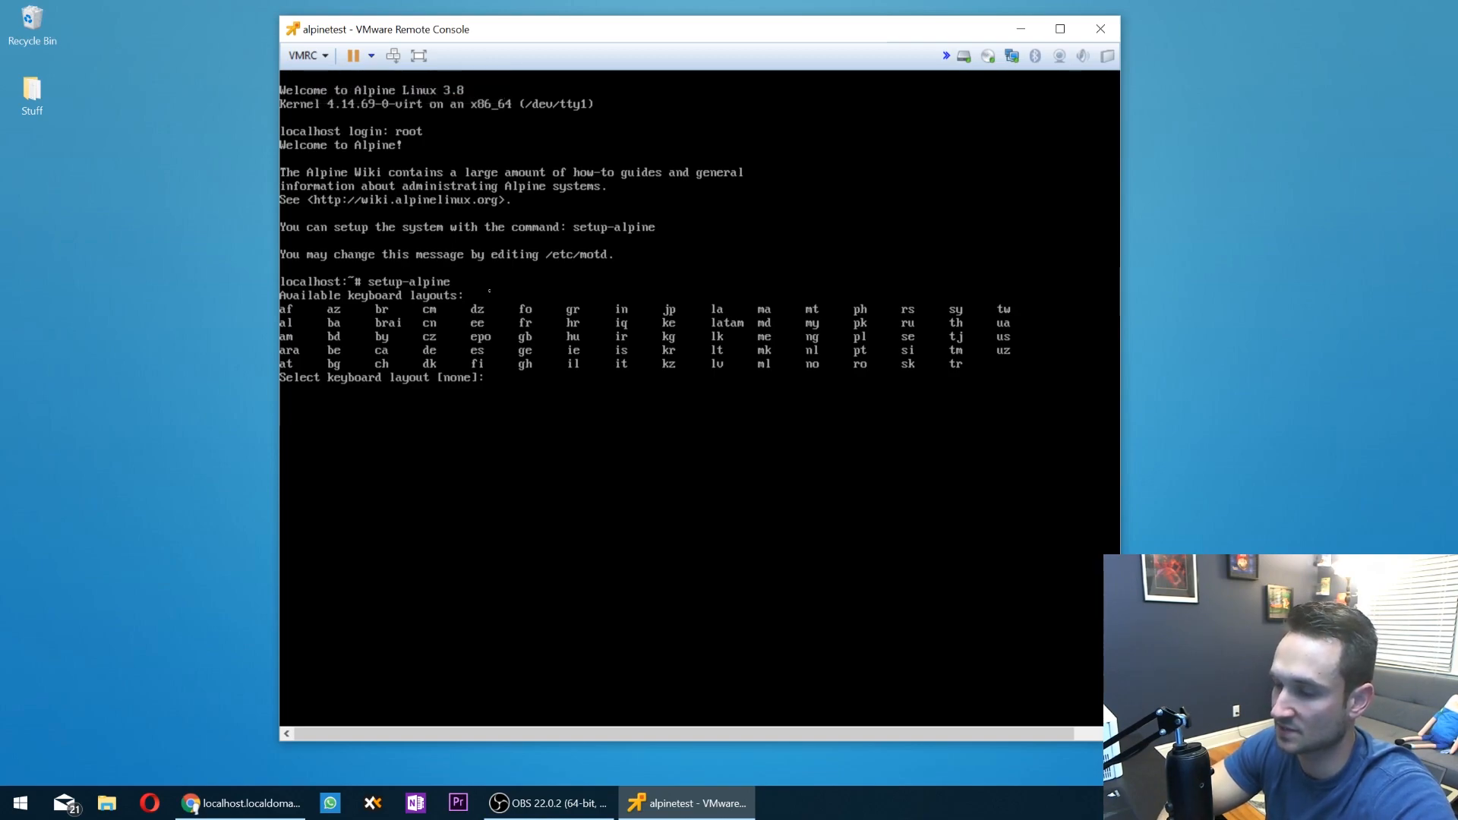
{"action": "type", "text": "us"}
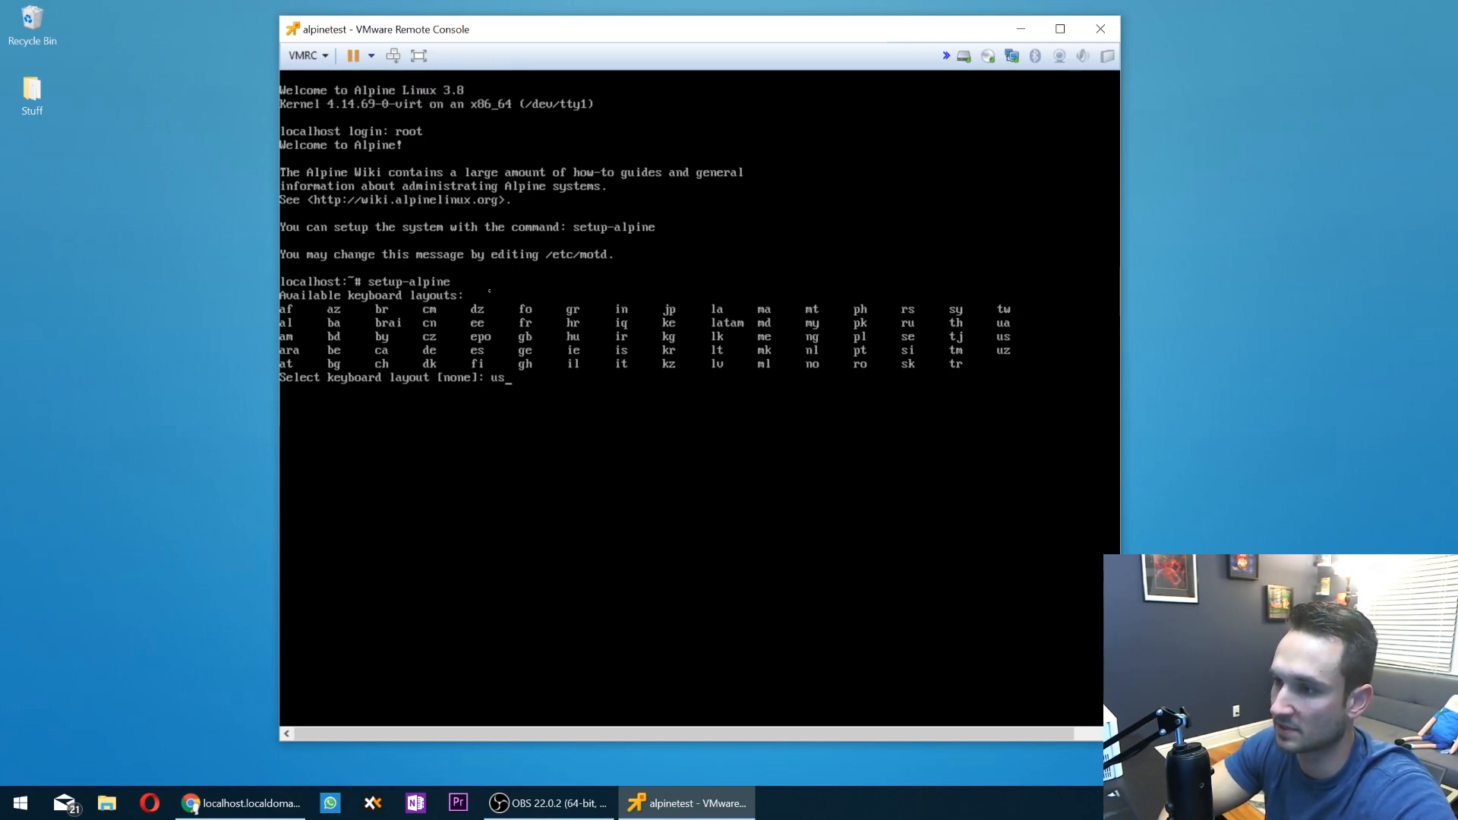
{"action": "key", "text": "Return"}
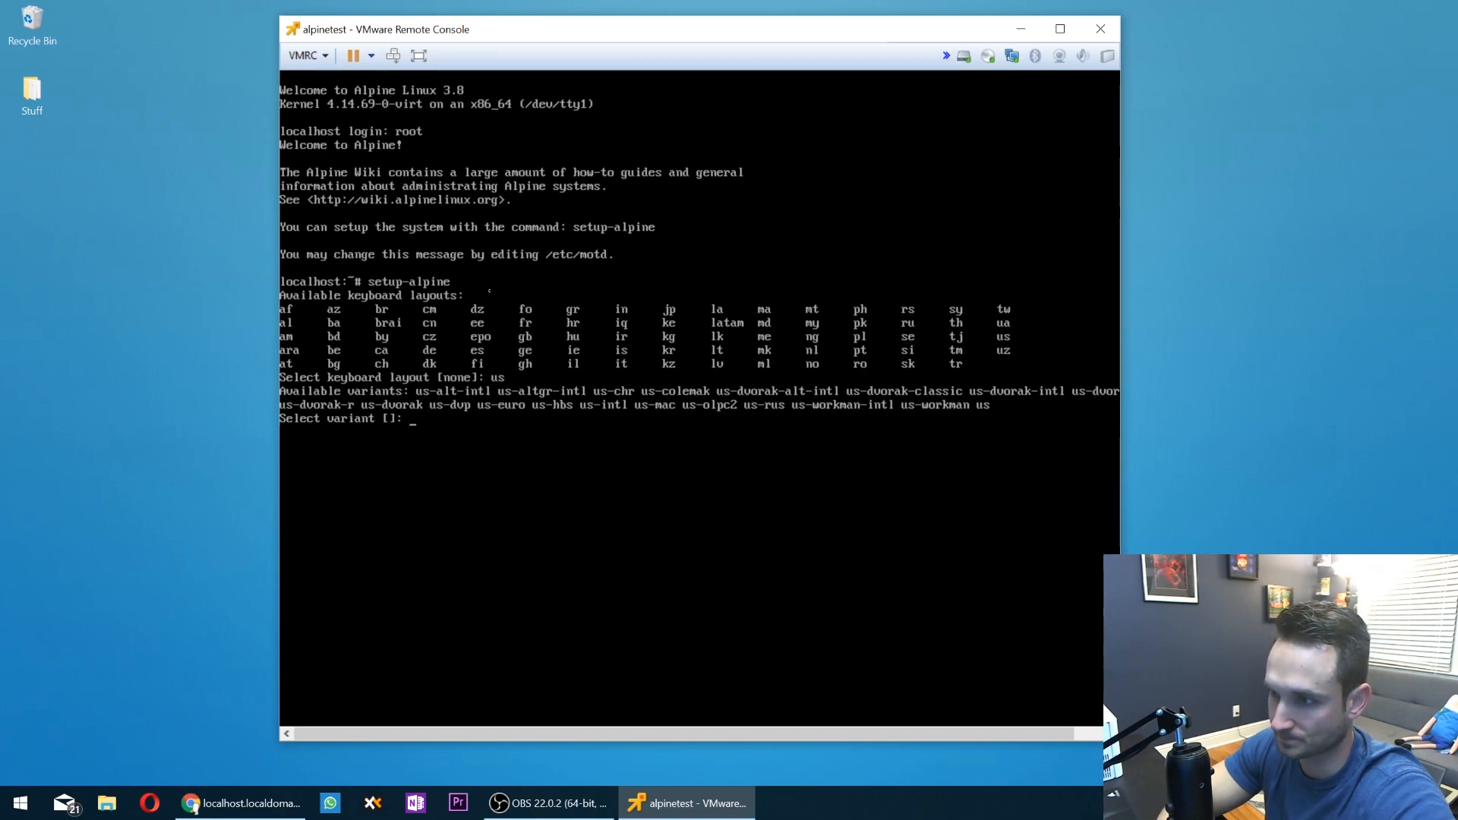
{"action": "type", "text": "us"}
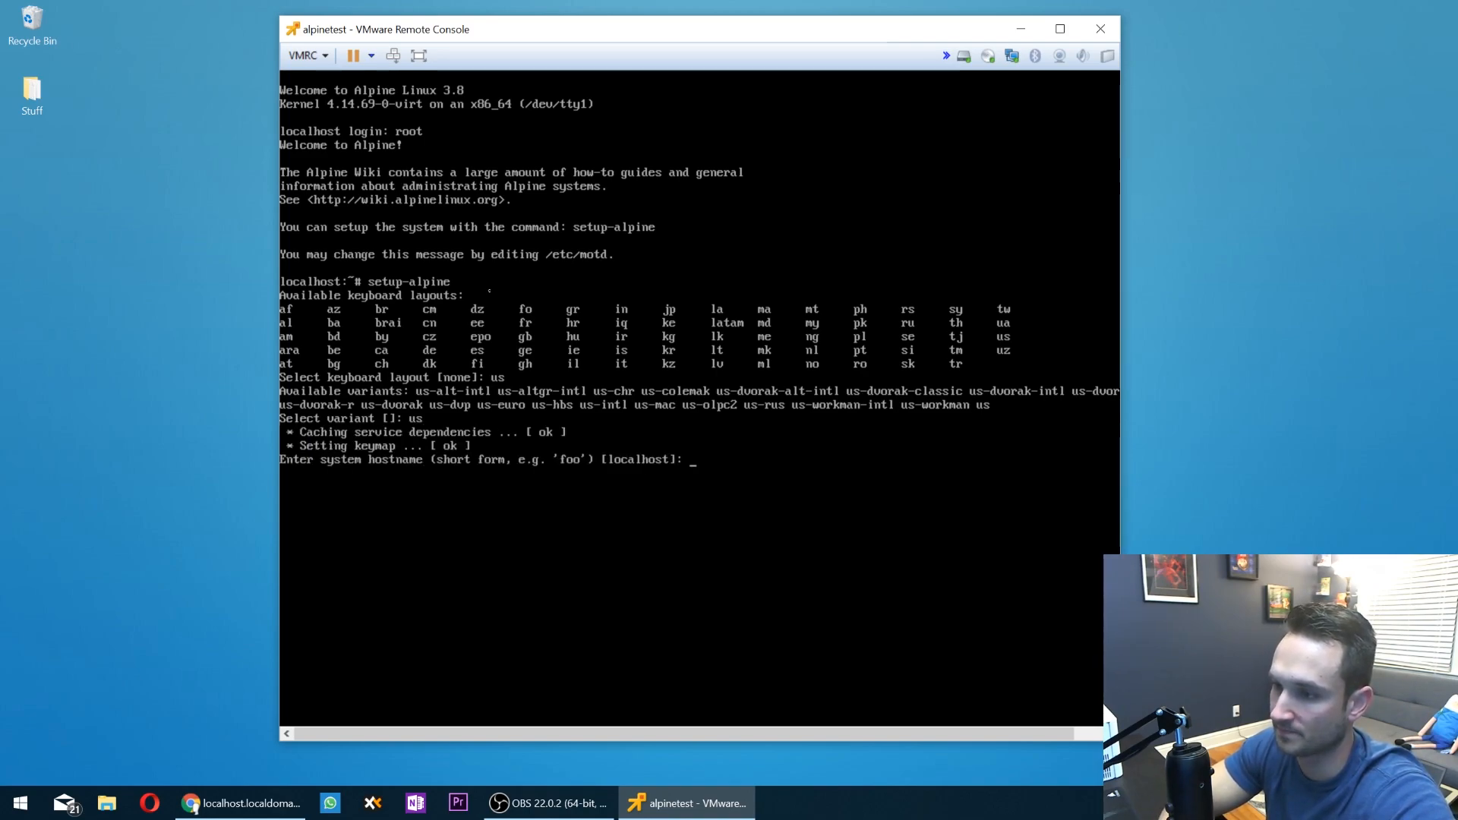
{"action": "type", "text": "alpinetest"}
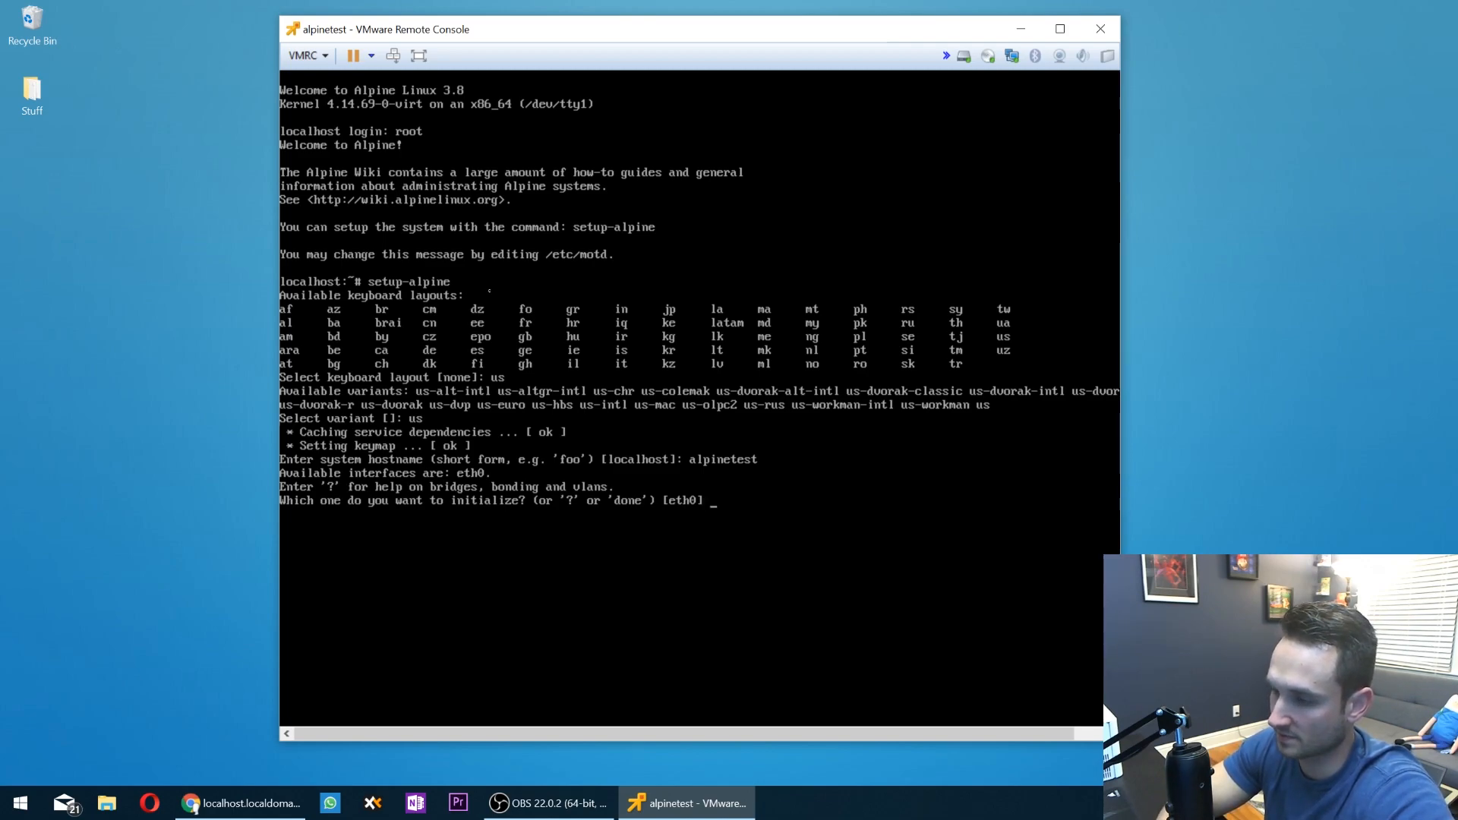
Initialize eth0 with DHCP and decline manual network configuration.
{"action": "key", "text": "Return"}
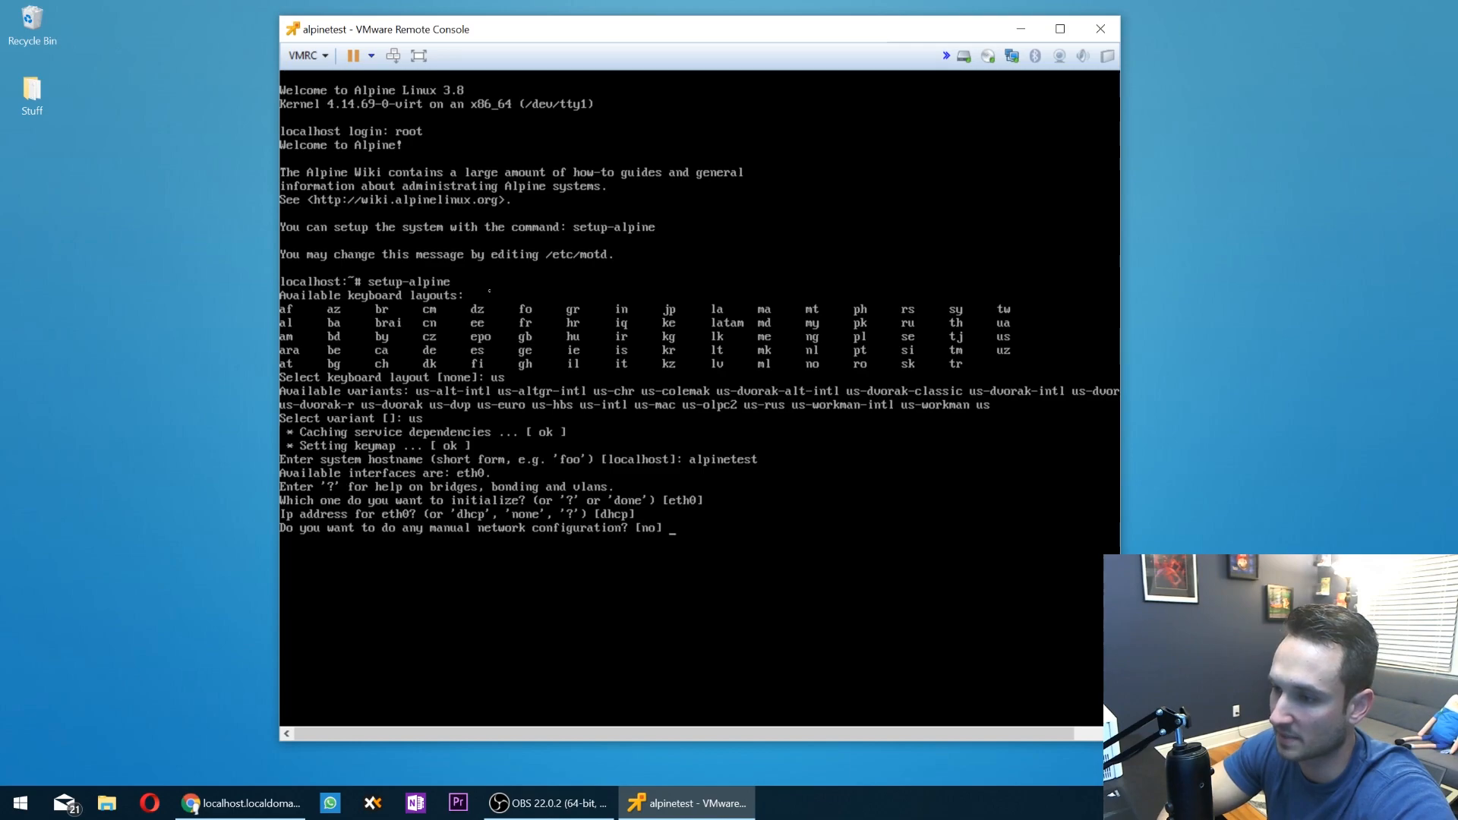
{"action": "key", "text": "Return"}
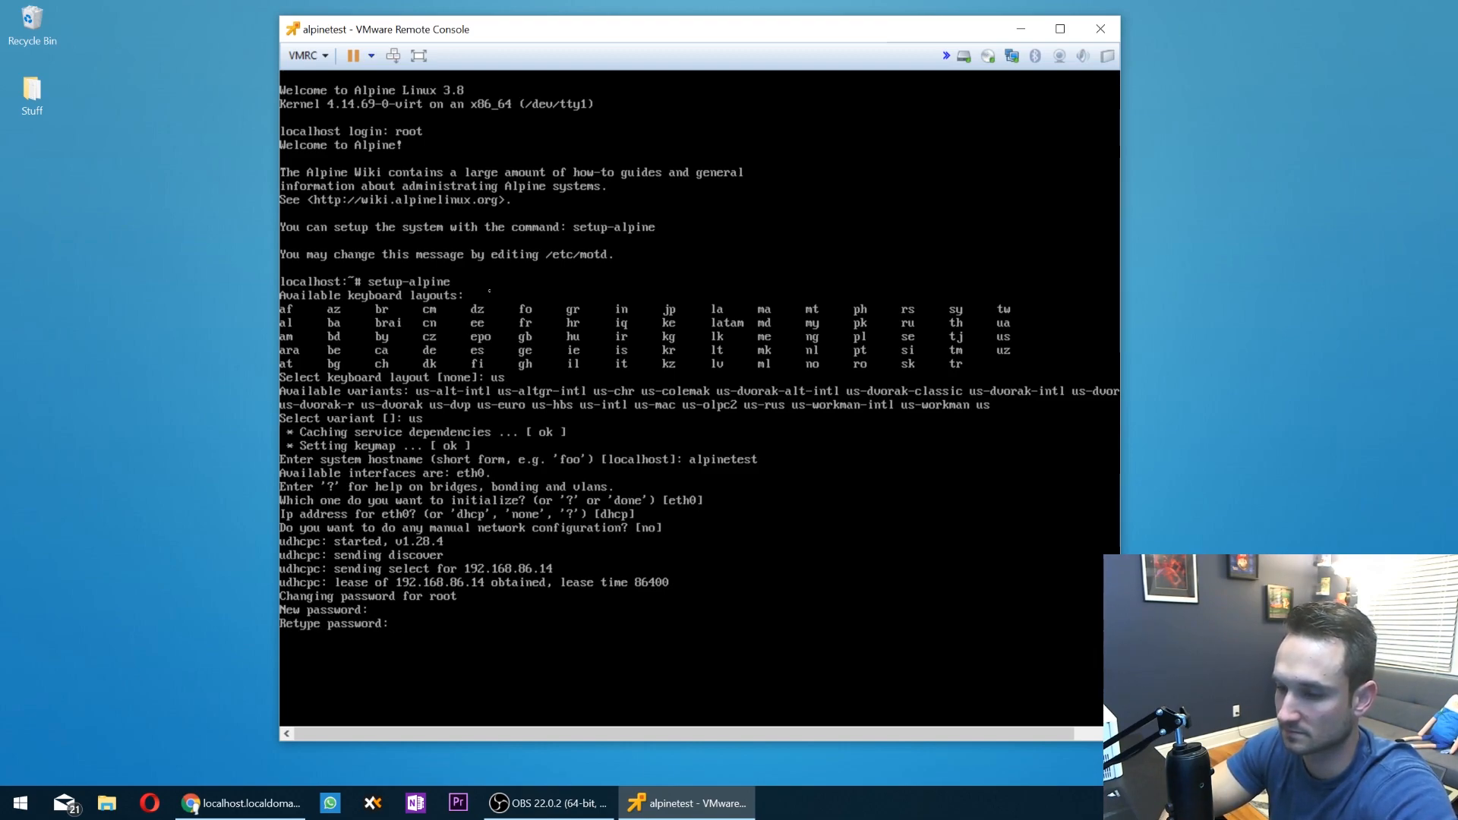
Confirm the root password, list timezones and choose EST.
{"action": "key", "text": "Return"}
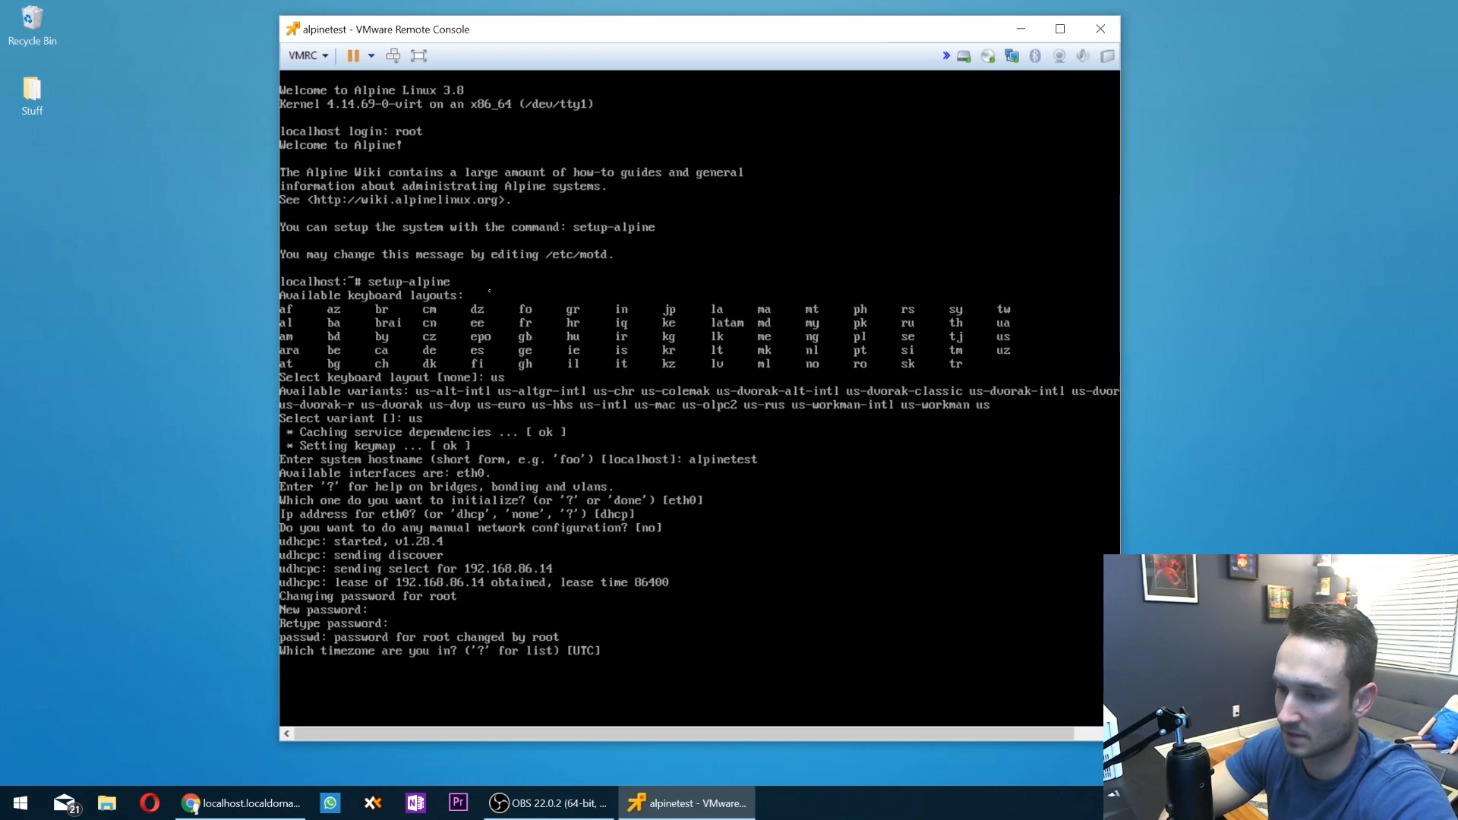
{"action": "type", "text": "?"}
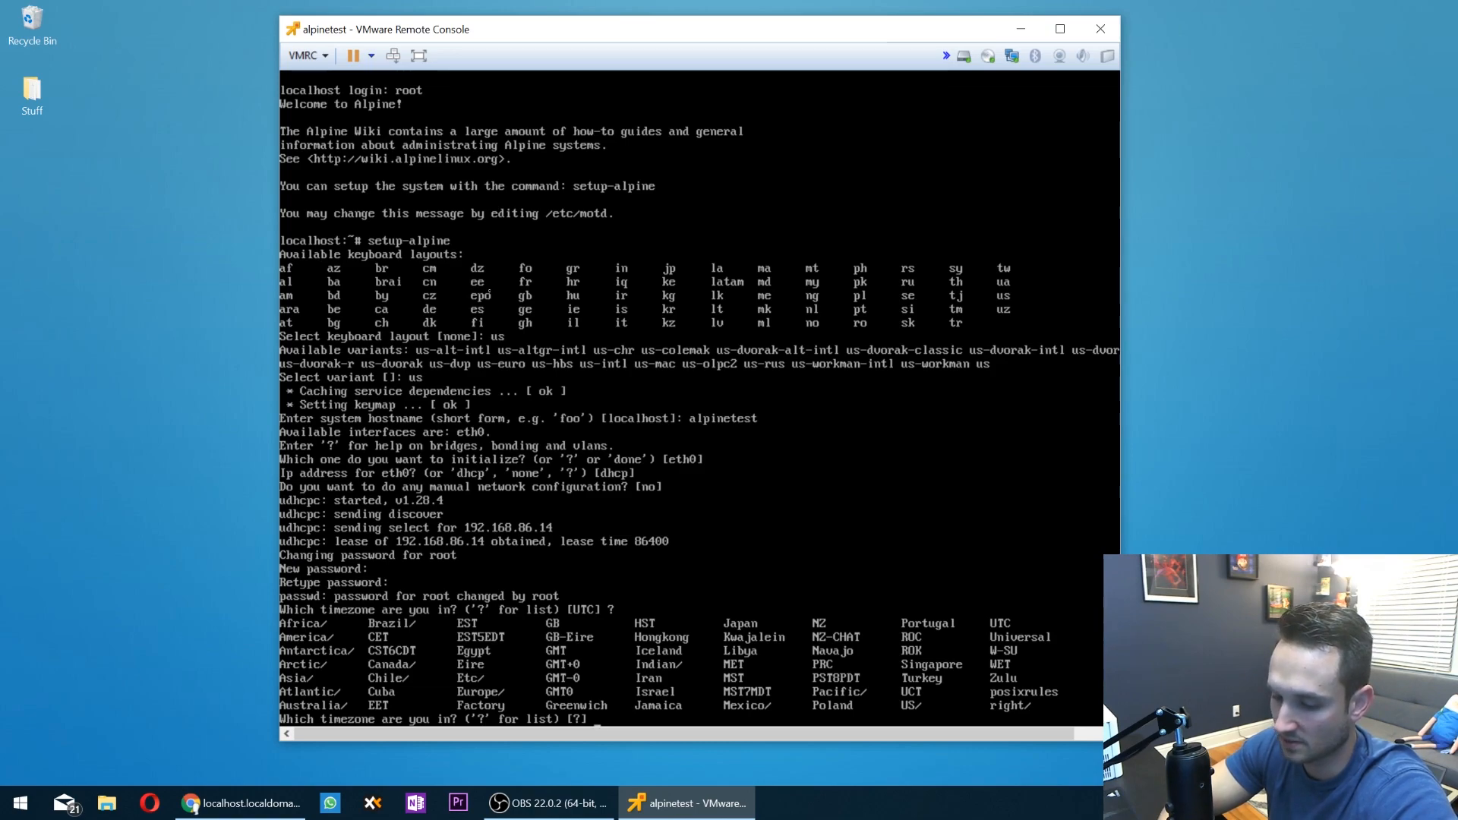
{"action": "type", "text": "EST"}
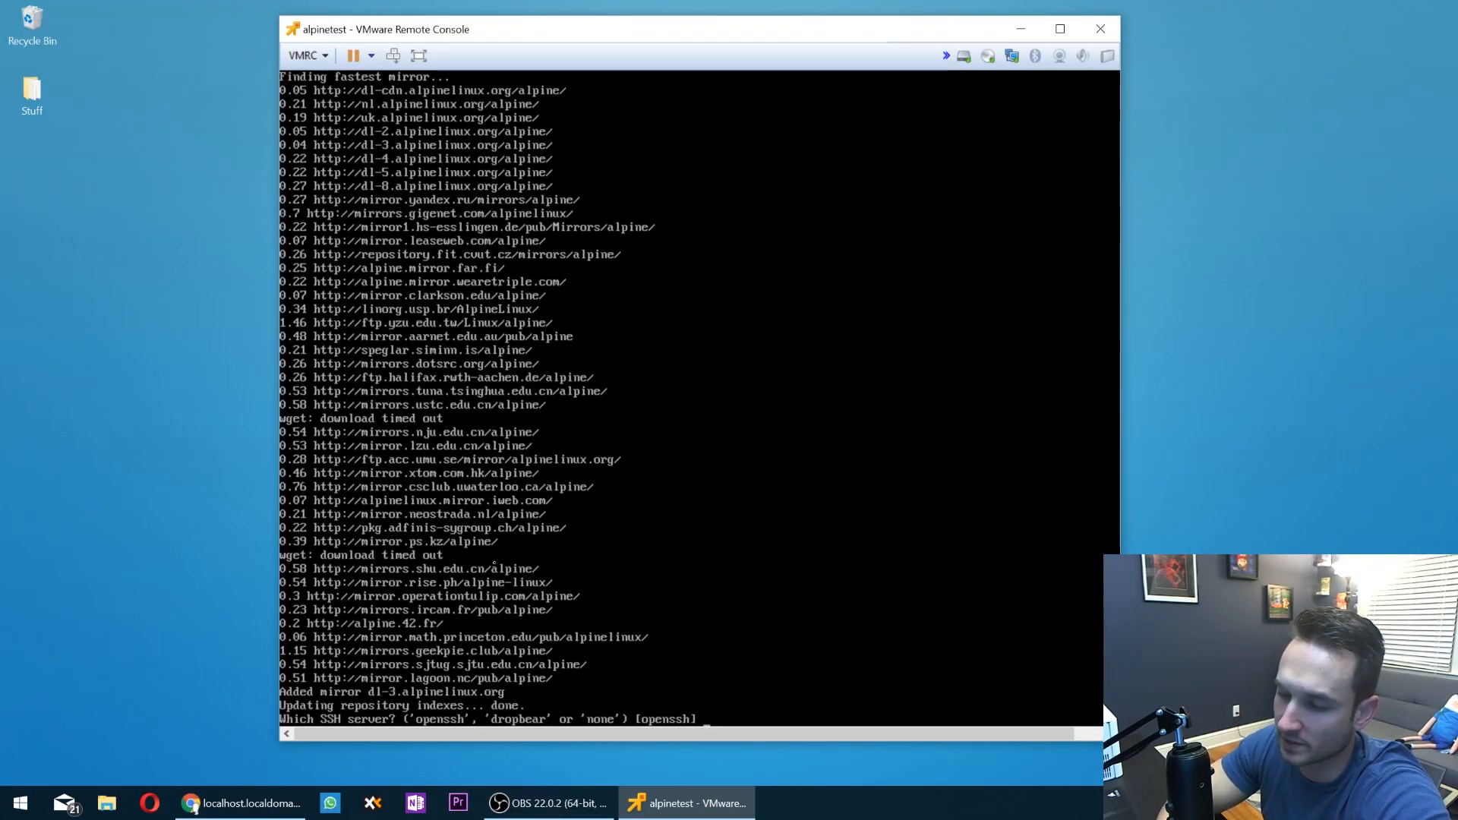
Choose dropbear as the SSH server and sda as the install disk.
{"action": "type", "text": "dropbear"}
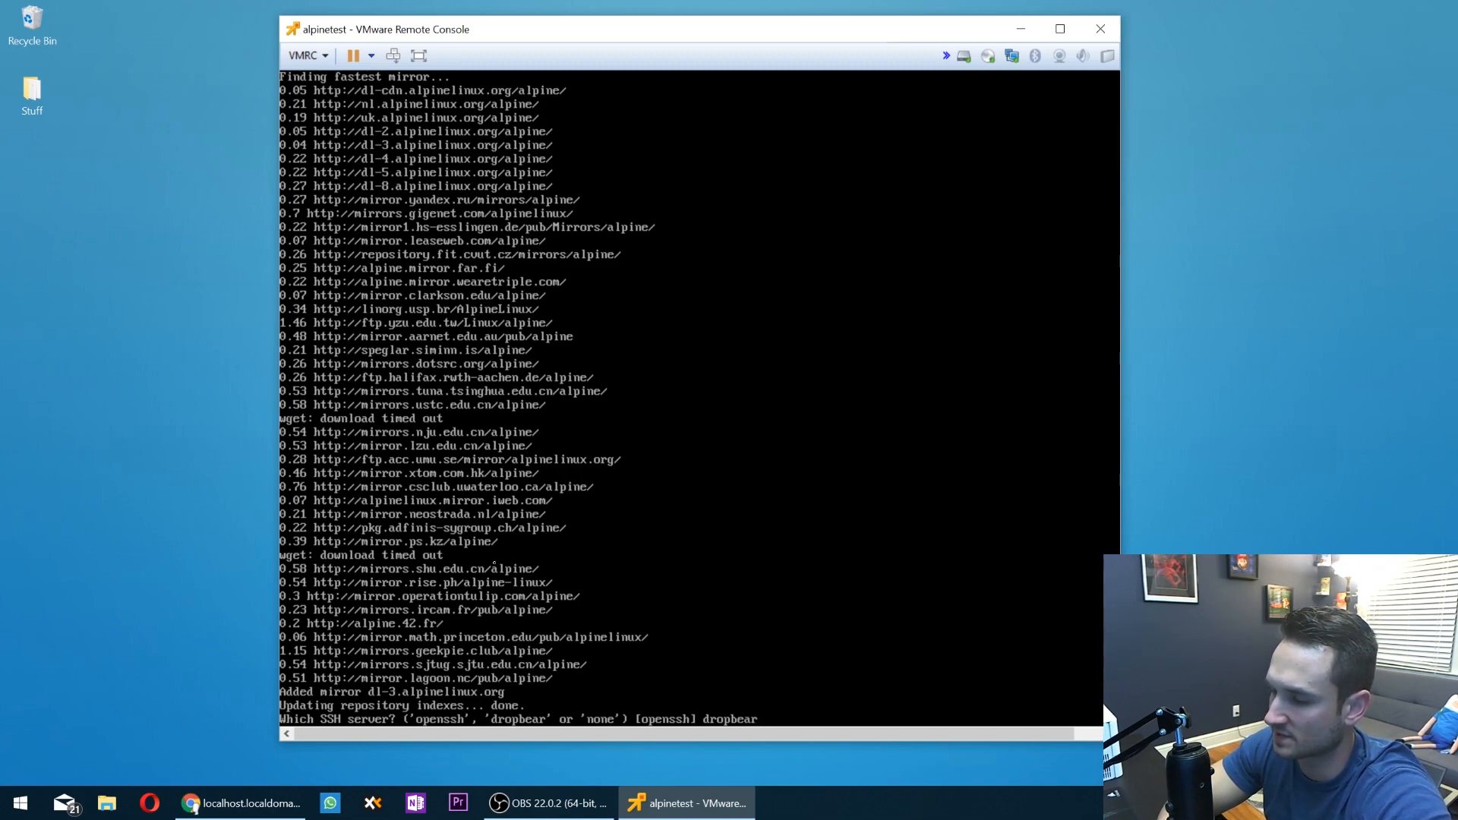
{"action": "key", "text": "Return"}
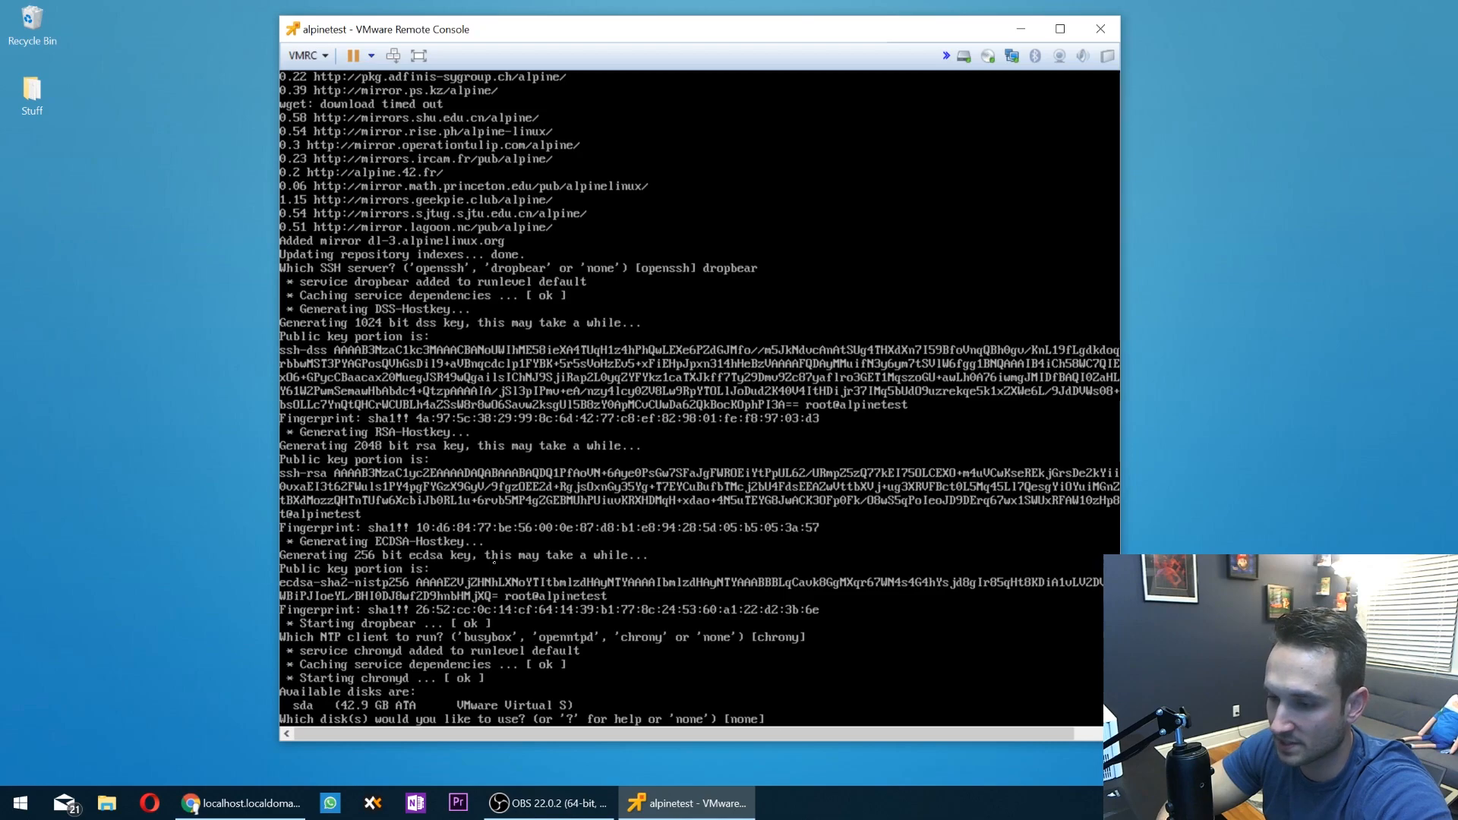
{"action": "type", "text": "s"}
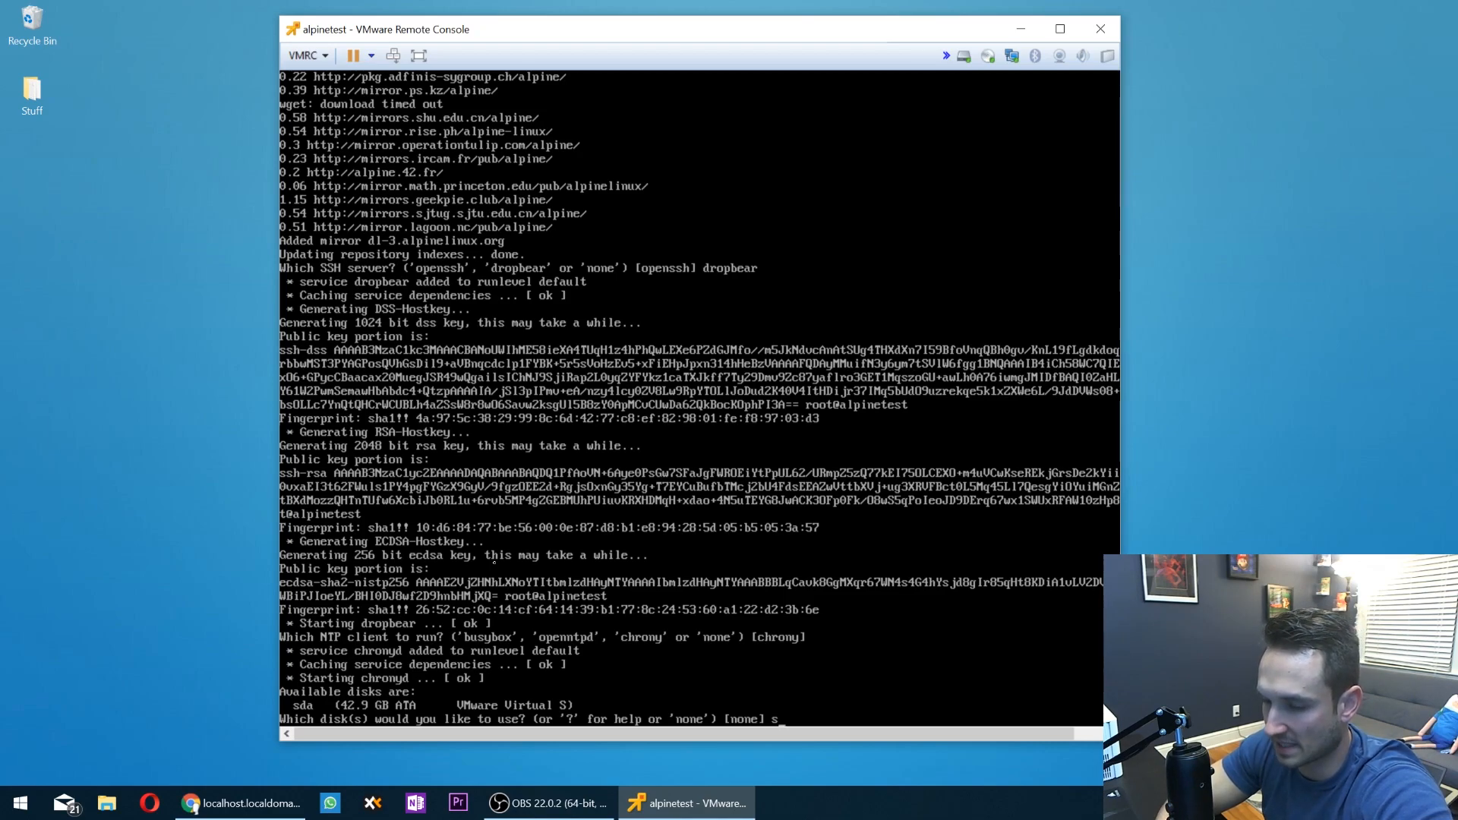
{"action": "type", "text": "da"}
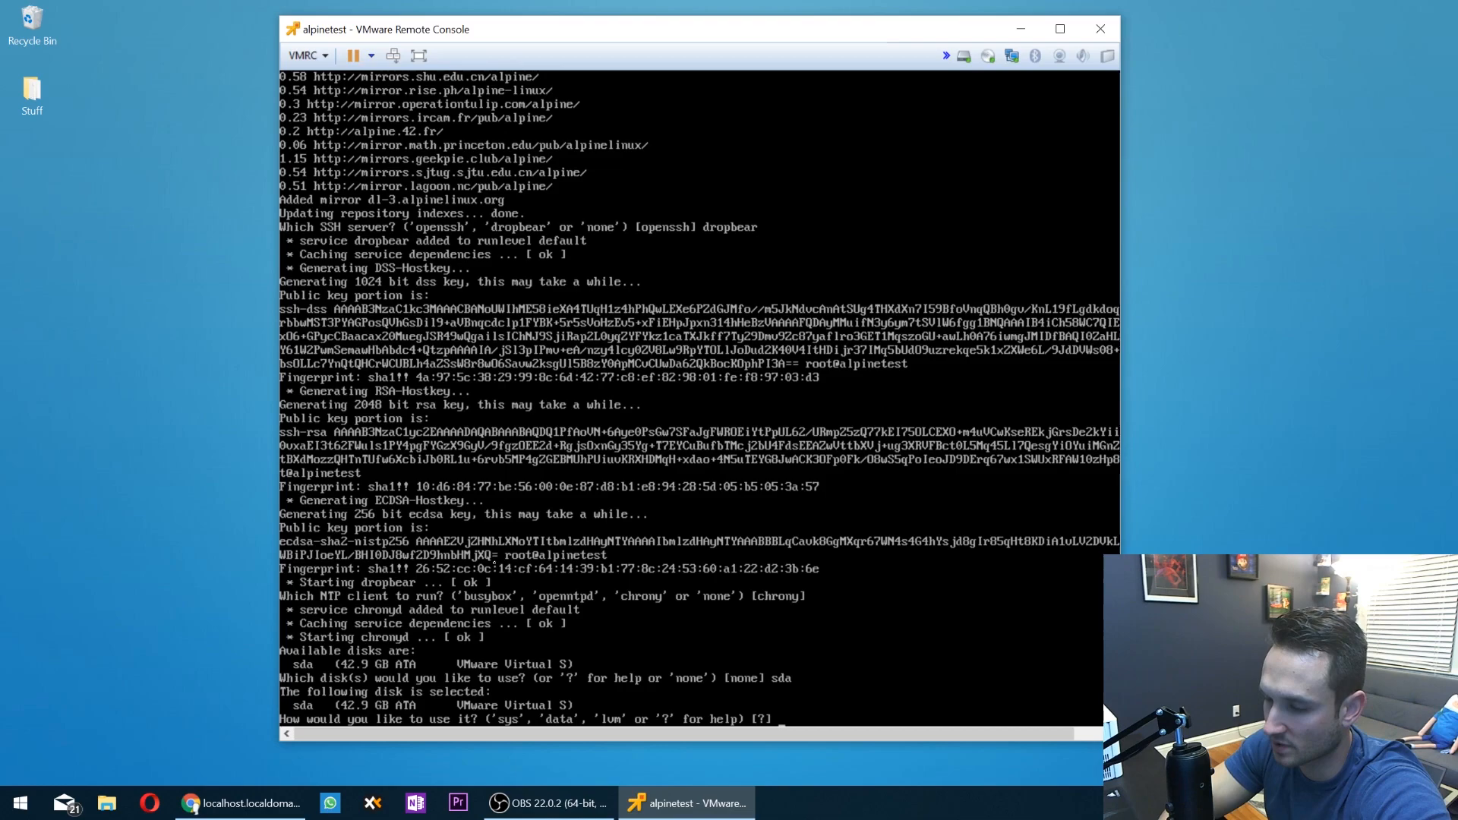
Install in sys mode, erasing sda, then return to the ESXi host client.
{"action": "type", "text": "sys"}
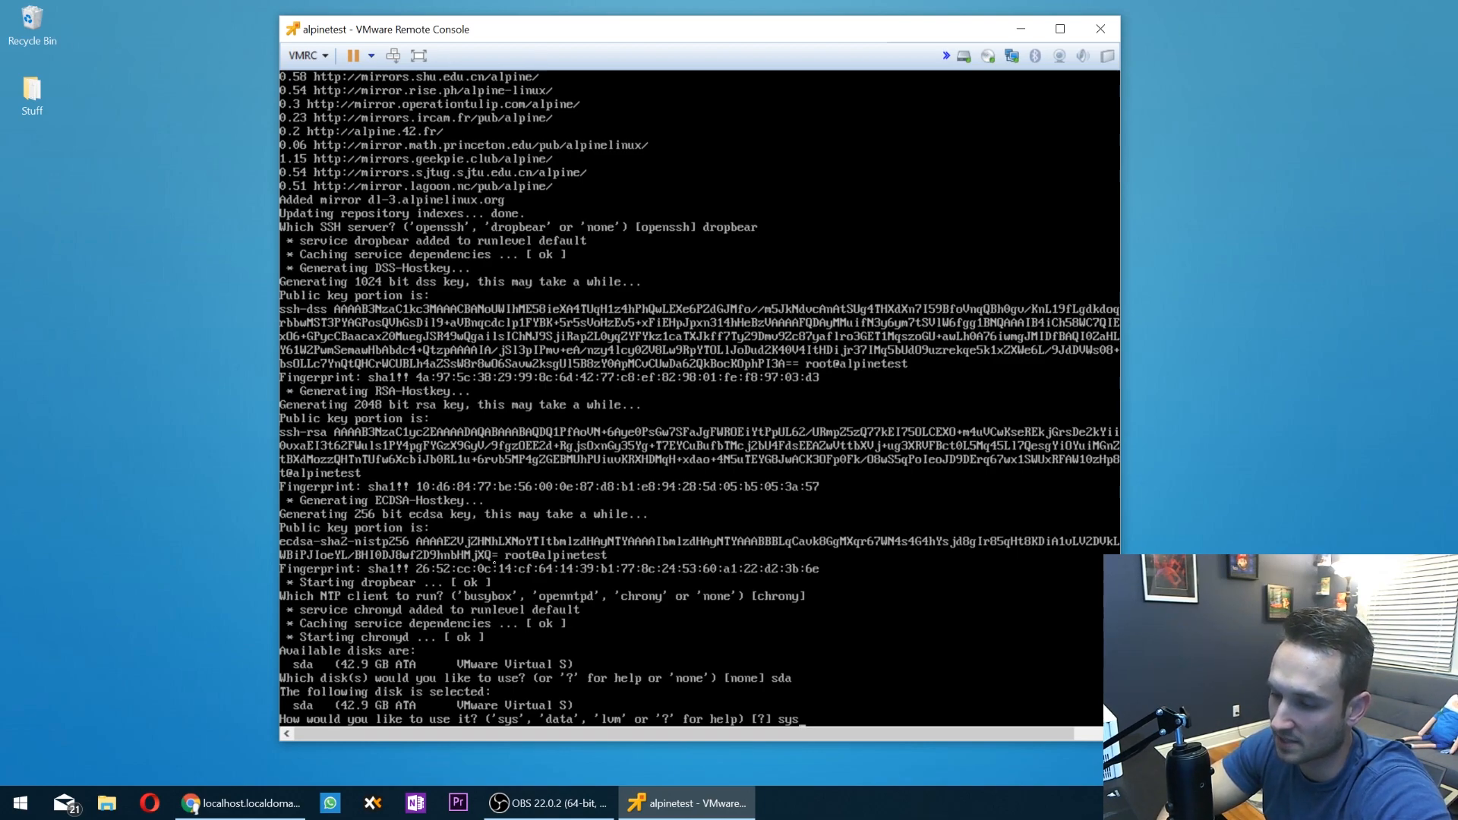
{"action": "key", "text": "Return"}
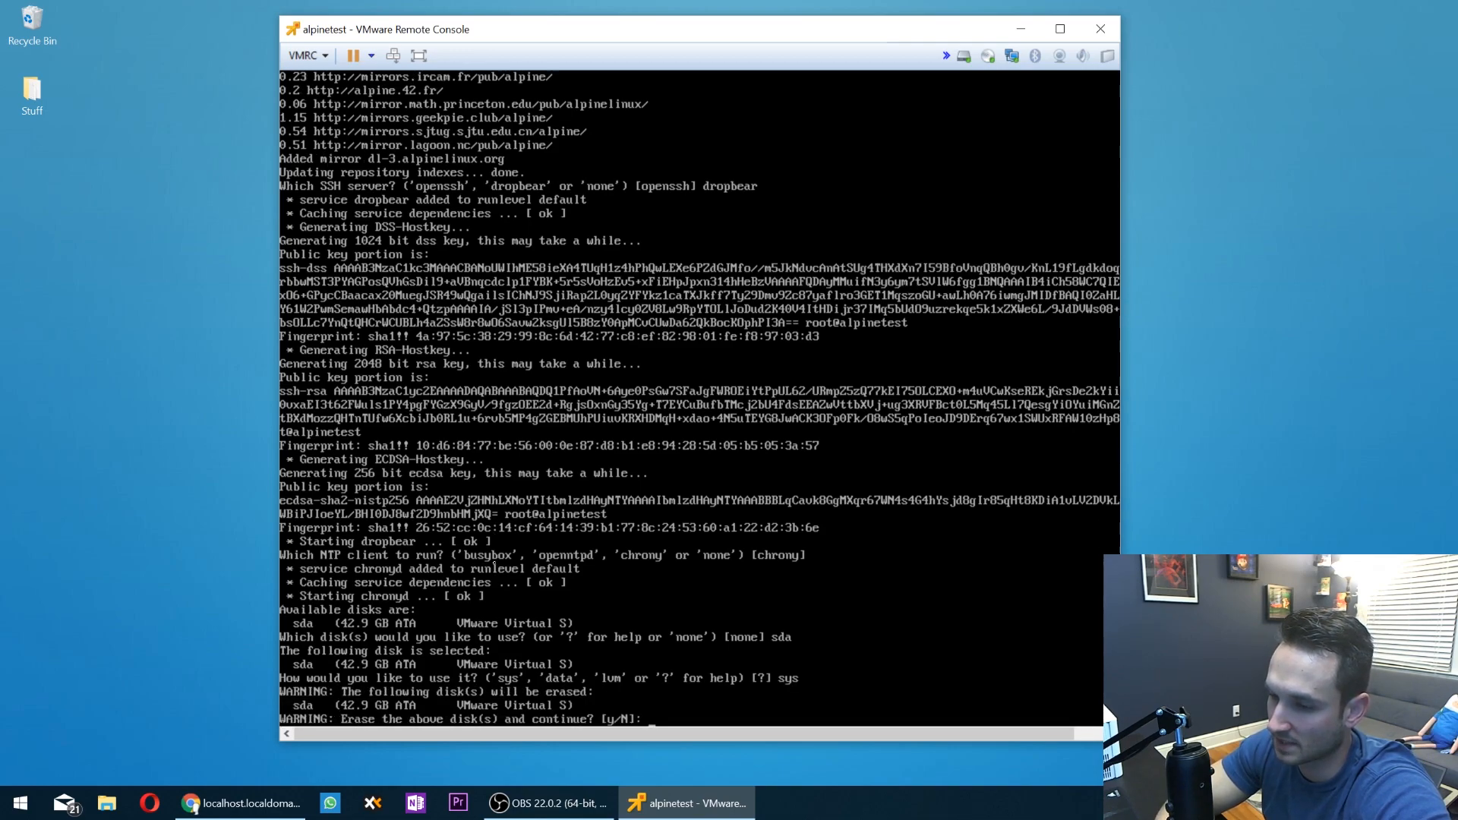
{"action": "type", "text": "y"}
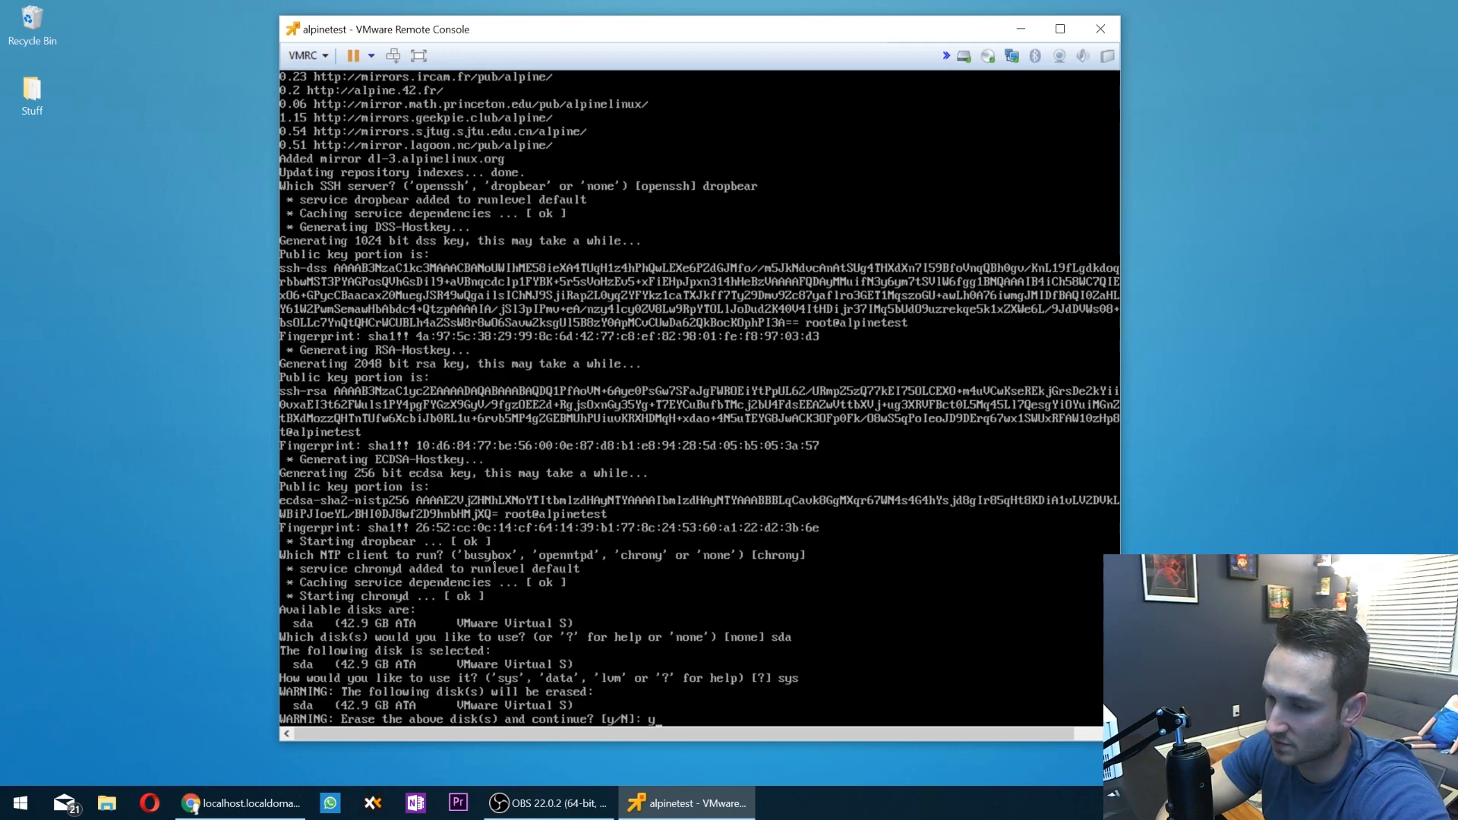
{"action": "key", "text": "Return"}
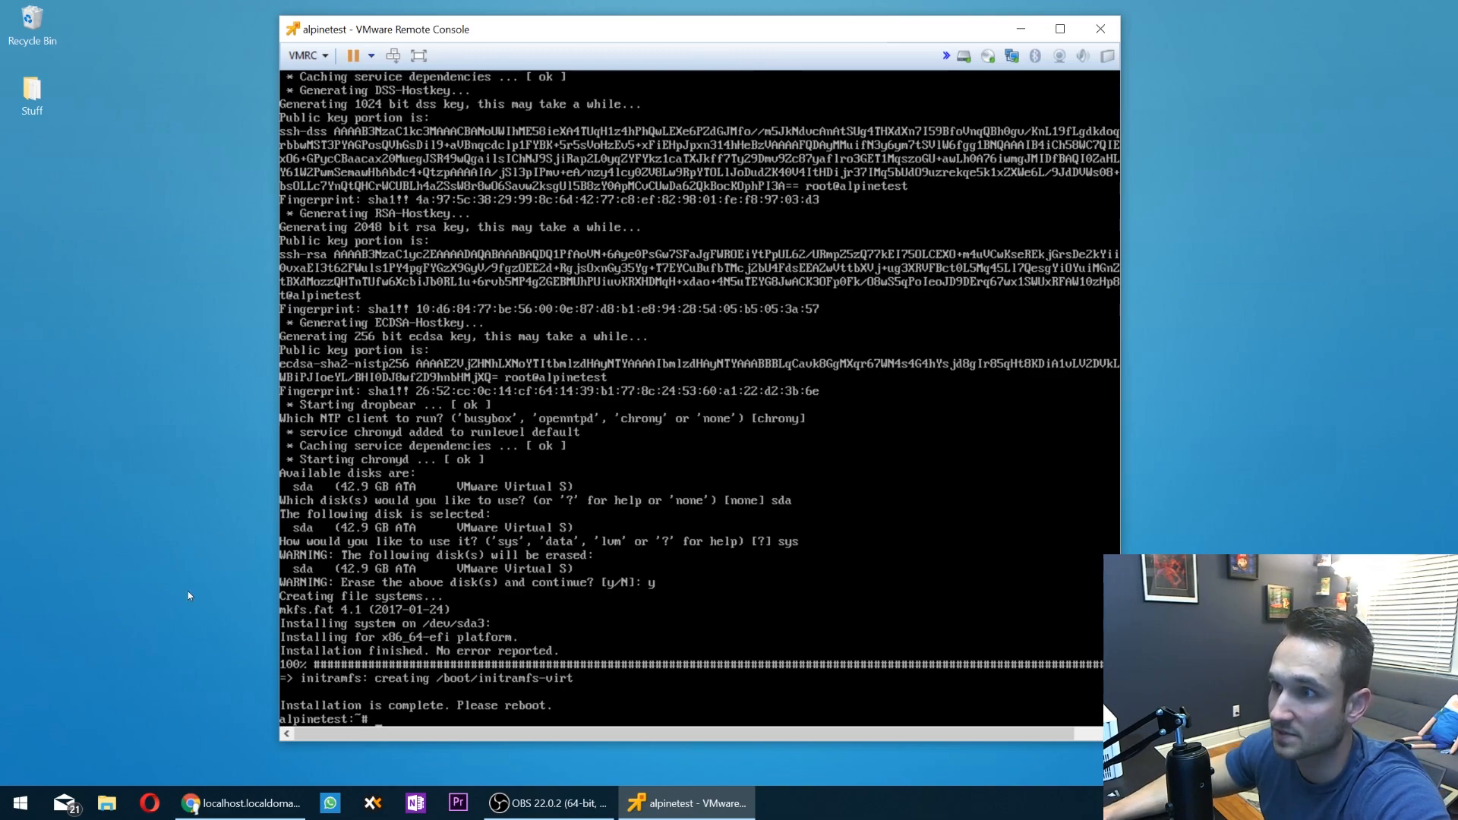
{"action": "left_click", "coordinate": [240, 802]}
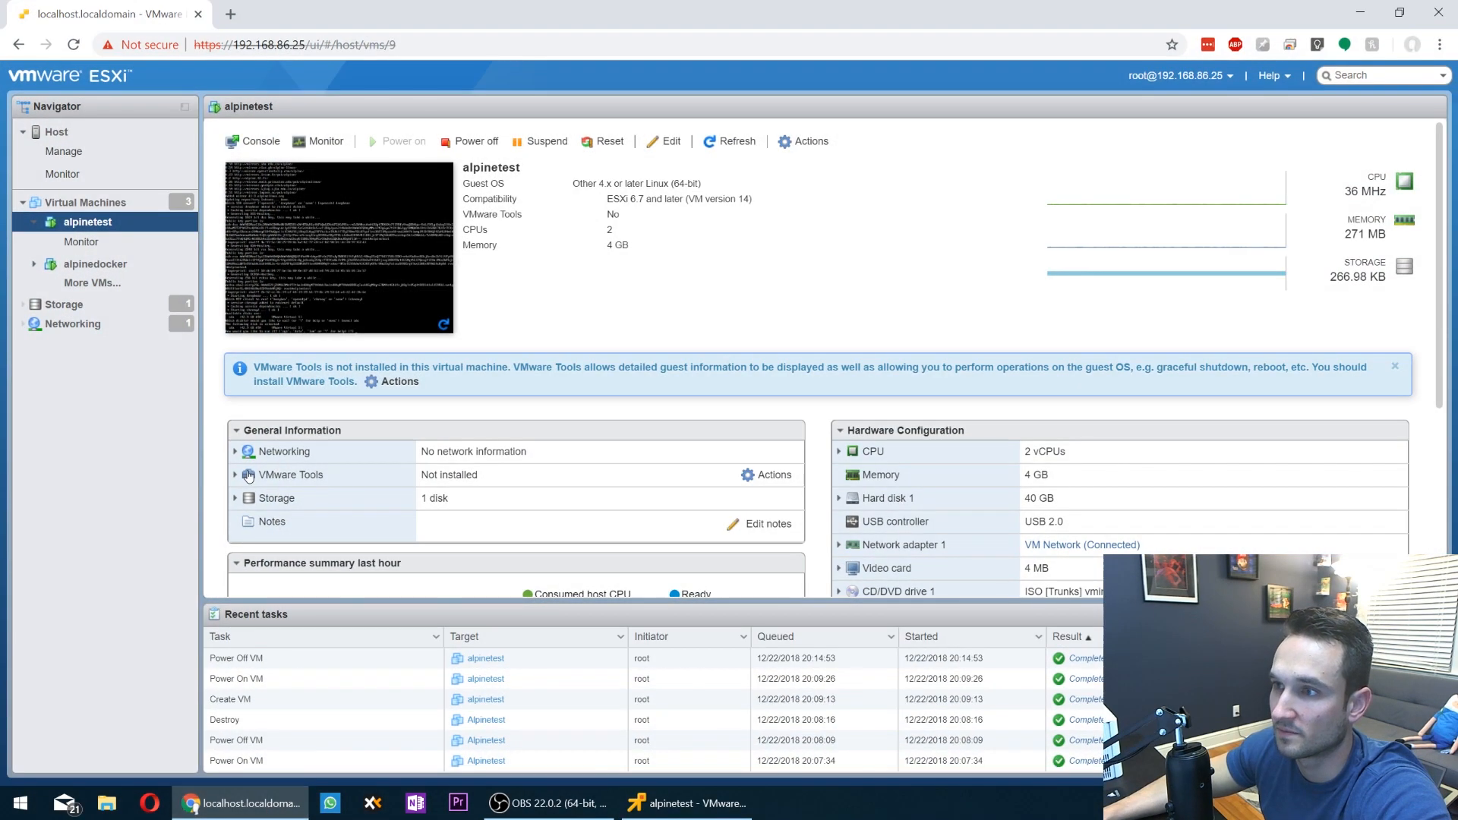
Disconnect CD/DVD Drive 1 from alpinetest, override the guest CD-ROM lock, and begin typing reboot.
{"action": "left_click", "coordinate": [662, 140]}
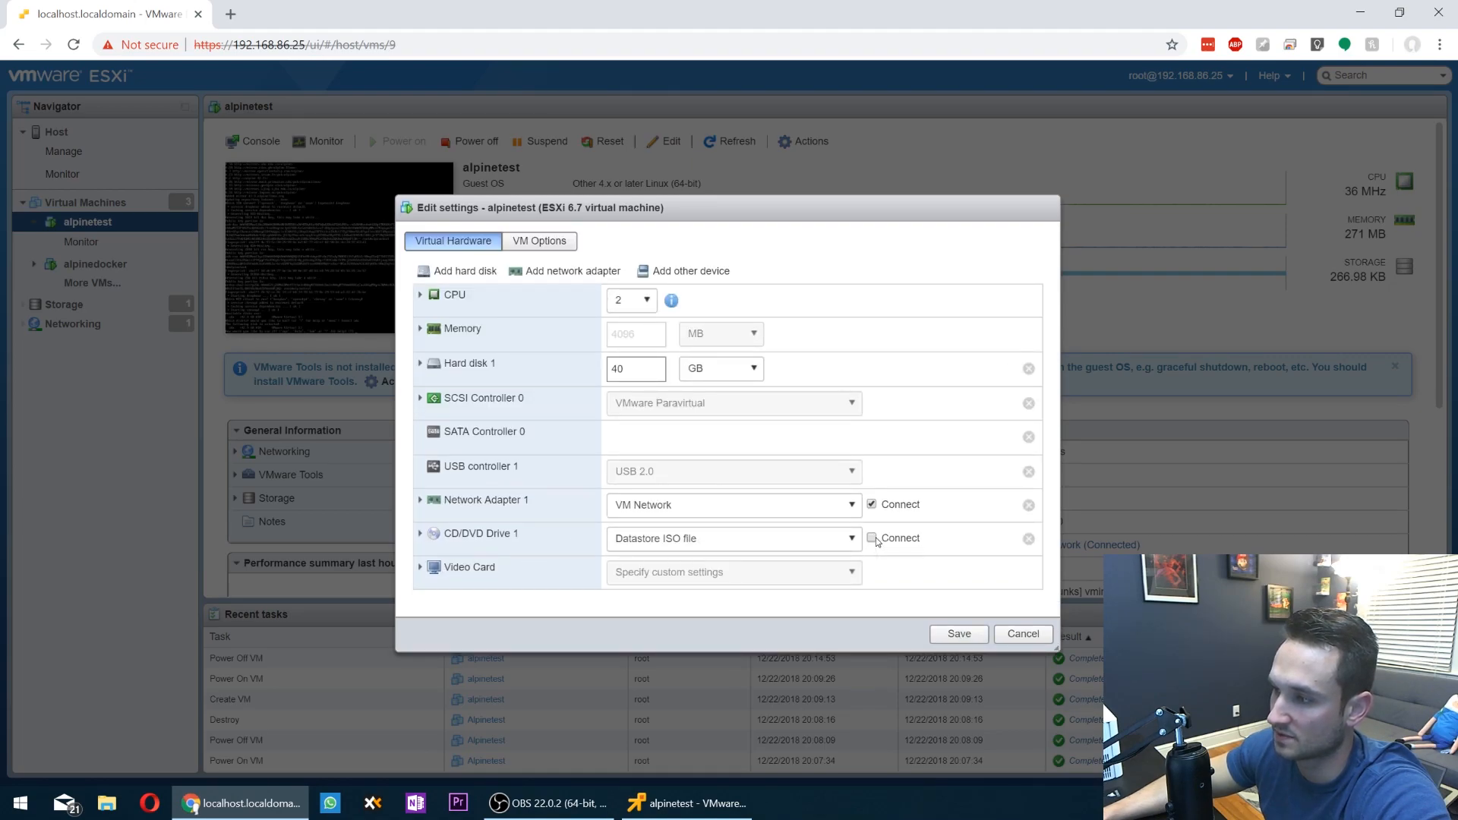
{"action": "left_click", "coordinate": [957, 634]}
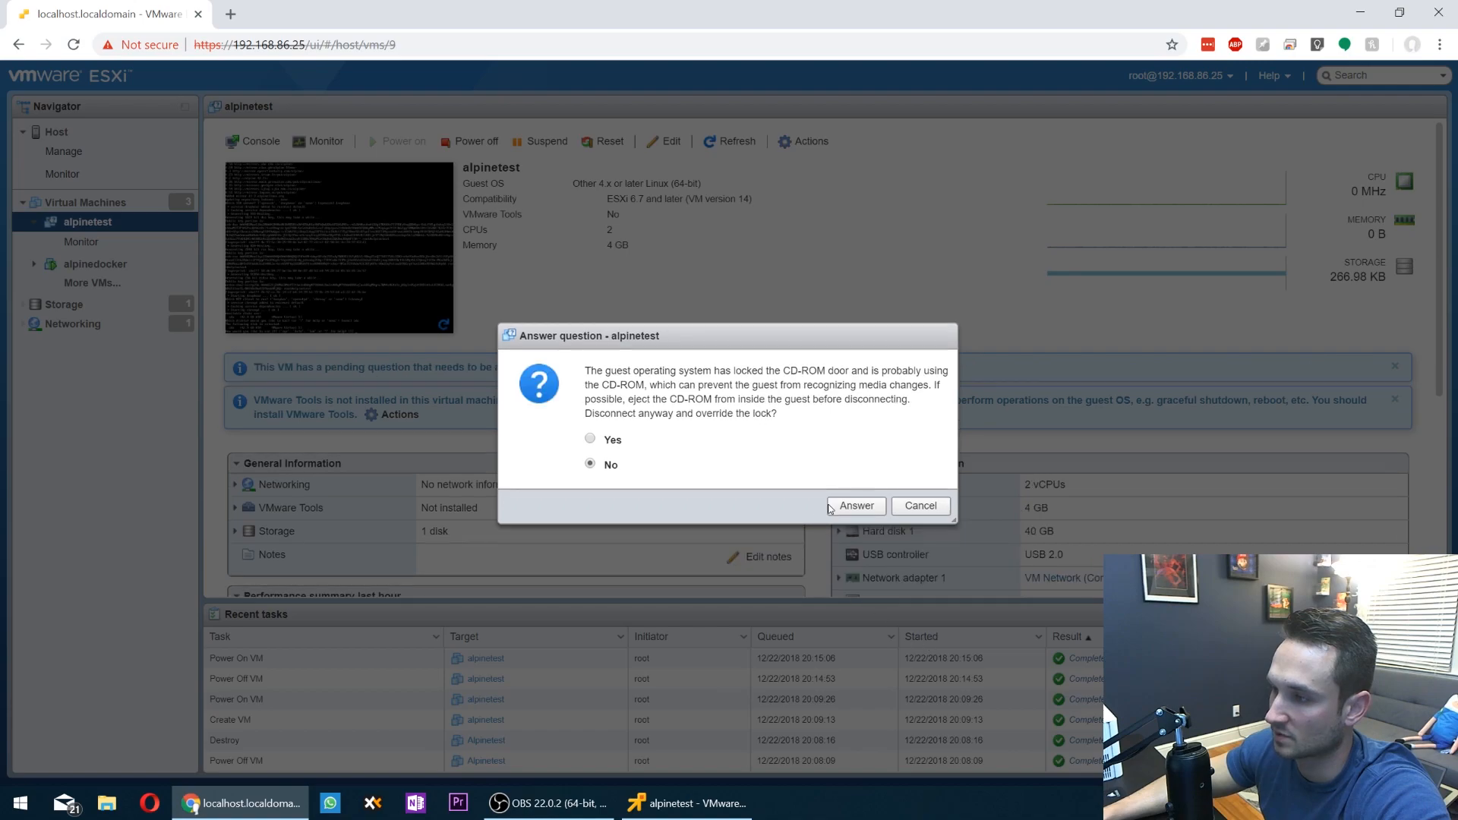
{"action": "left_click", "coordinate": [853, 504]}
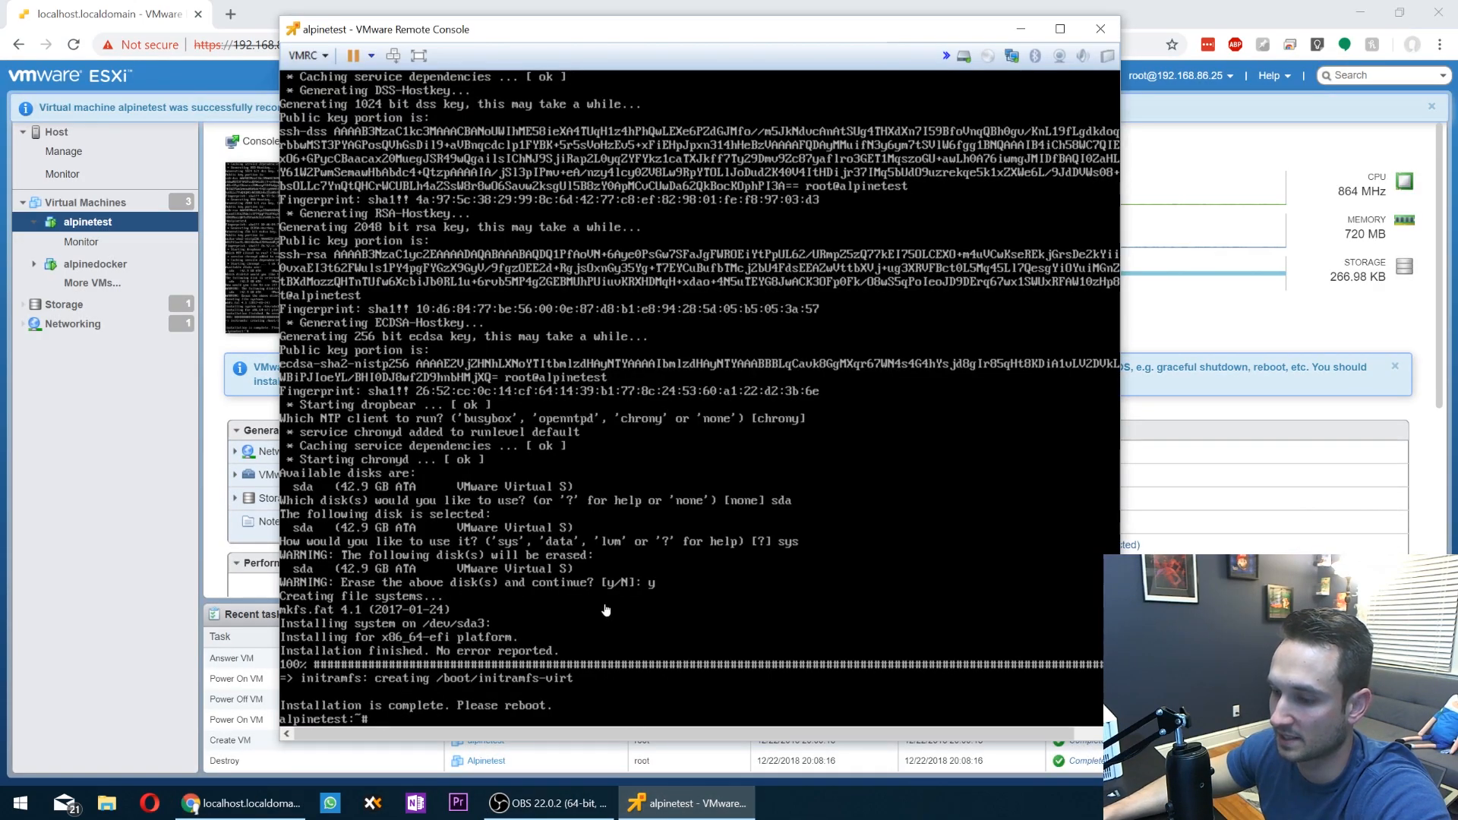
{"action": "type", "text": "reboot"}
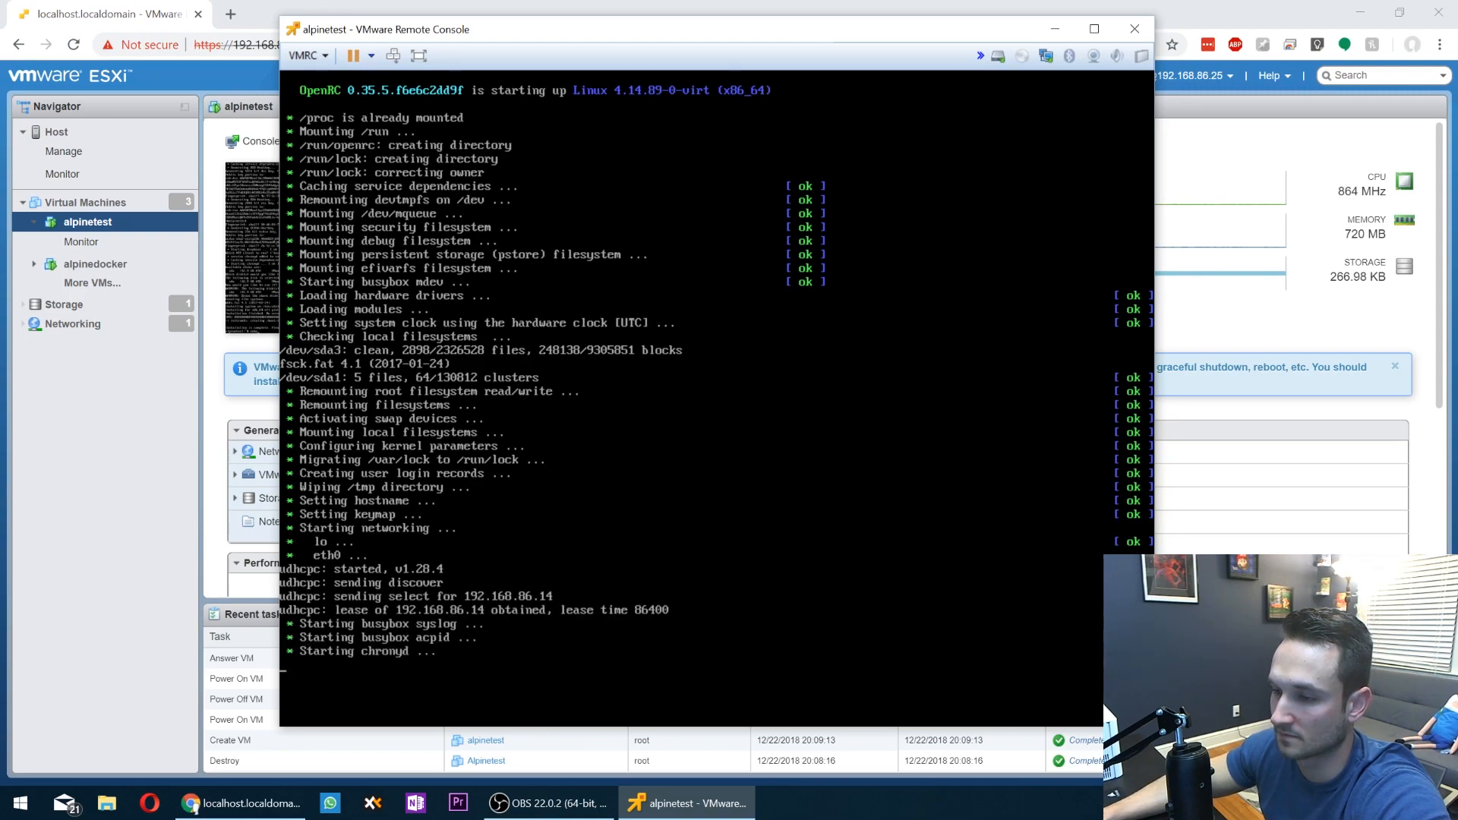
{"action": "mouse_move", "coordinate": [538, 606]}
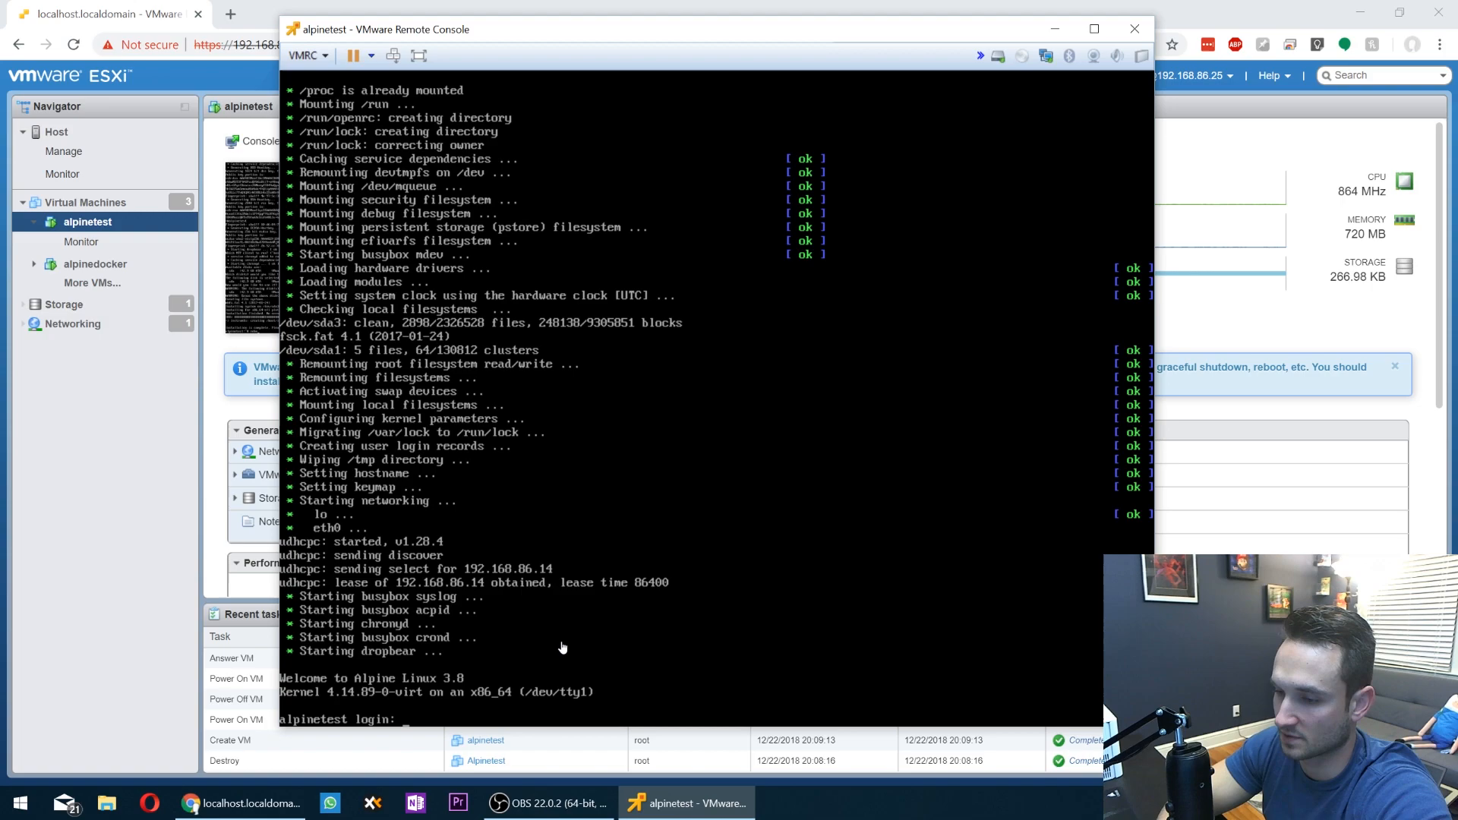
{"action": "mouse_move", "coordinate": [560, 647]}
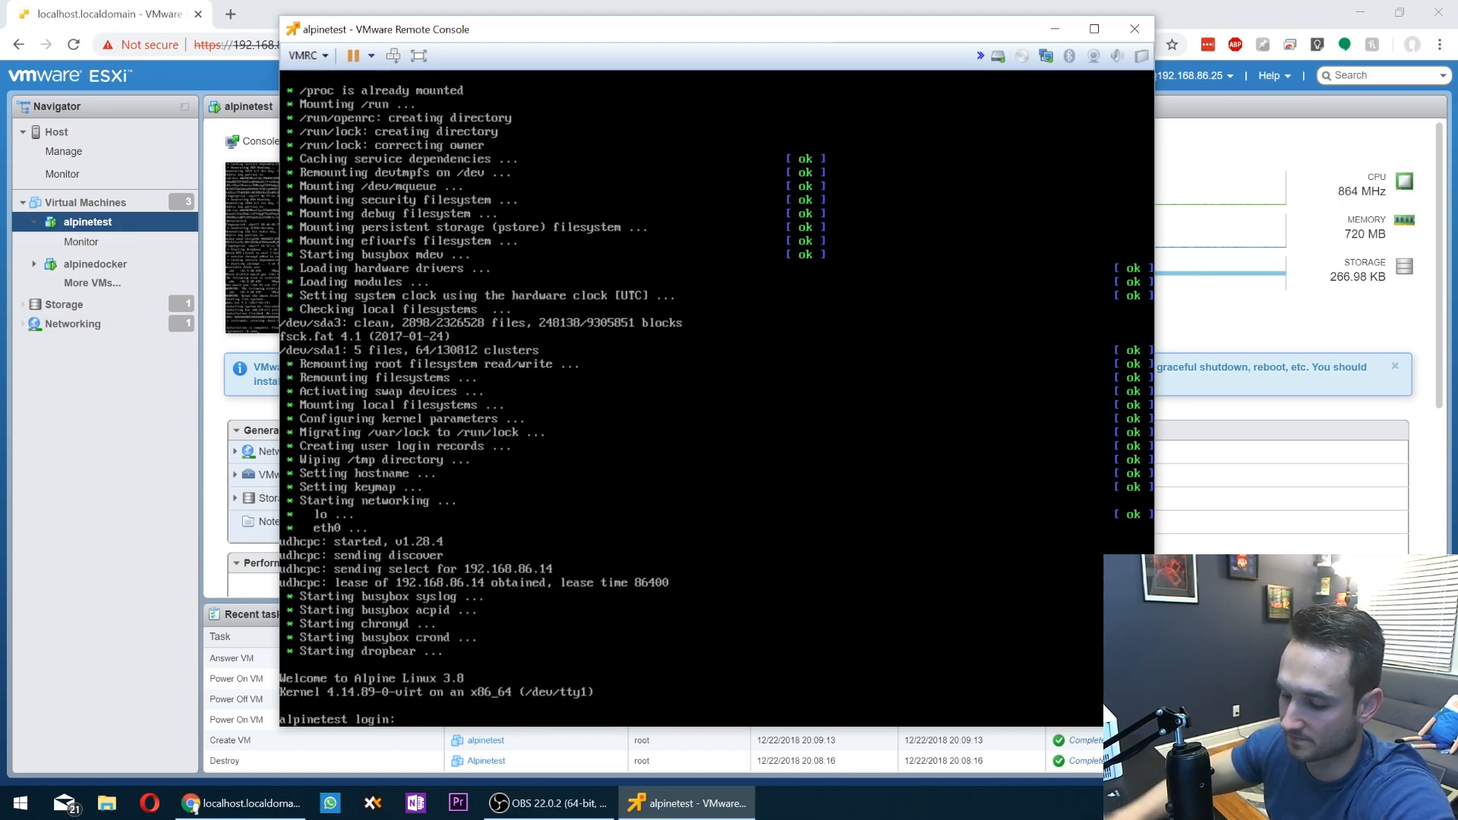
Log in as root on the rebooted Alpine system and run ifconfig to read eth0's address 192.168.86.14.
{"action": "type", "text": "root"}
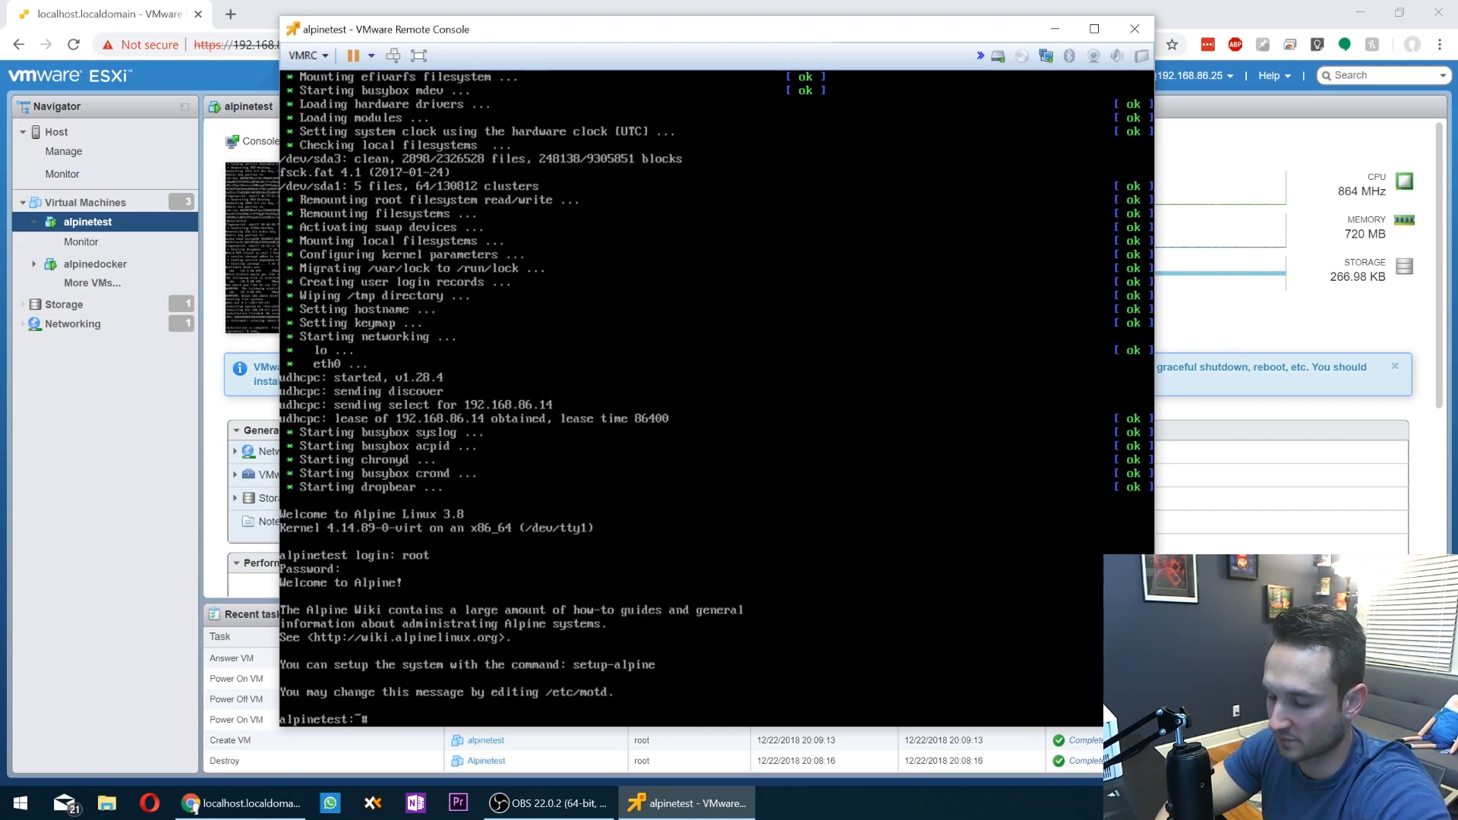
{"action": "type", "text": "ifconfig"}
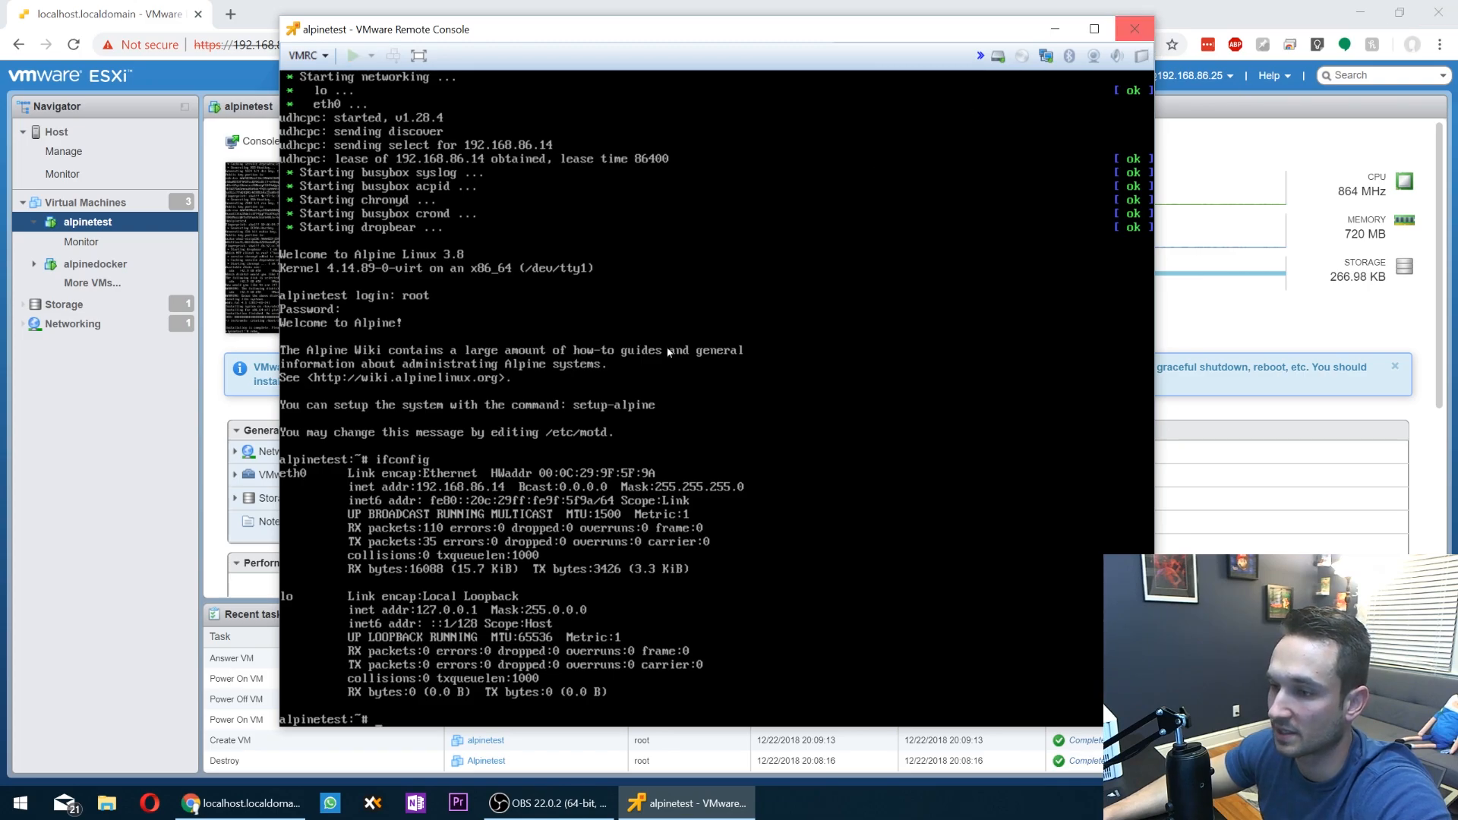
Close the VM console and start a PuTTY SSH connection to 192.168.86.14, reaching the host key alert.
{"action": "left_click", "coordinate": [1132, 28]}
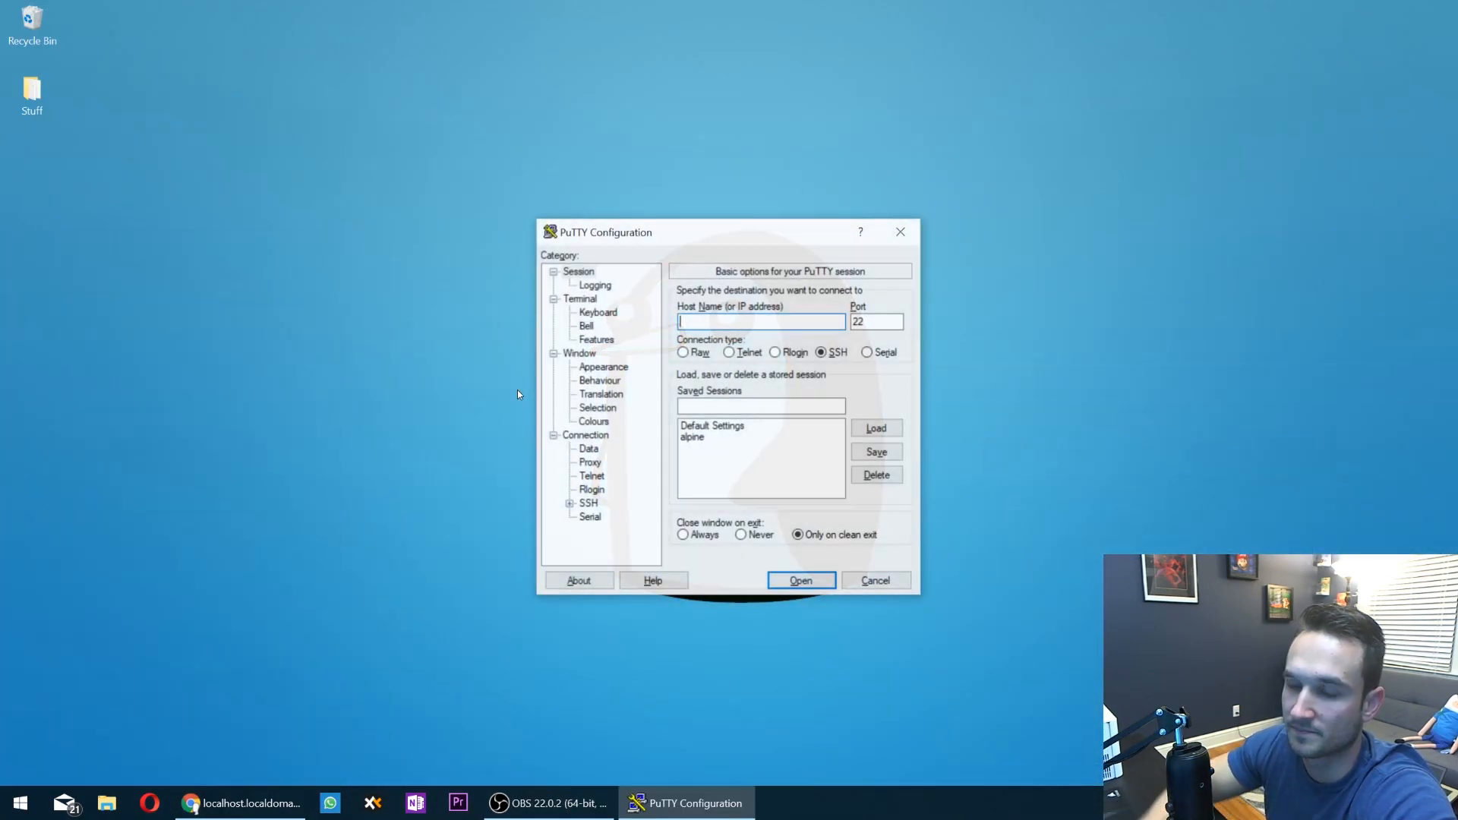
{"action": "type", "text": "192."}
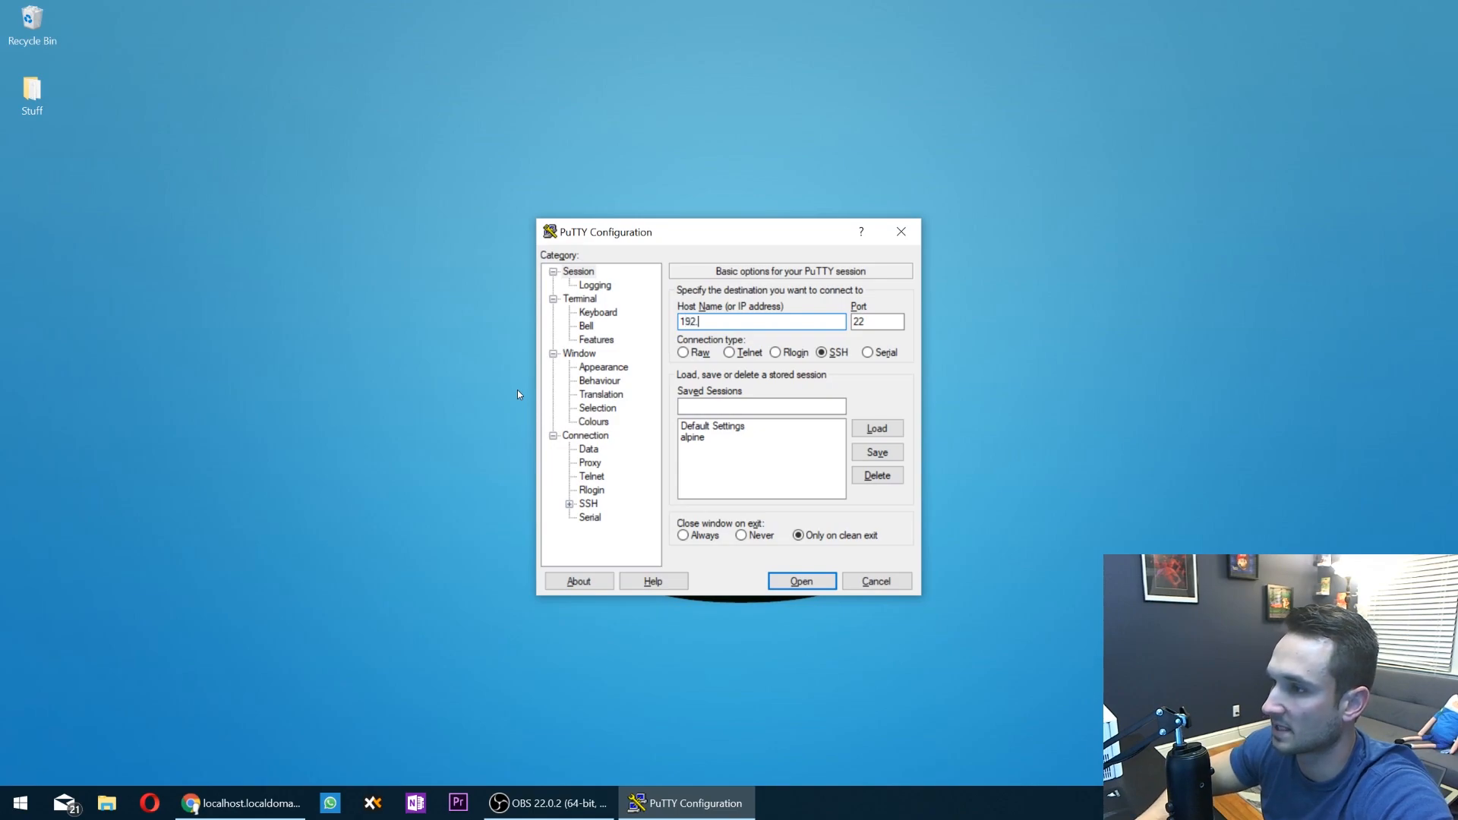
{"action": "type", "text": "168.86."}
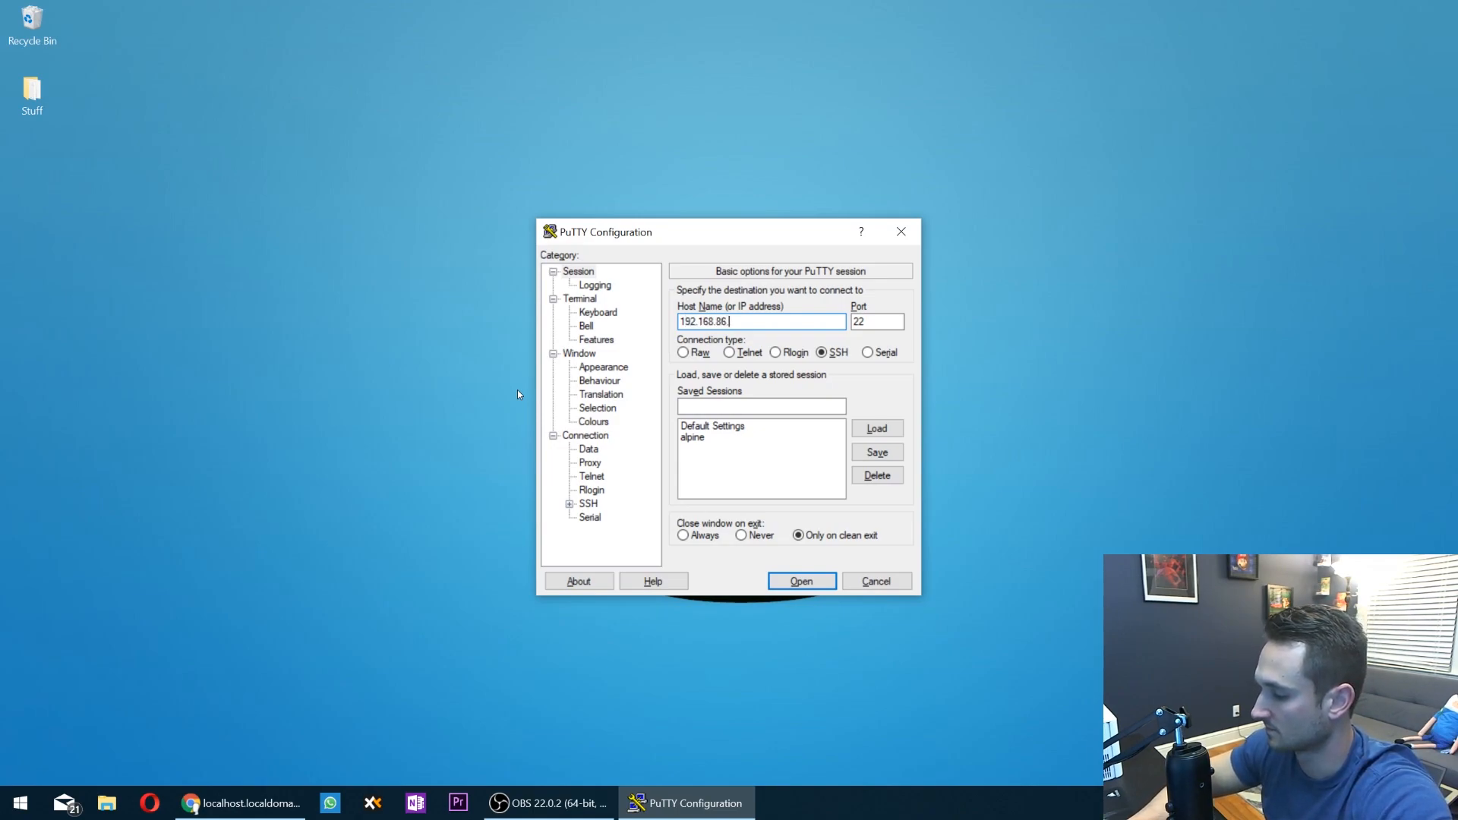
{"action": "left_click", "coordinate": [798, 580]}
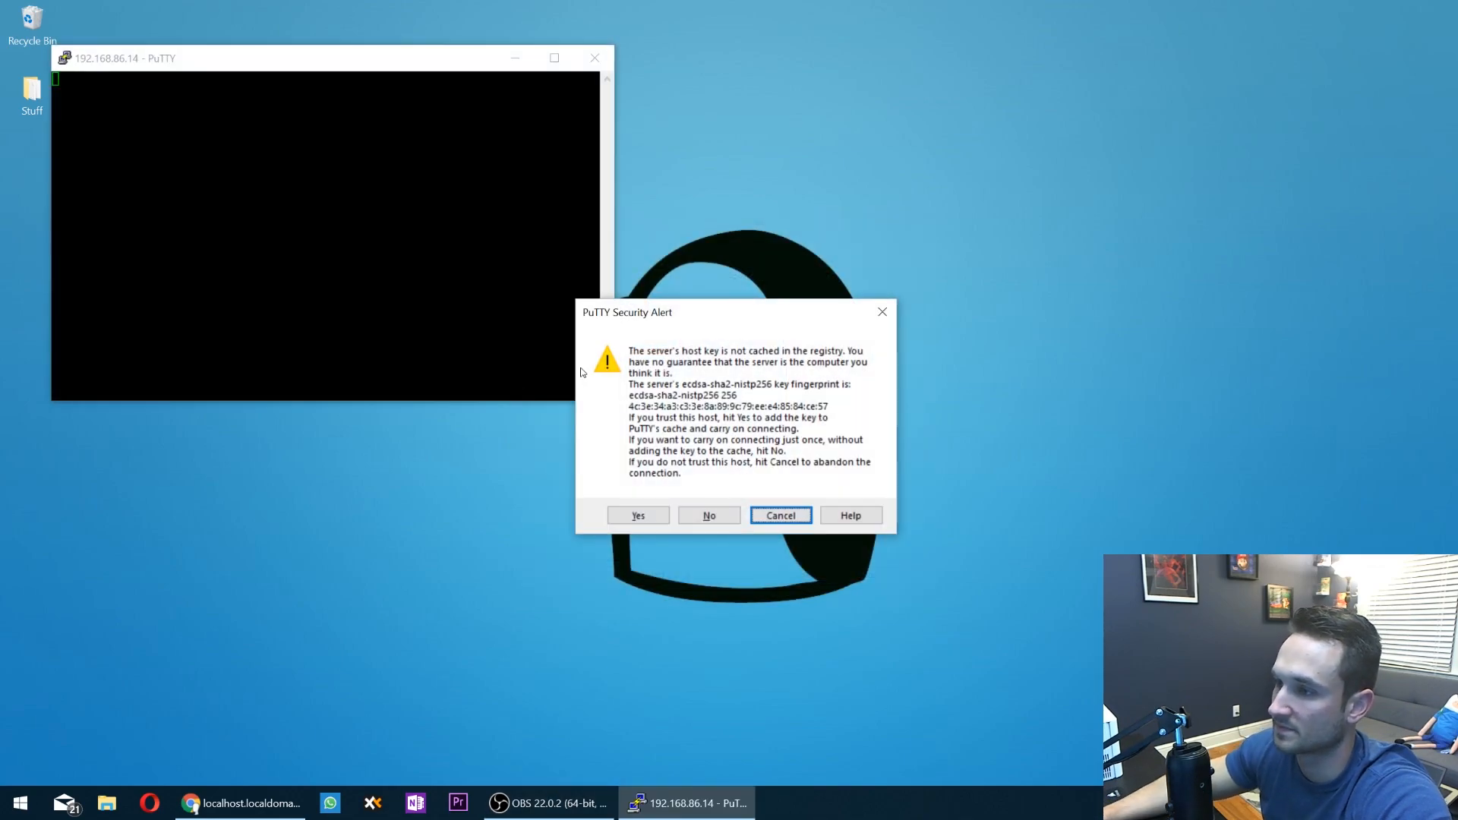
{"action": "left_click", "coordinate": [638, 515]}
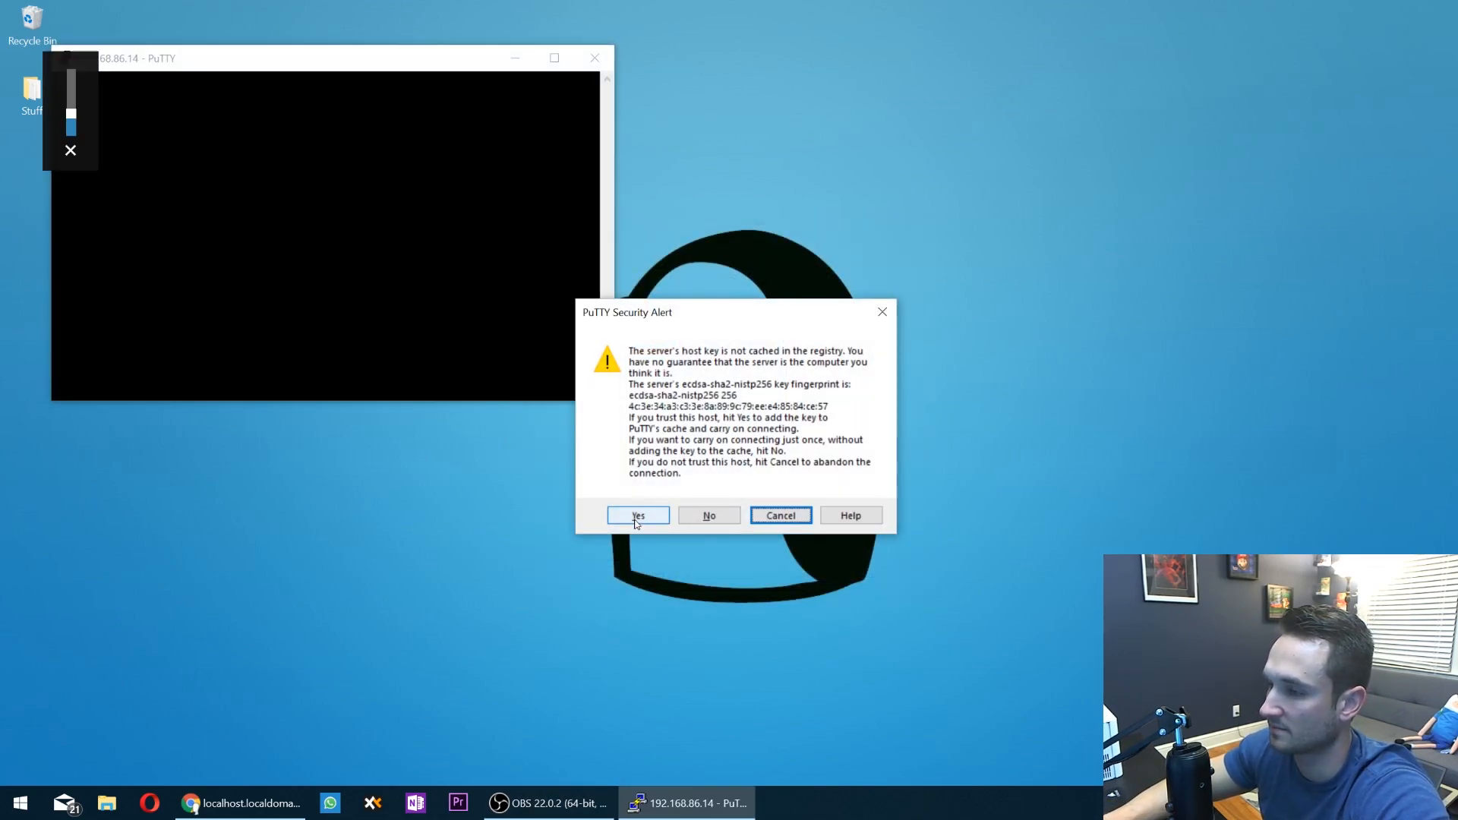
Accept the VM's host key, enlarge the terminal, and sign in over SSH as root with the password.
{"action": "left_click", "coordinate": [636, 515]}
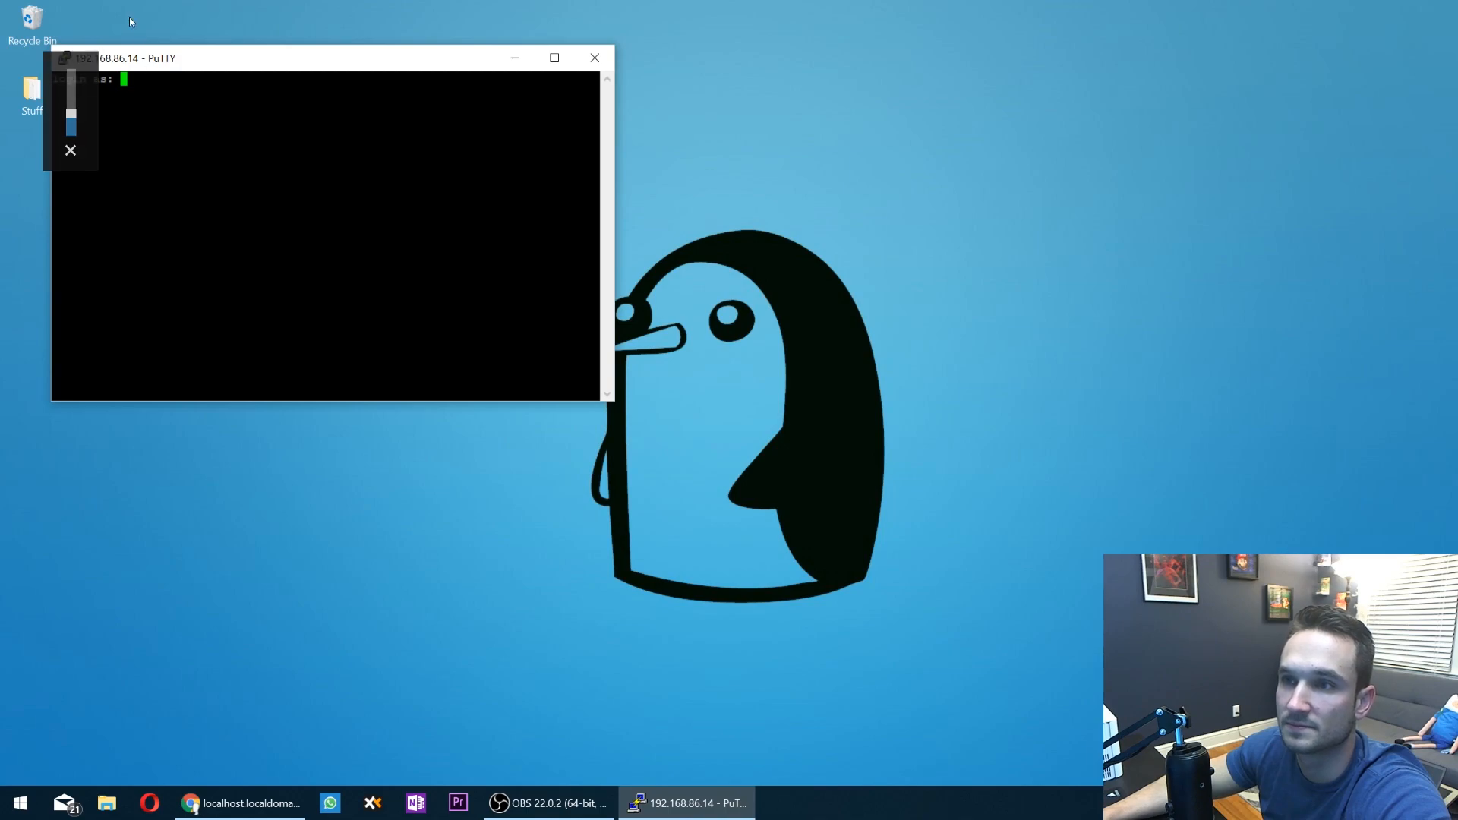
{"action": "left_click_drag", "start_coordinate": [279, 58], "coordinate": [652, 165]}
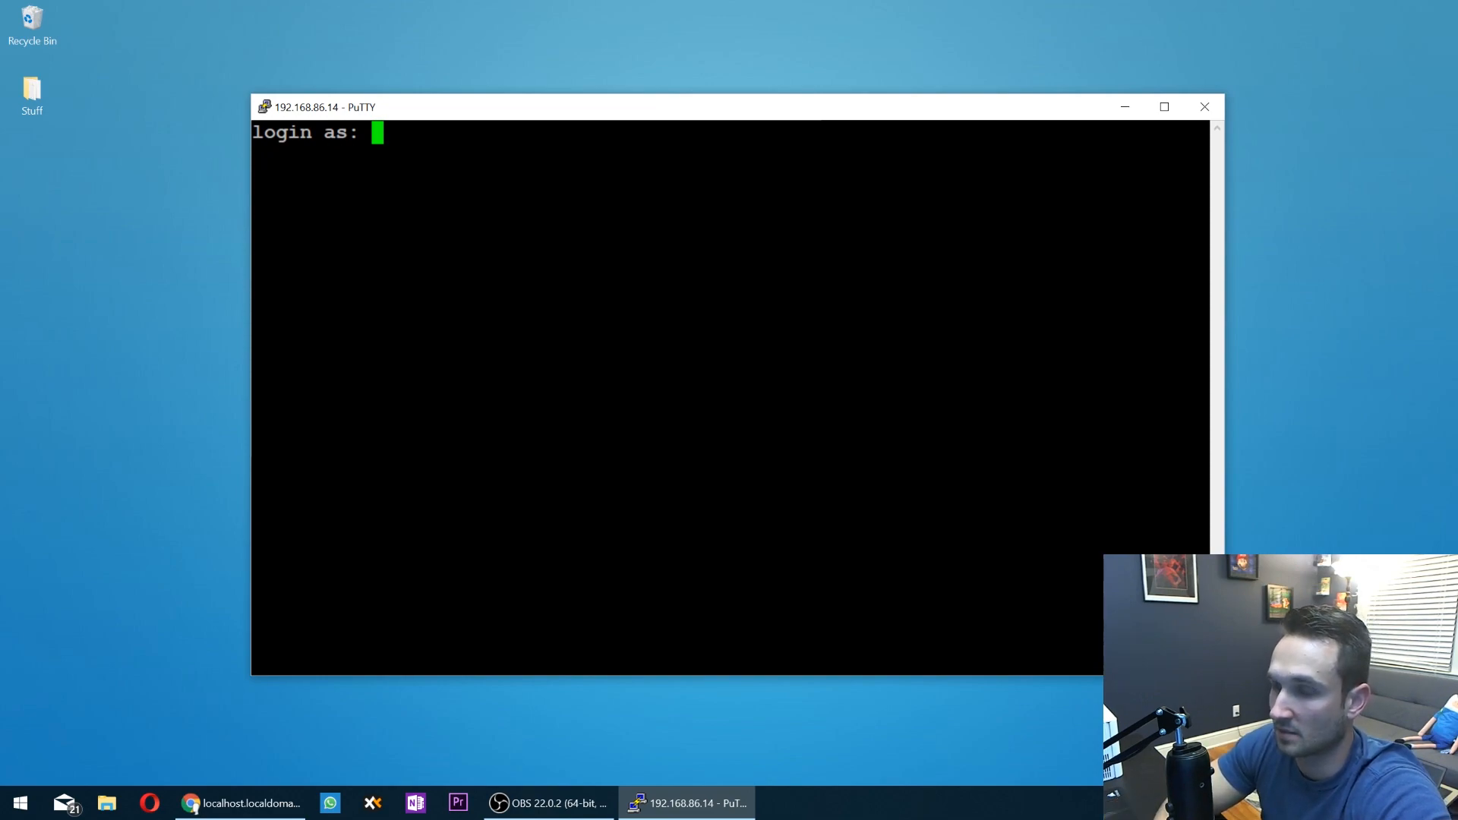
{"action": "type", "text": "r"}
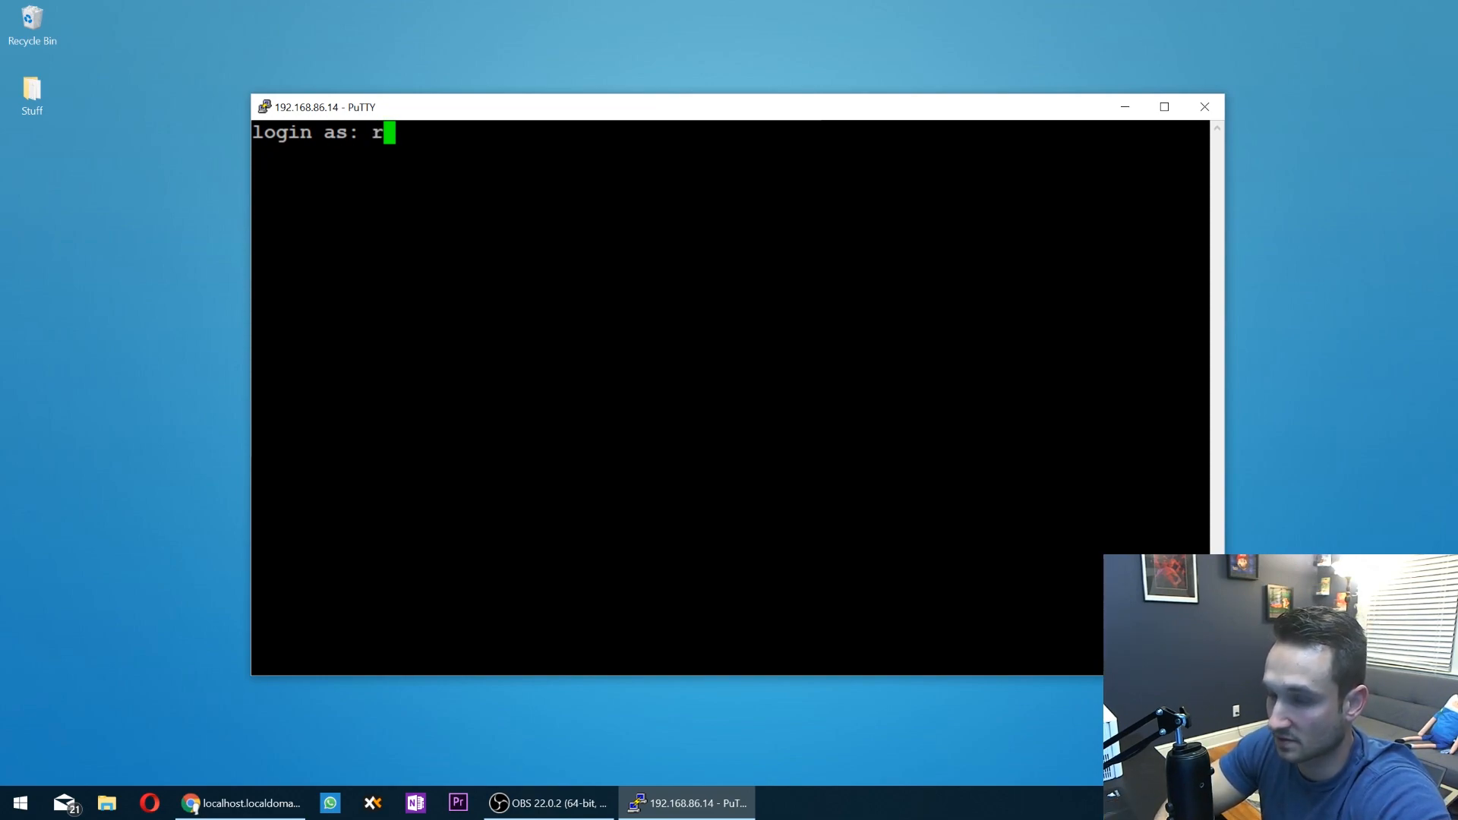
{"action": "key", "text": "Return"}
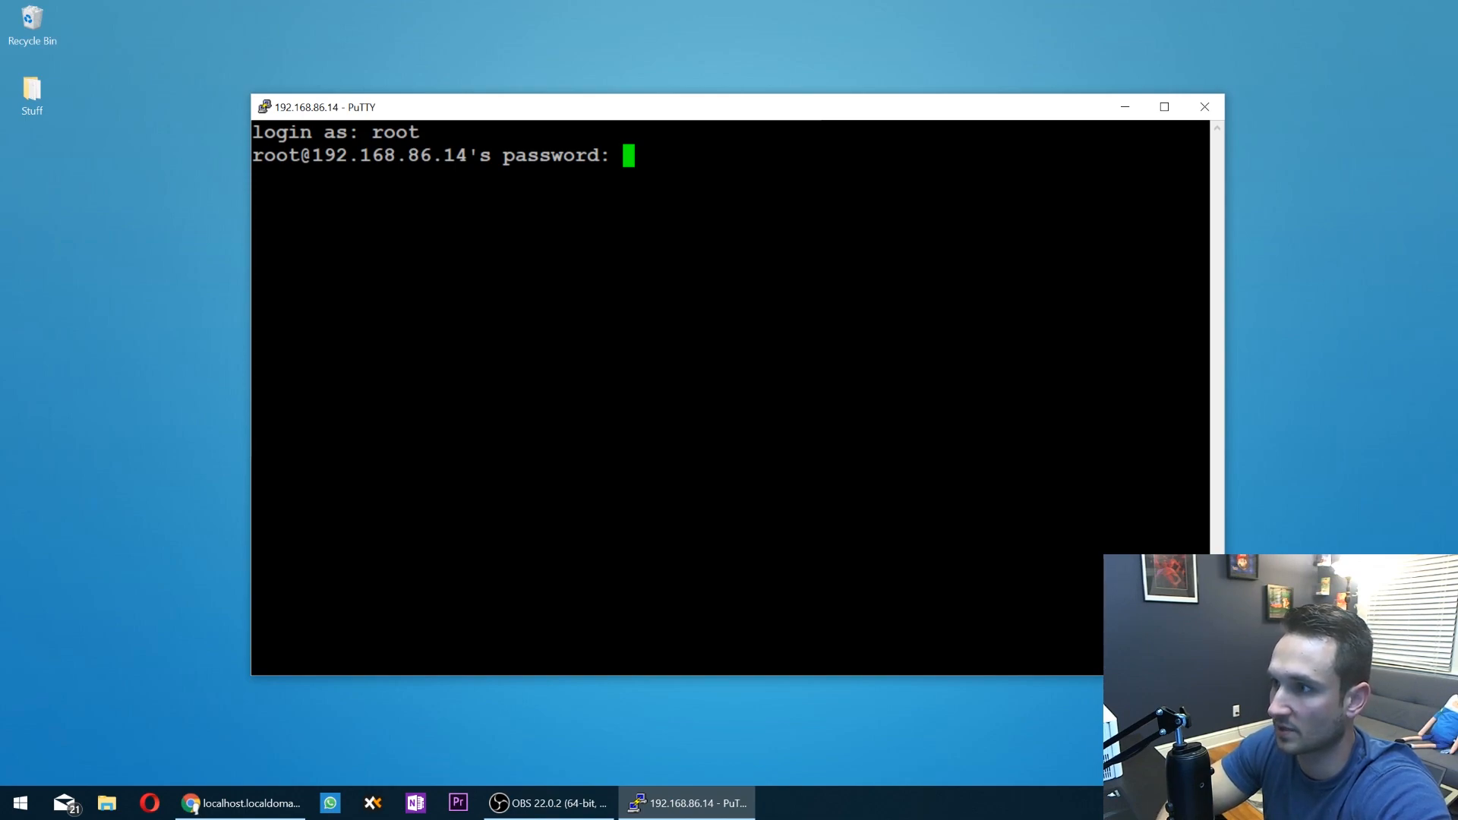
{"action": "key", "text": "Return"}
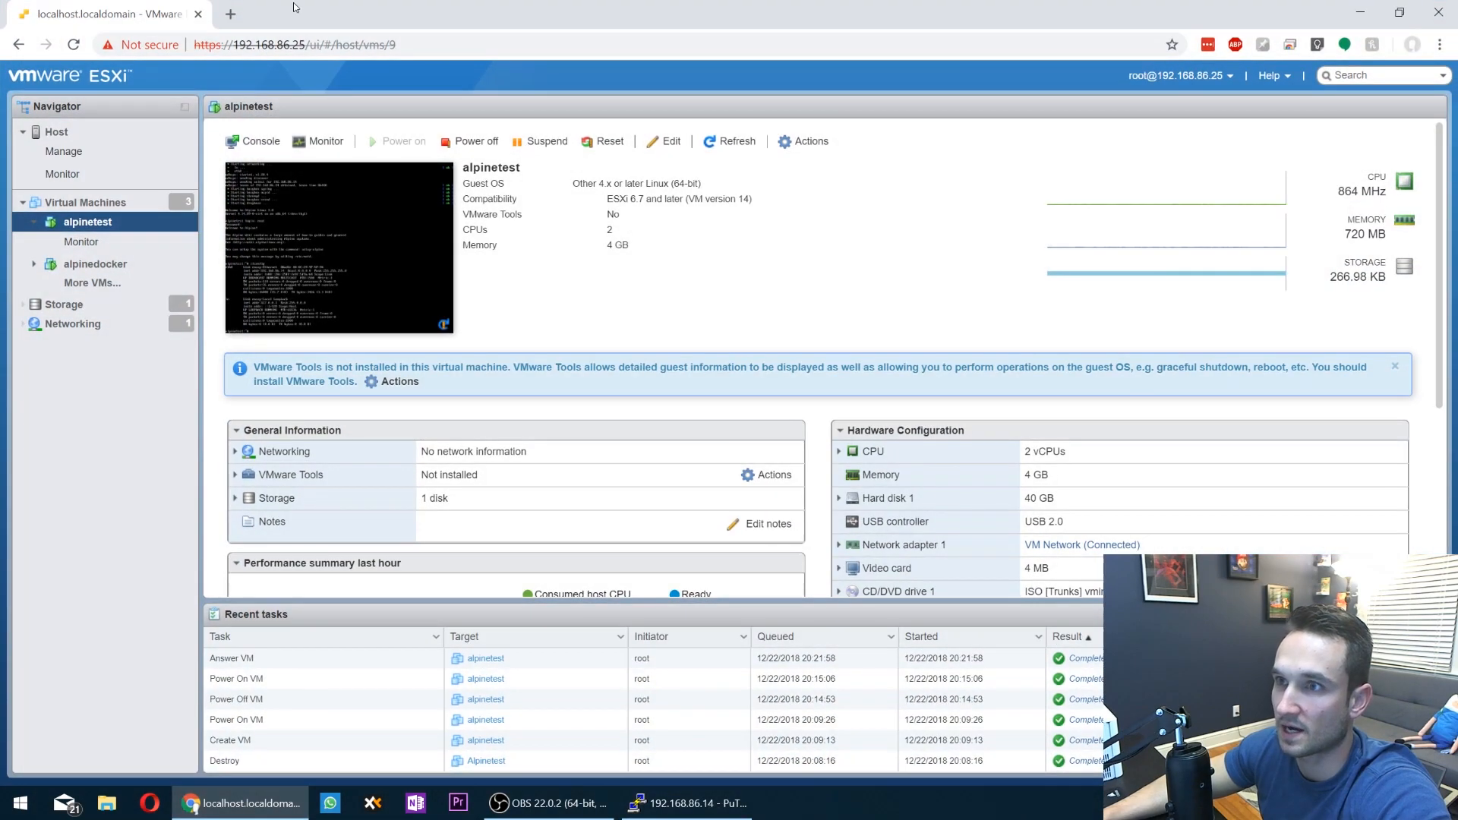
Search for Docker on Alpine in a new Chrome tab and bring up the Alpine wiki Docker page beside PuTTY.
{"action": "left_click", "coordinate": [231, 14]}
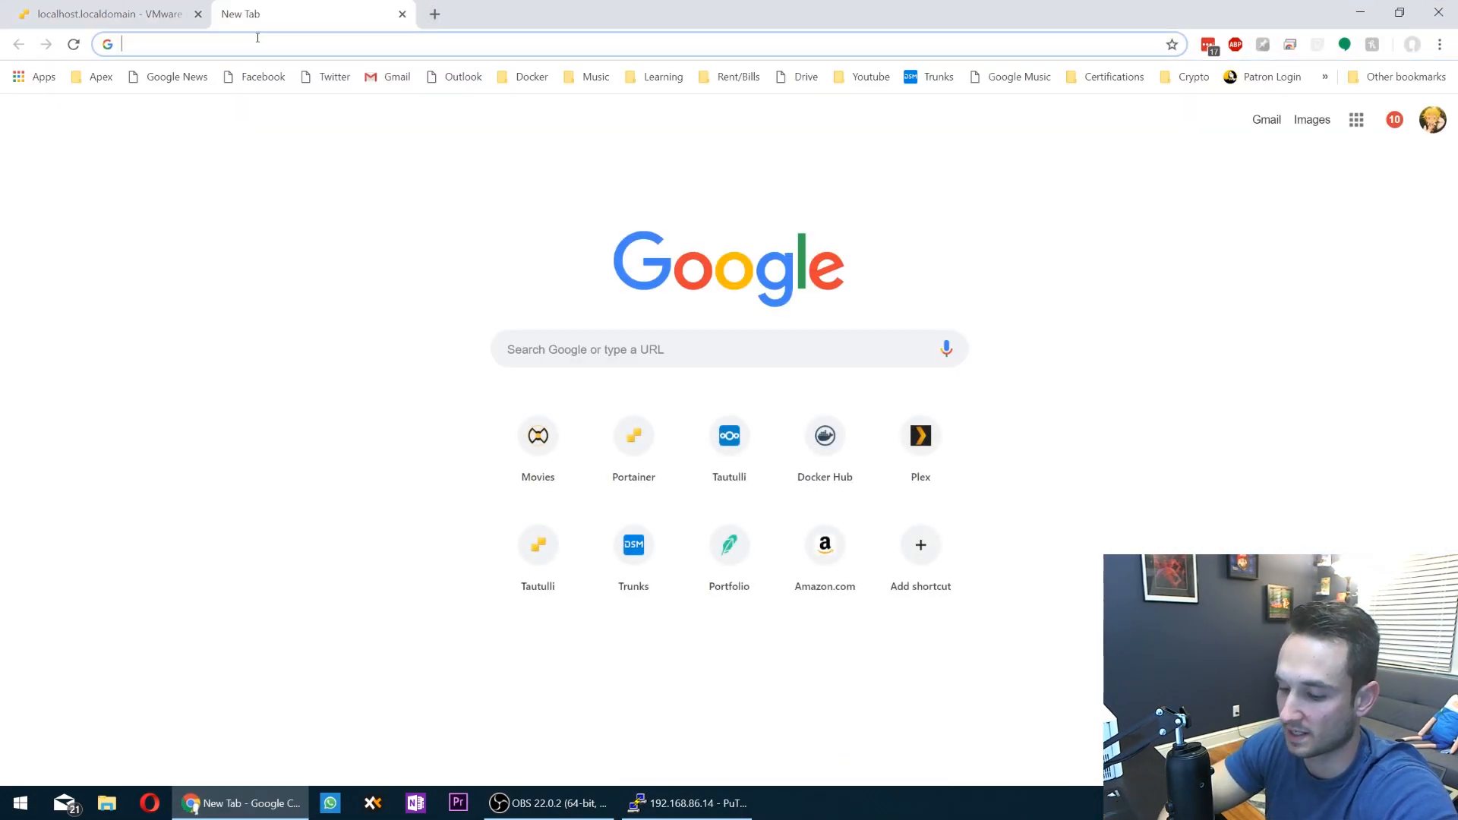
{"action": "type", "text": "docker aon a"}
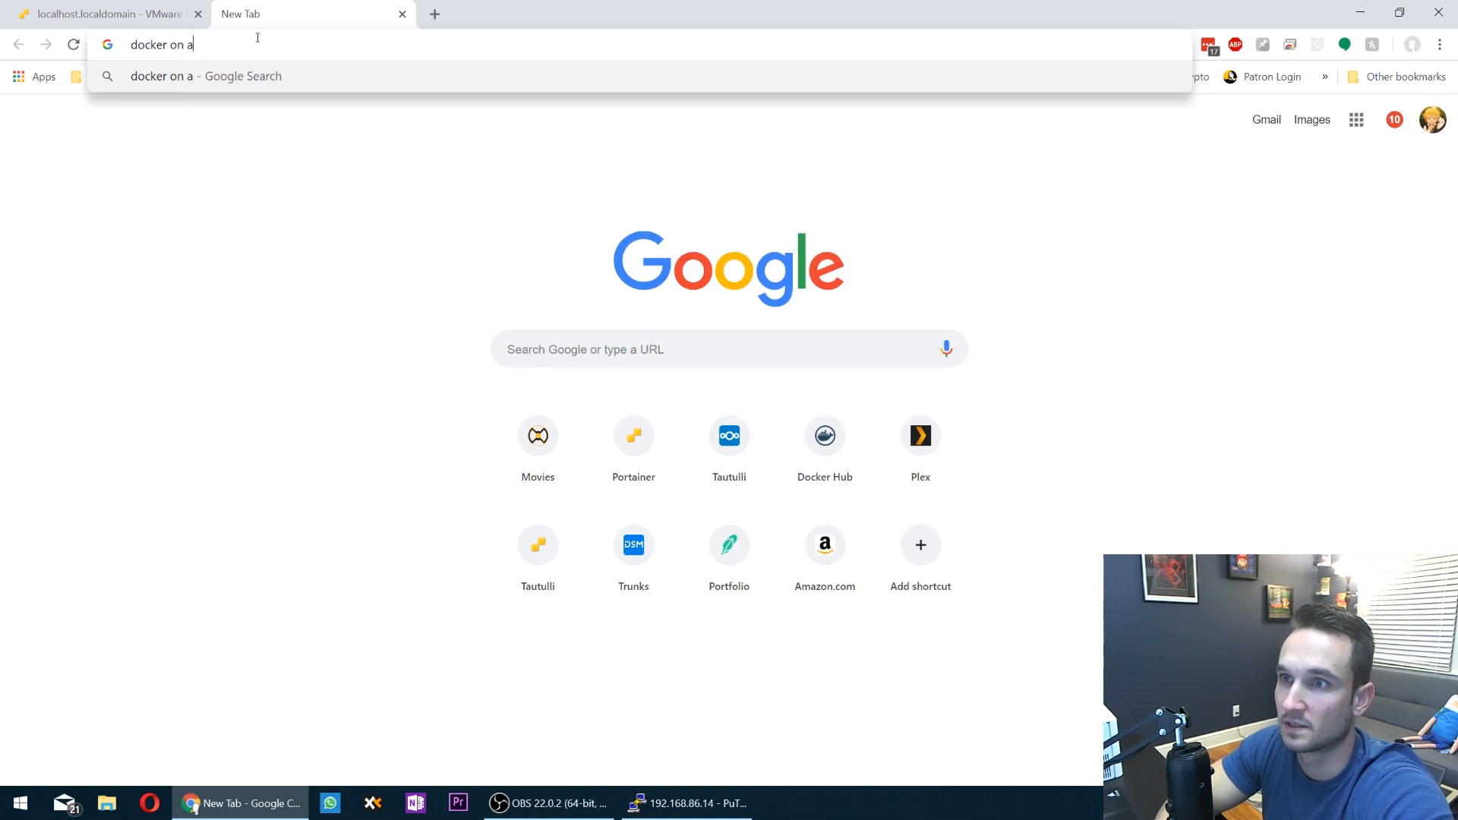
{"action": "key", "text": "Return"}
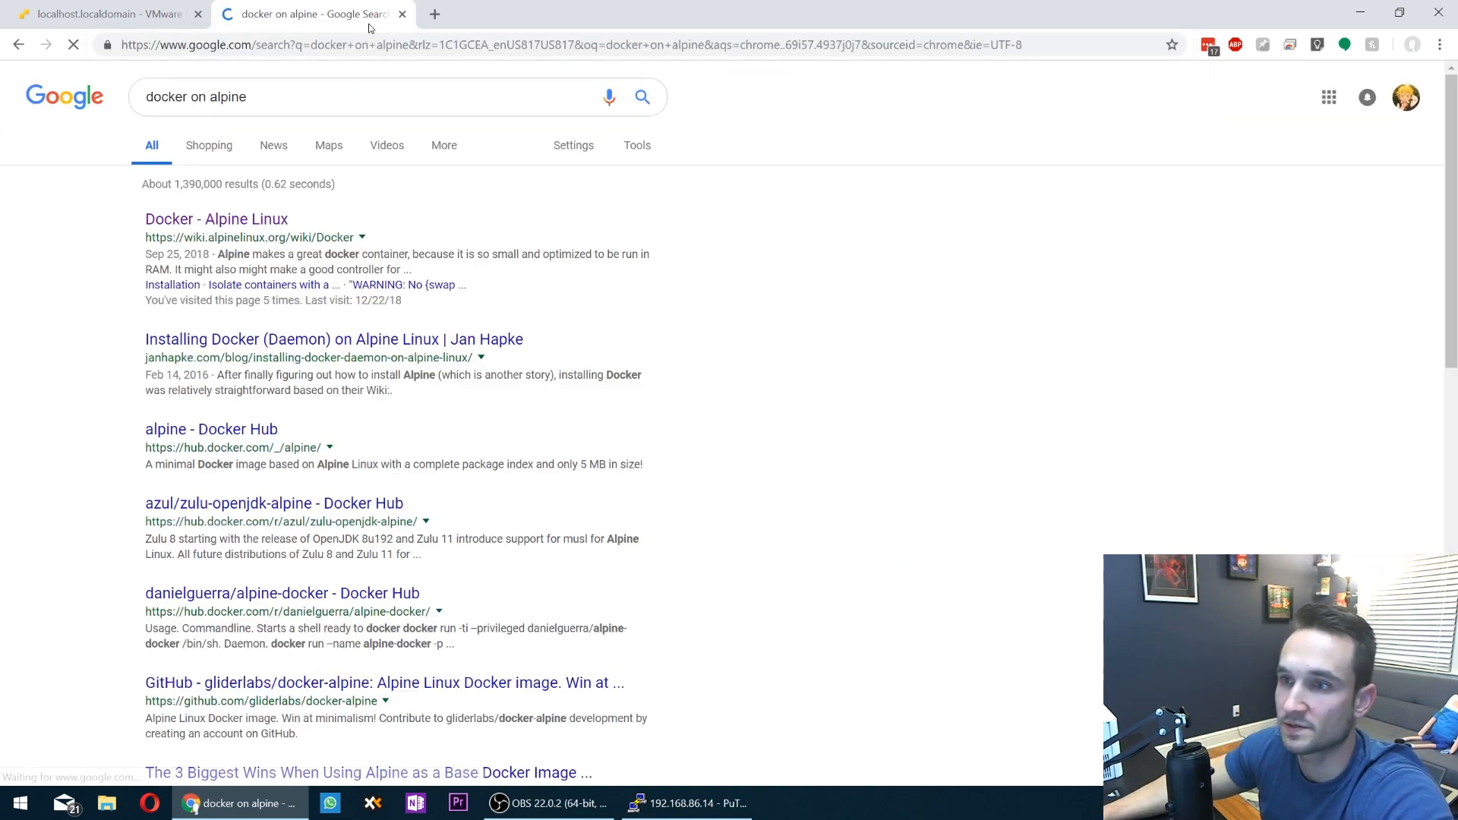
{"action": "left_click", "coordinate": [215, 218]}
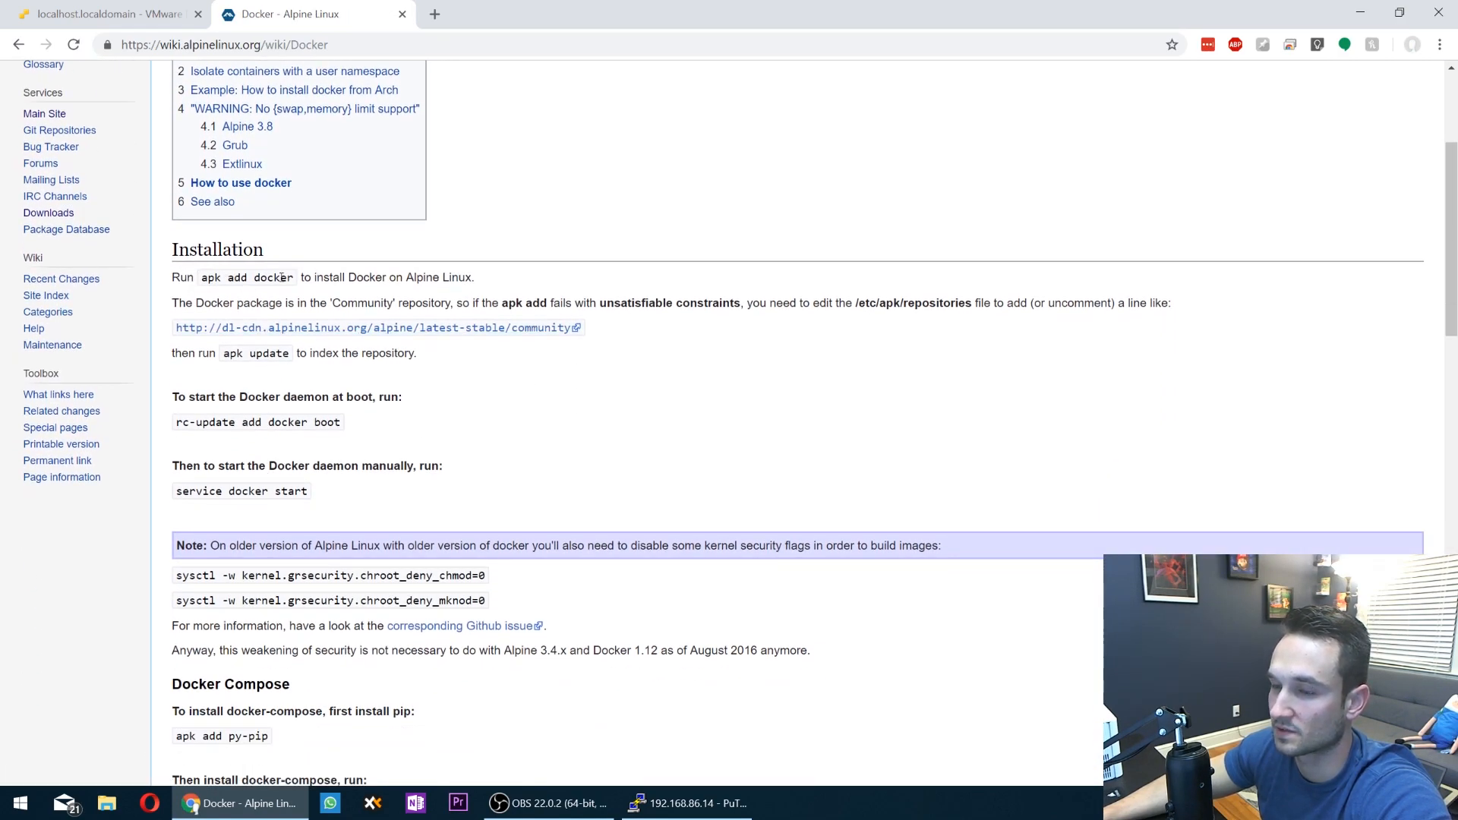
{"action": "left_click", "coordinate": [1398, 12]}
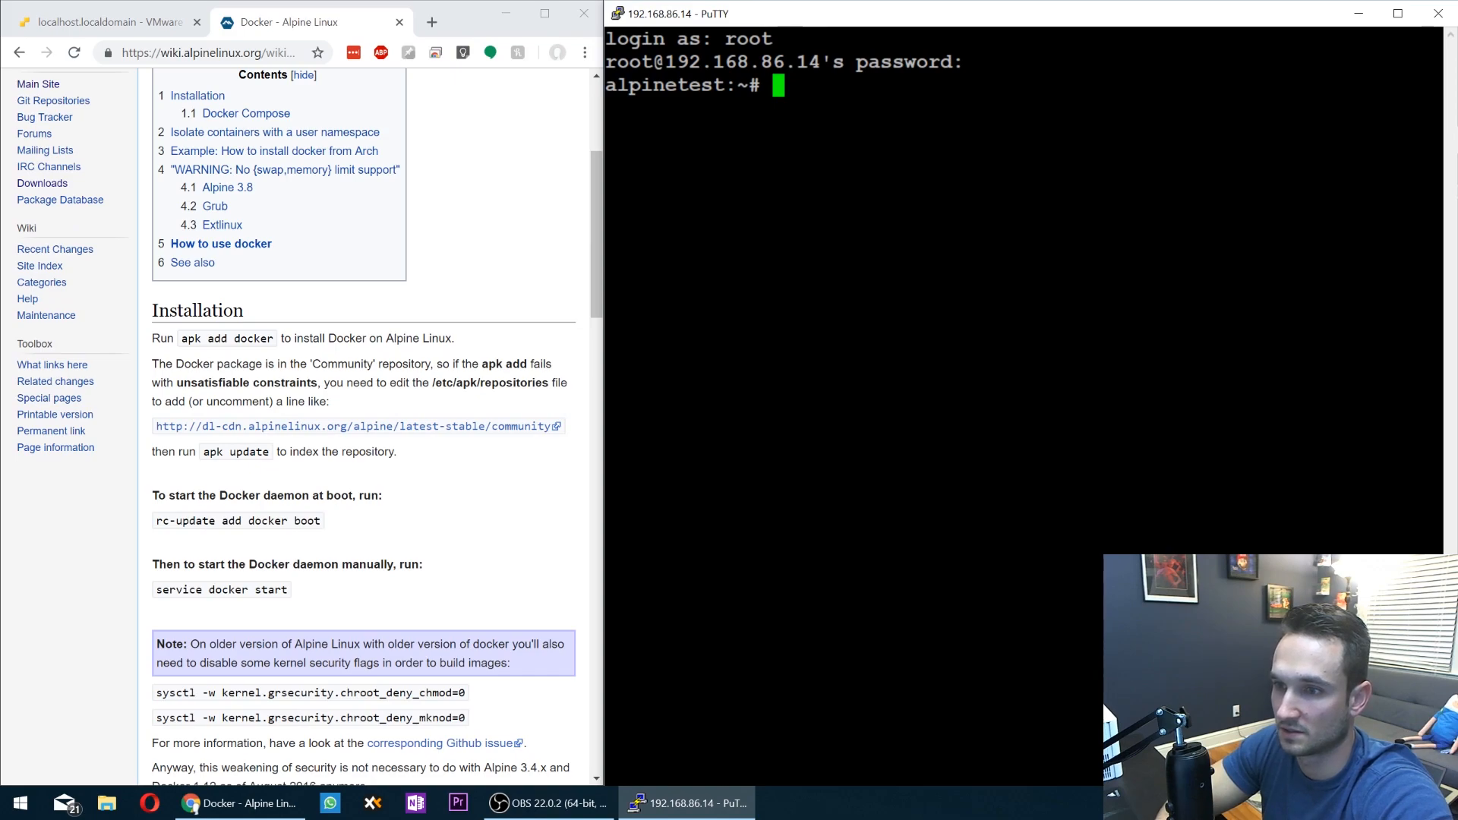
Run apk add docker, hit the unsatisfiable-constraints error, and install nano with apk add nano.
{"action": "type", "text": "apk add d"}
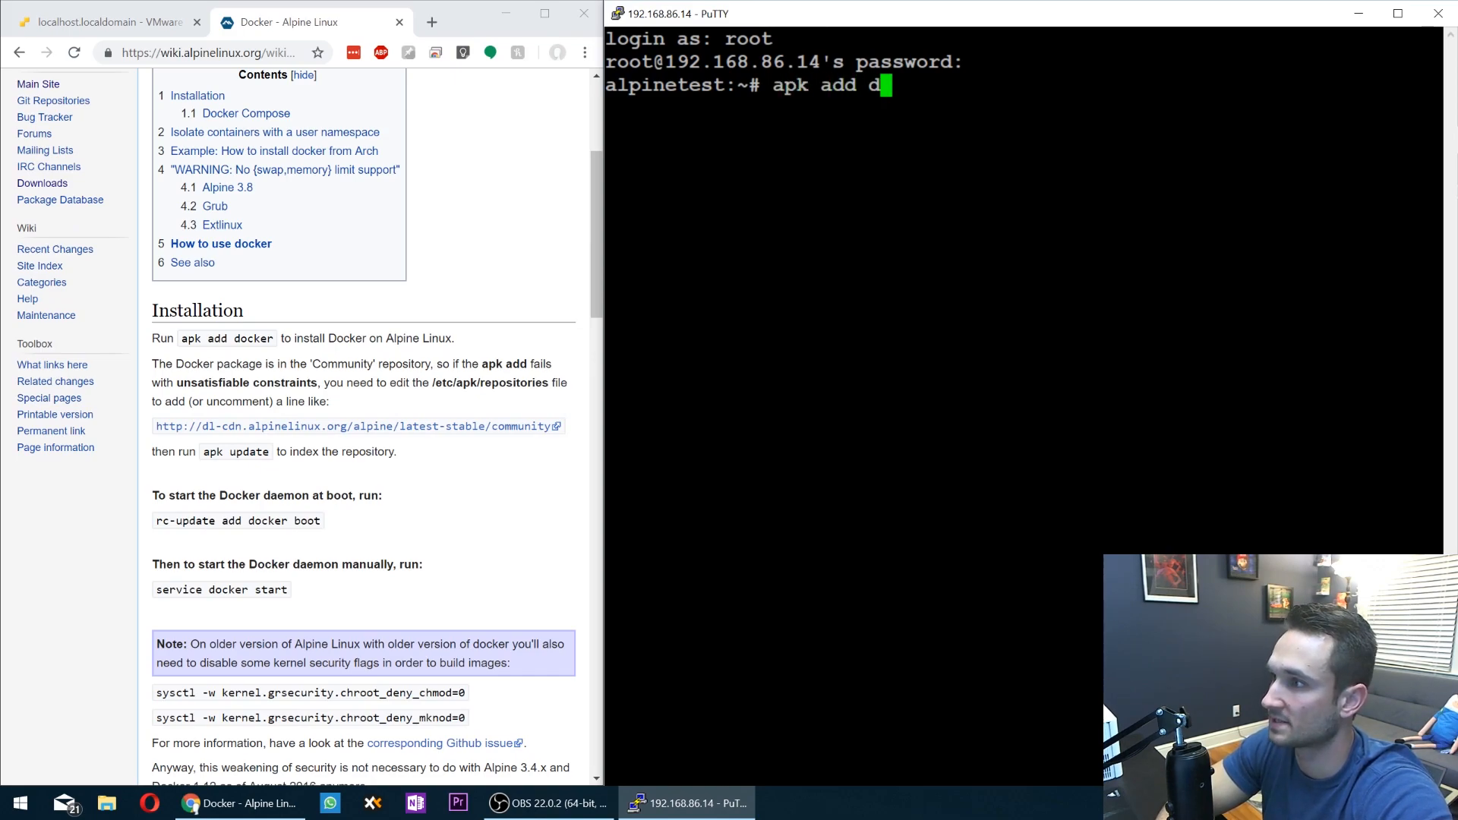
{"action": "key", "text": "Return"}
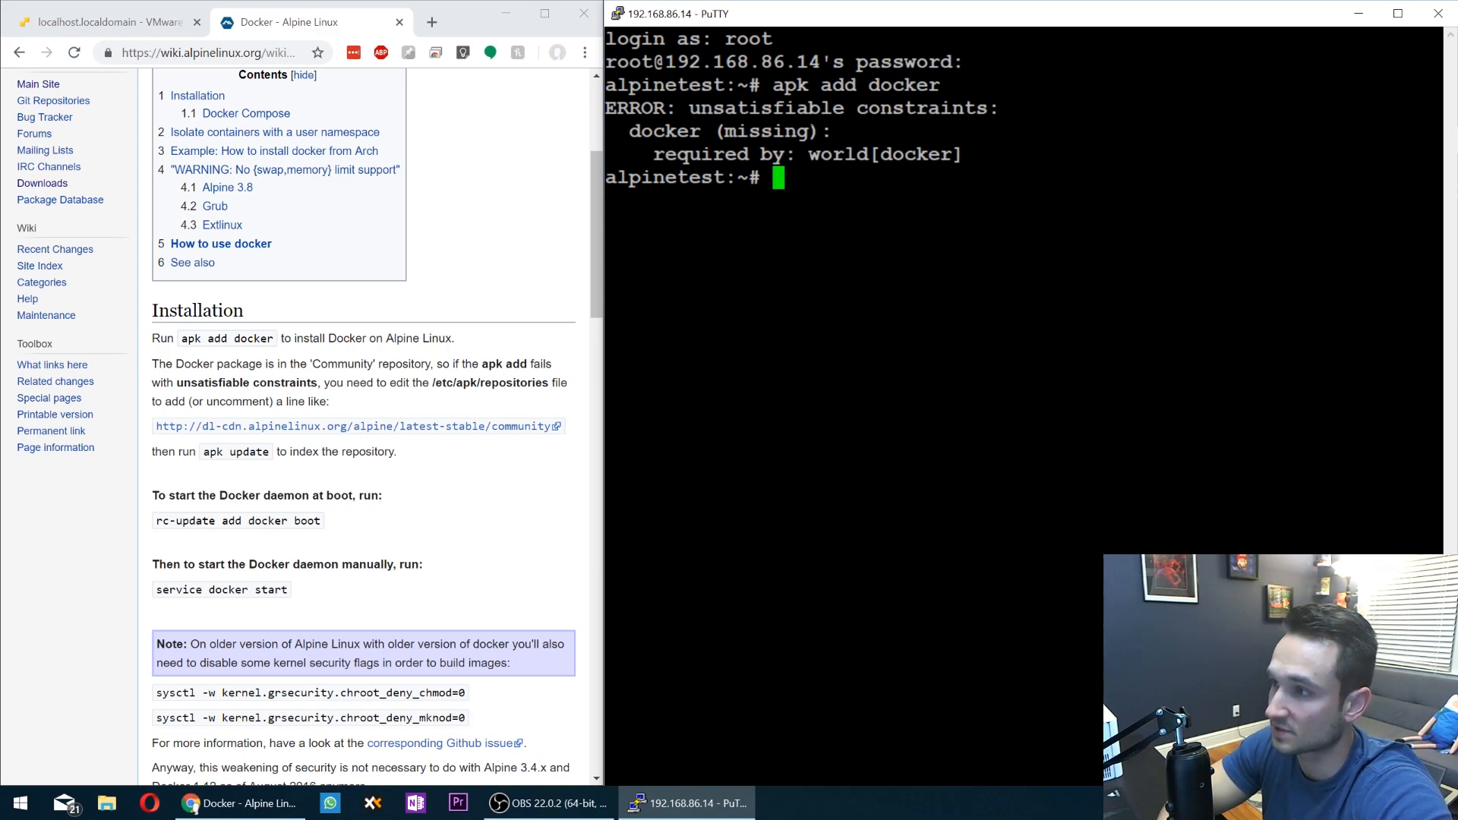
{"action": "type", "text": "apk add"}
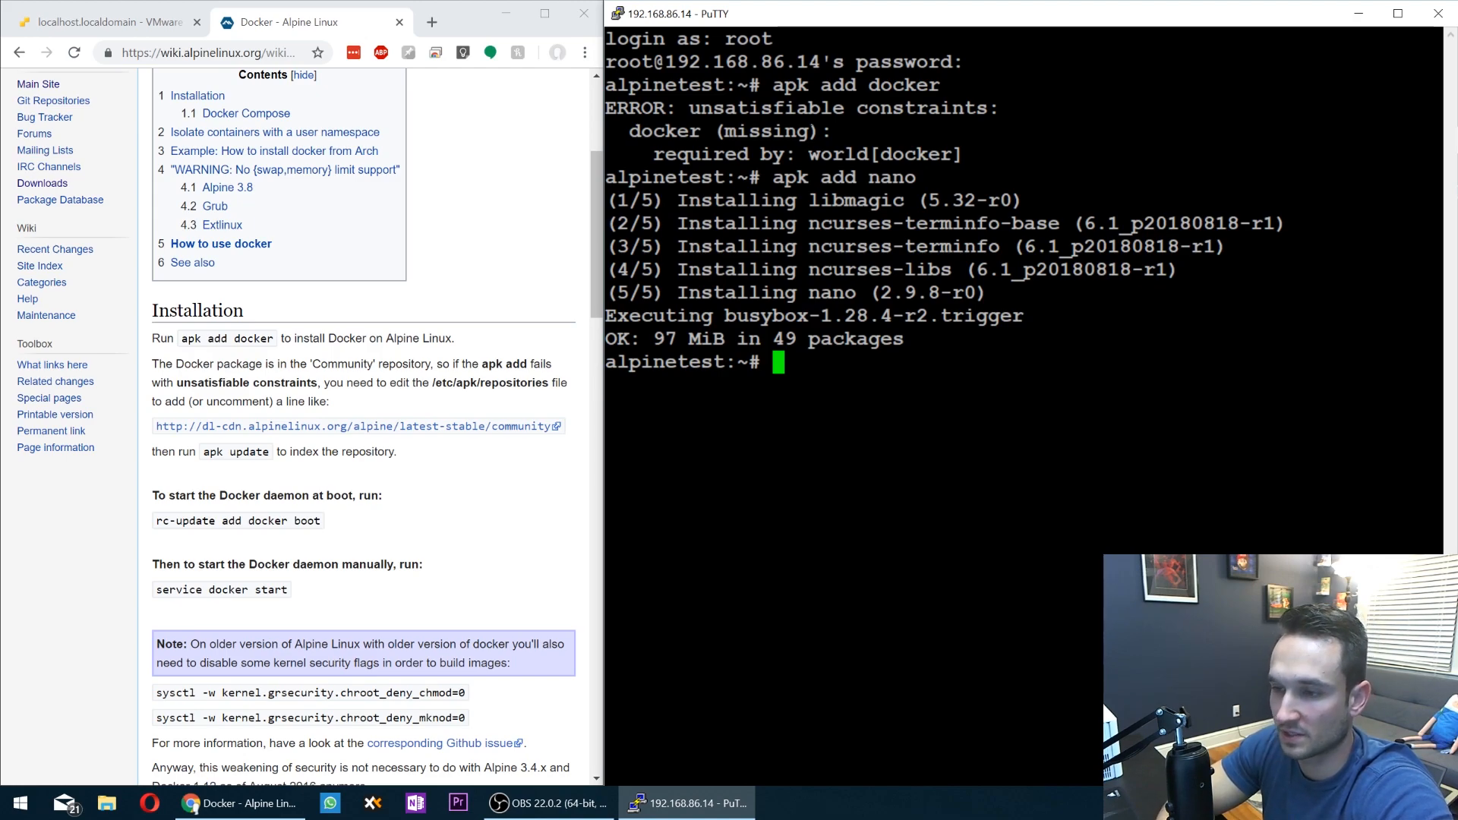
Load /etc/apk/repositories in the nano editor.
{"action": "type", "text": "nano"}
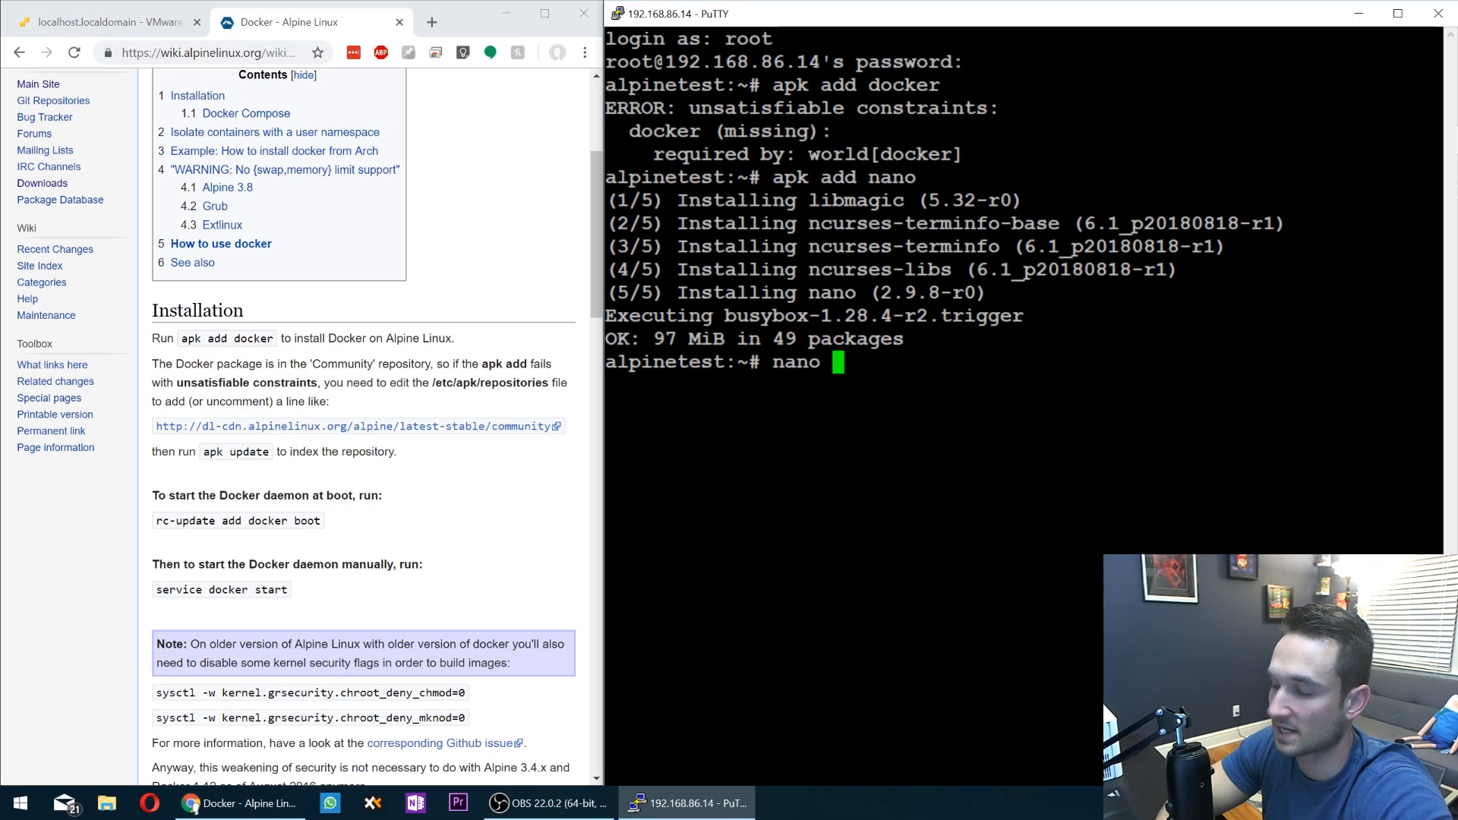
{"action": "type", "text": "/"}
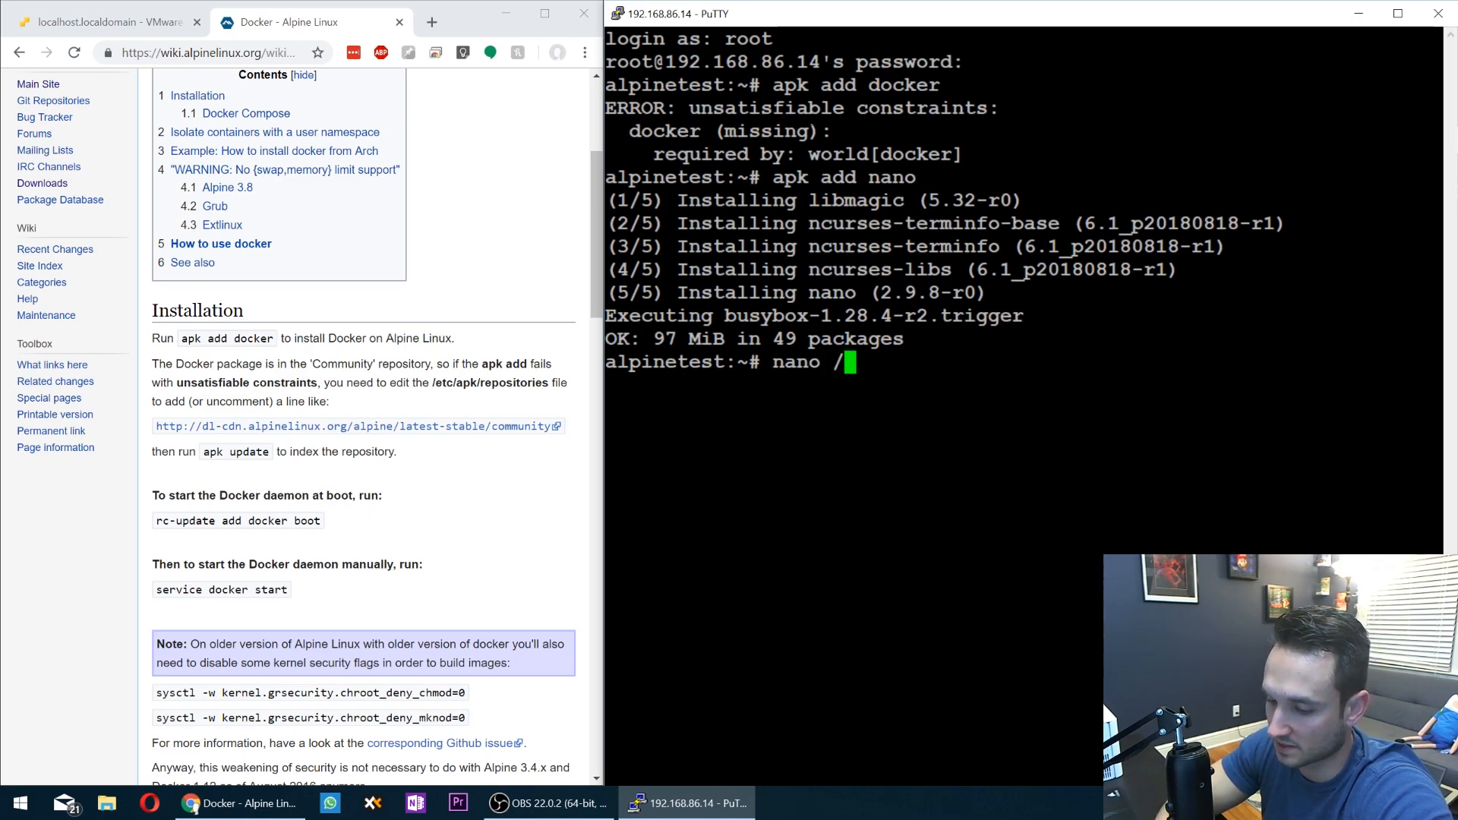
{"action": "type", "text": "etc/"}
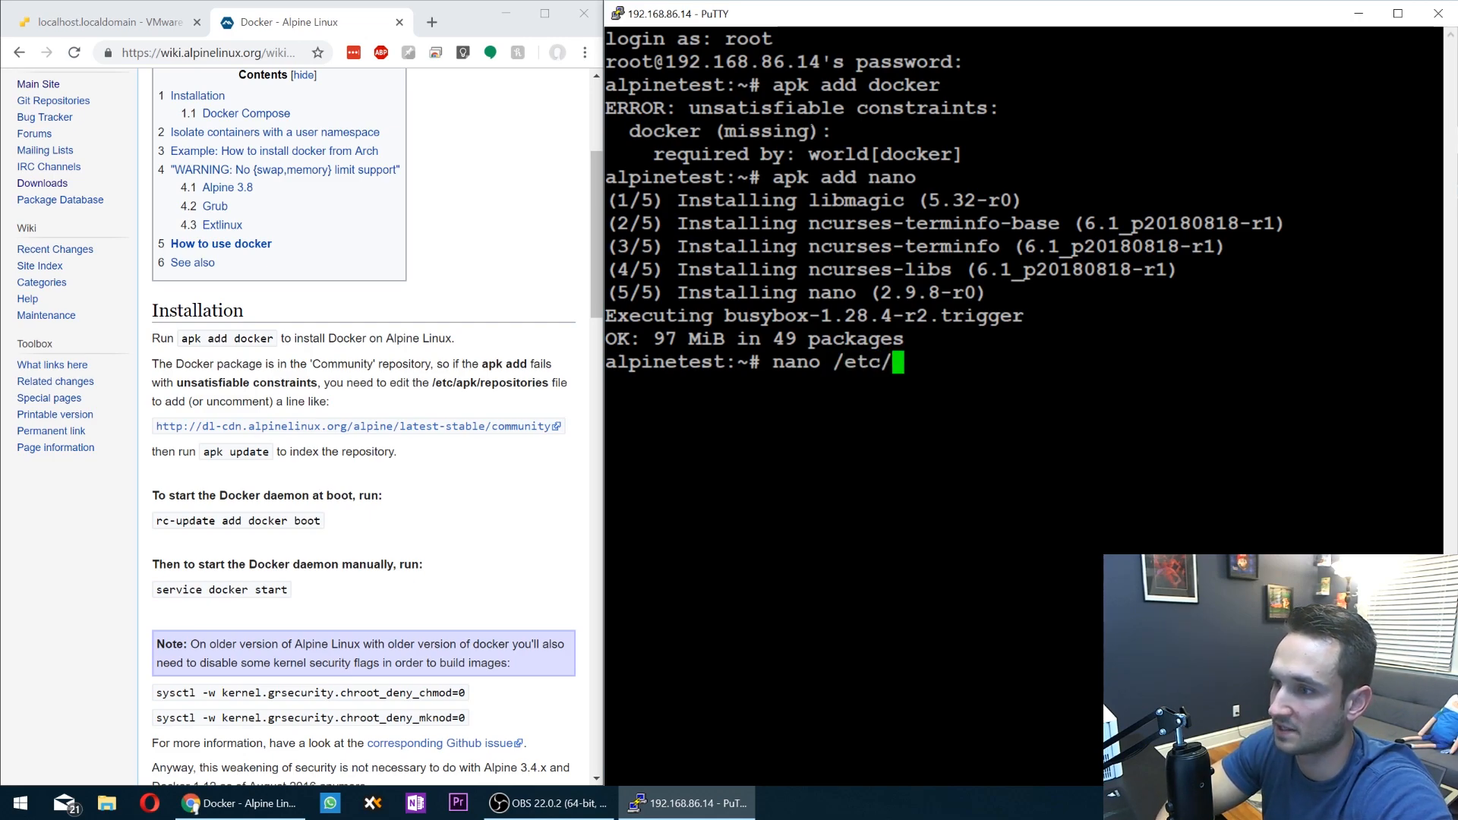
{"action": "type", "text": "apk"}
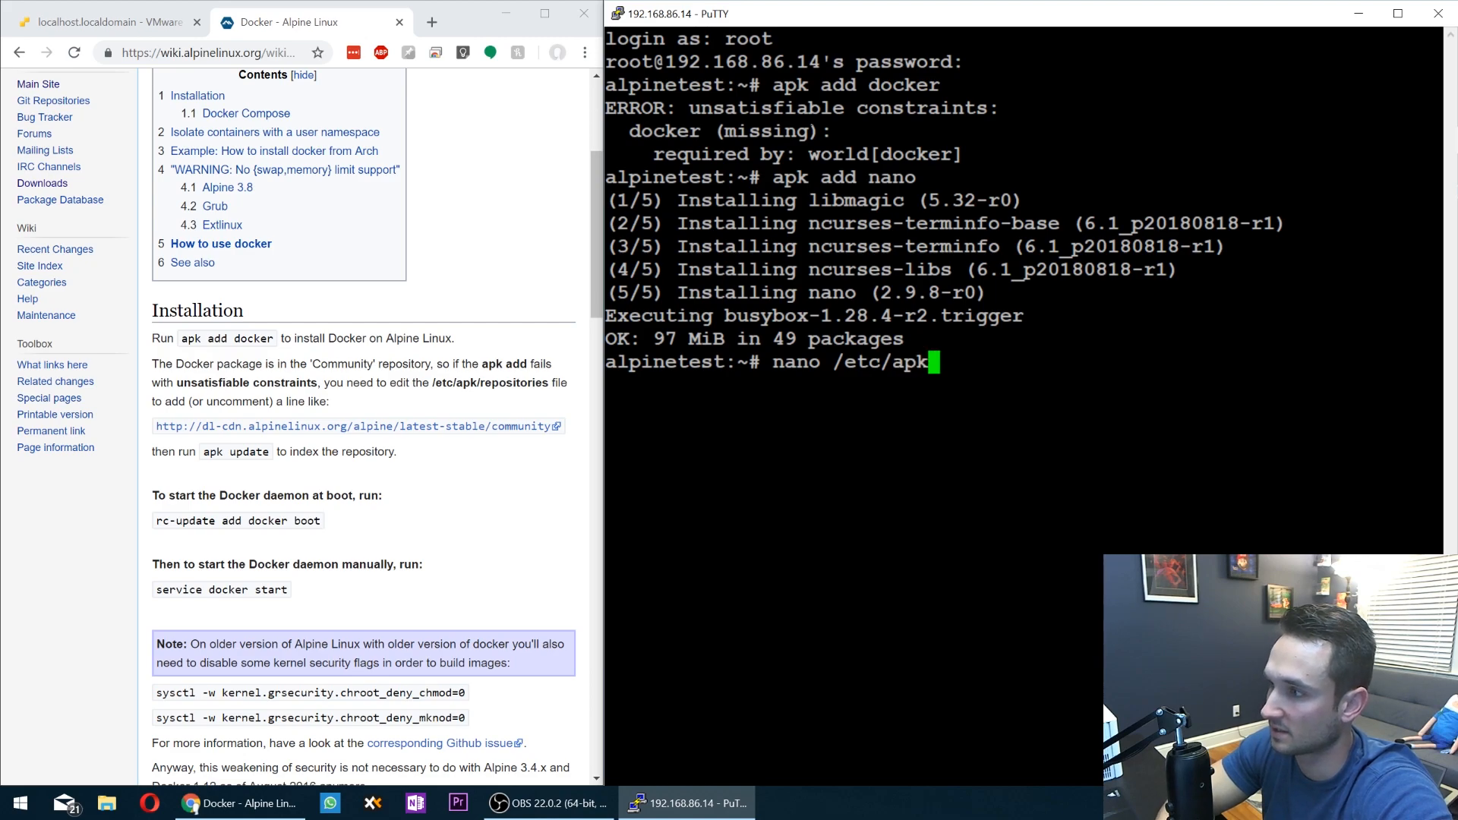
{"action": "type", "text": "/re"}
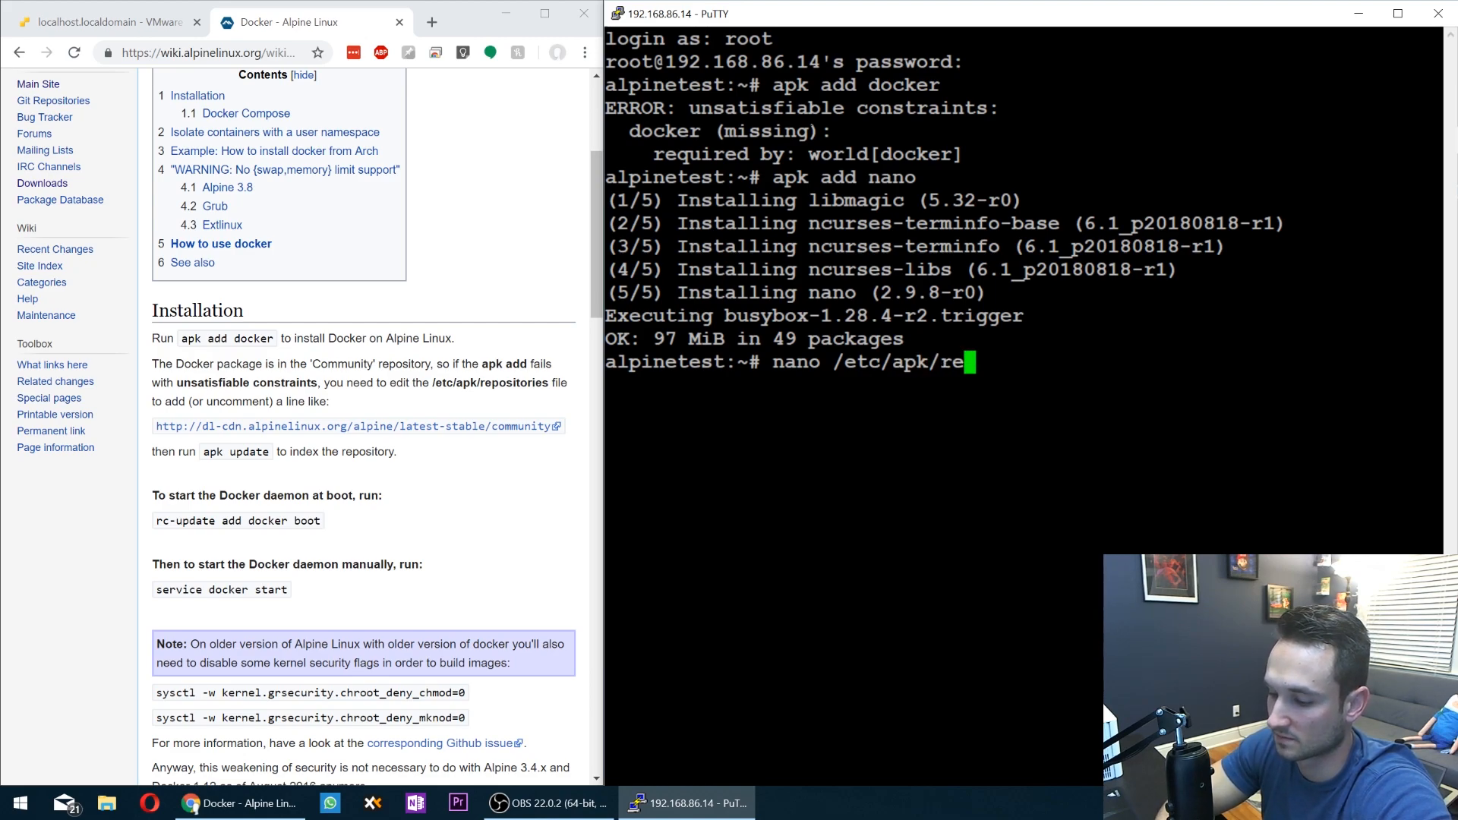
{"action": "type", "text": "positories"}
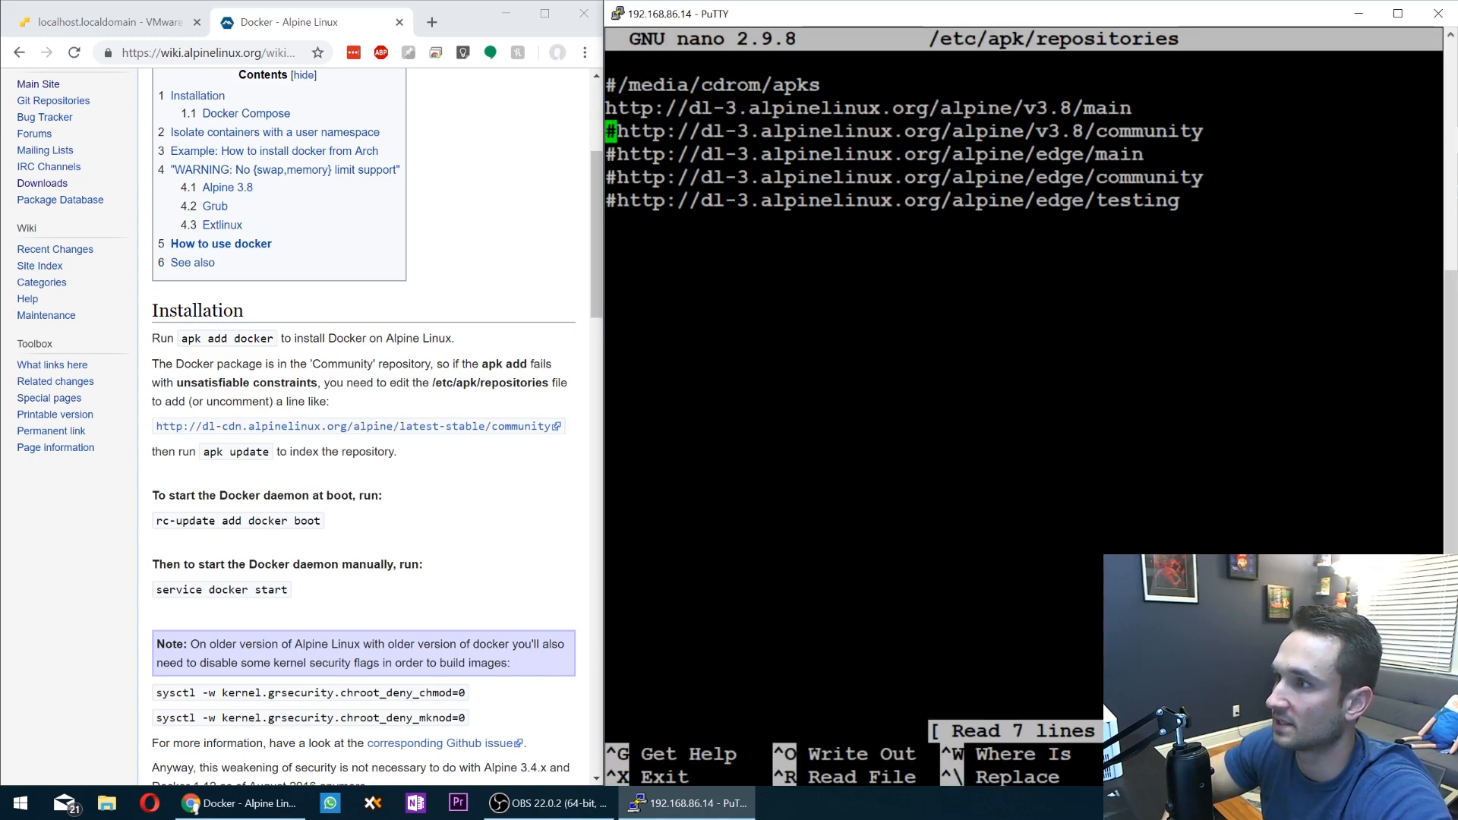
{"action": "key", "text": "Down"}
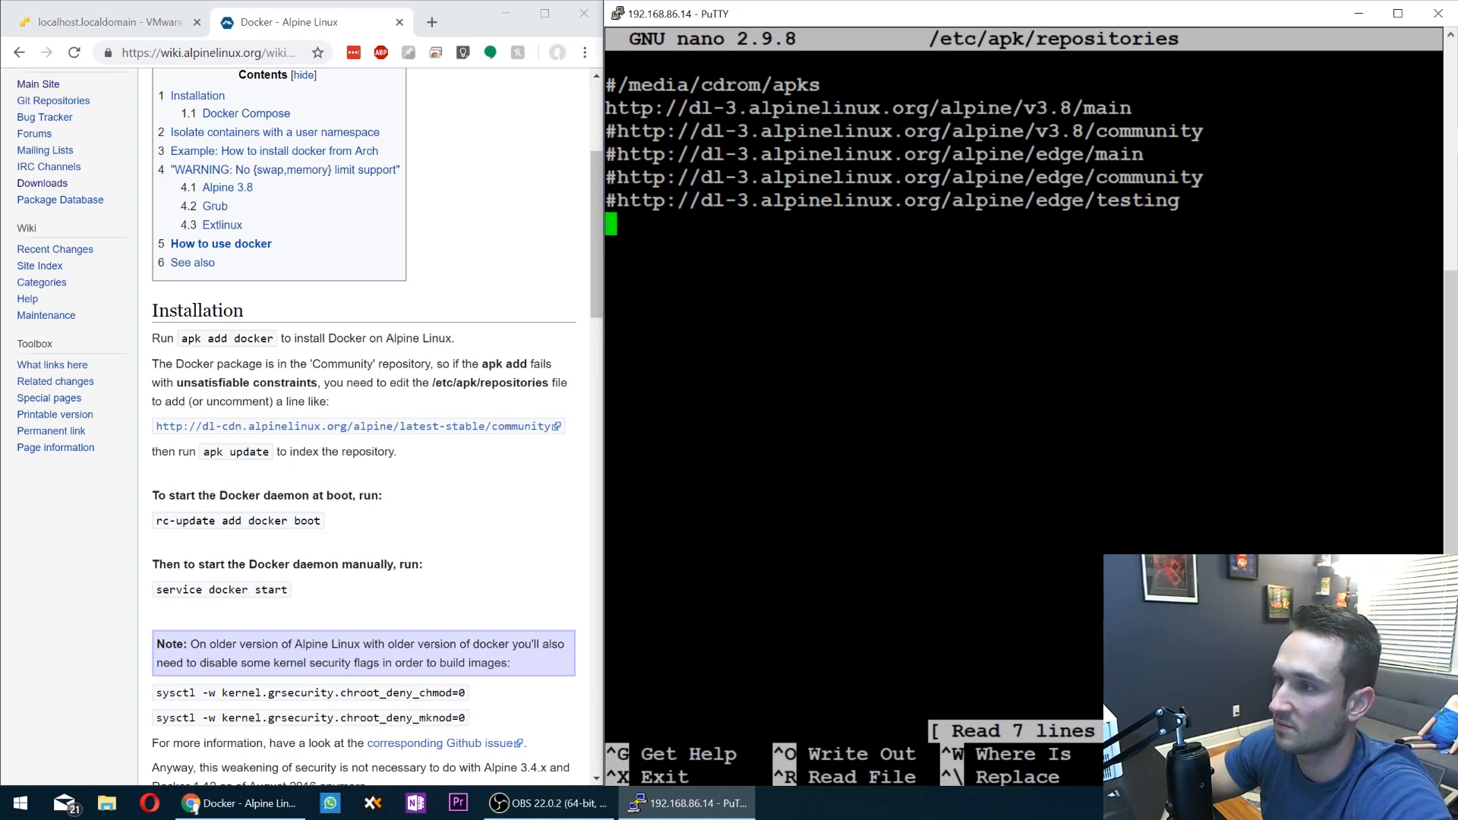
{"action": "key", "text": "Up"}
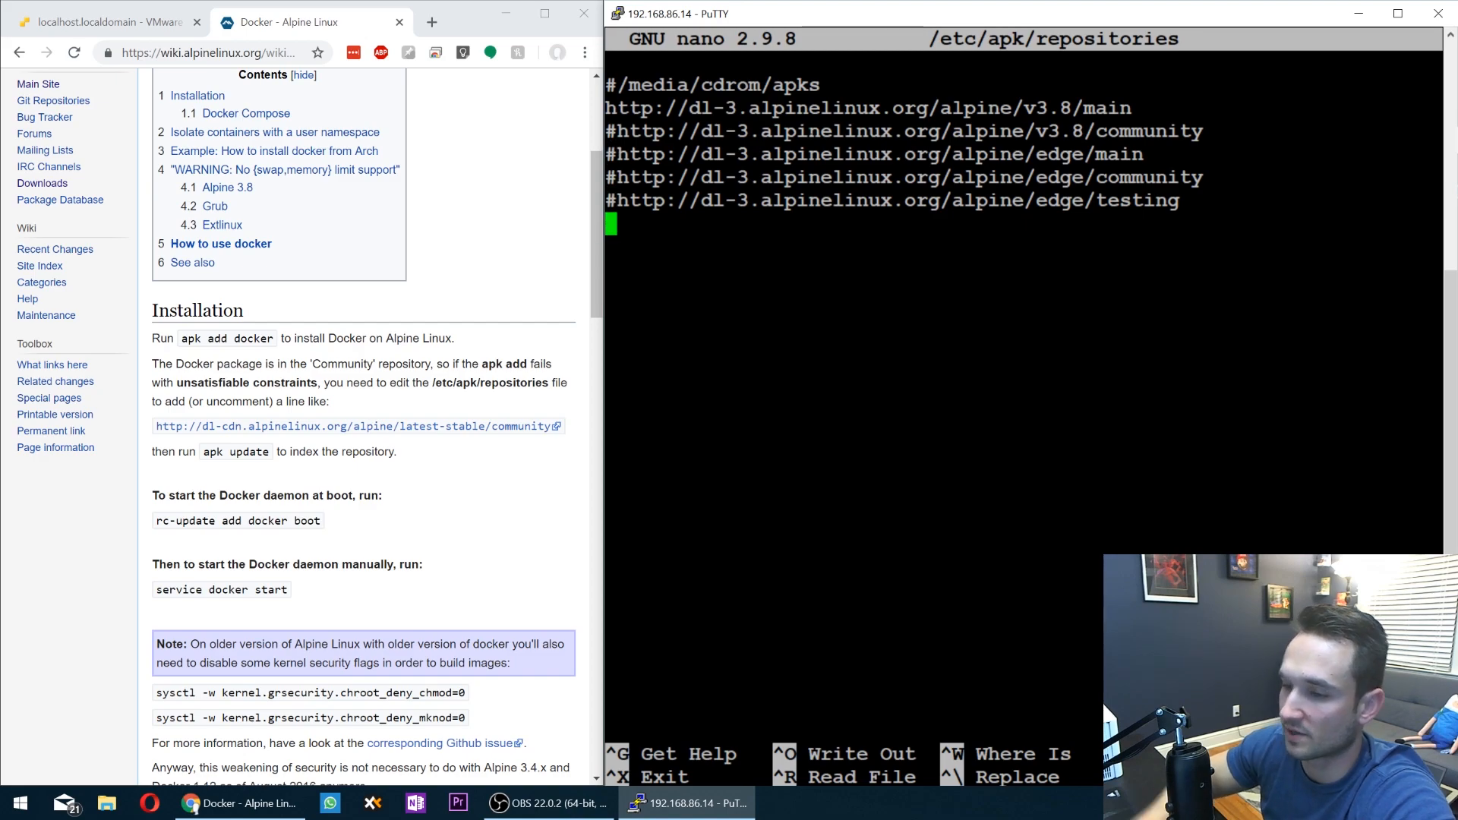
{"action": "right_click", "coordinate": [357, 425]}
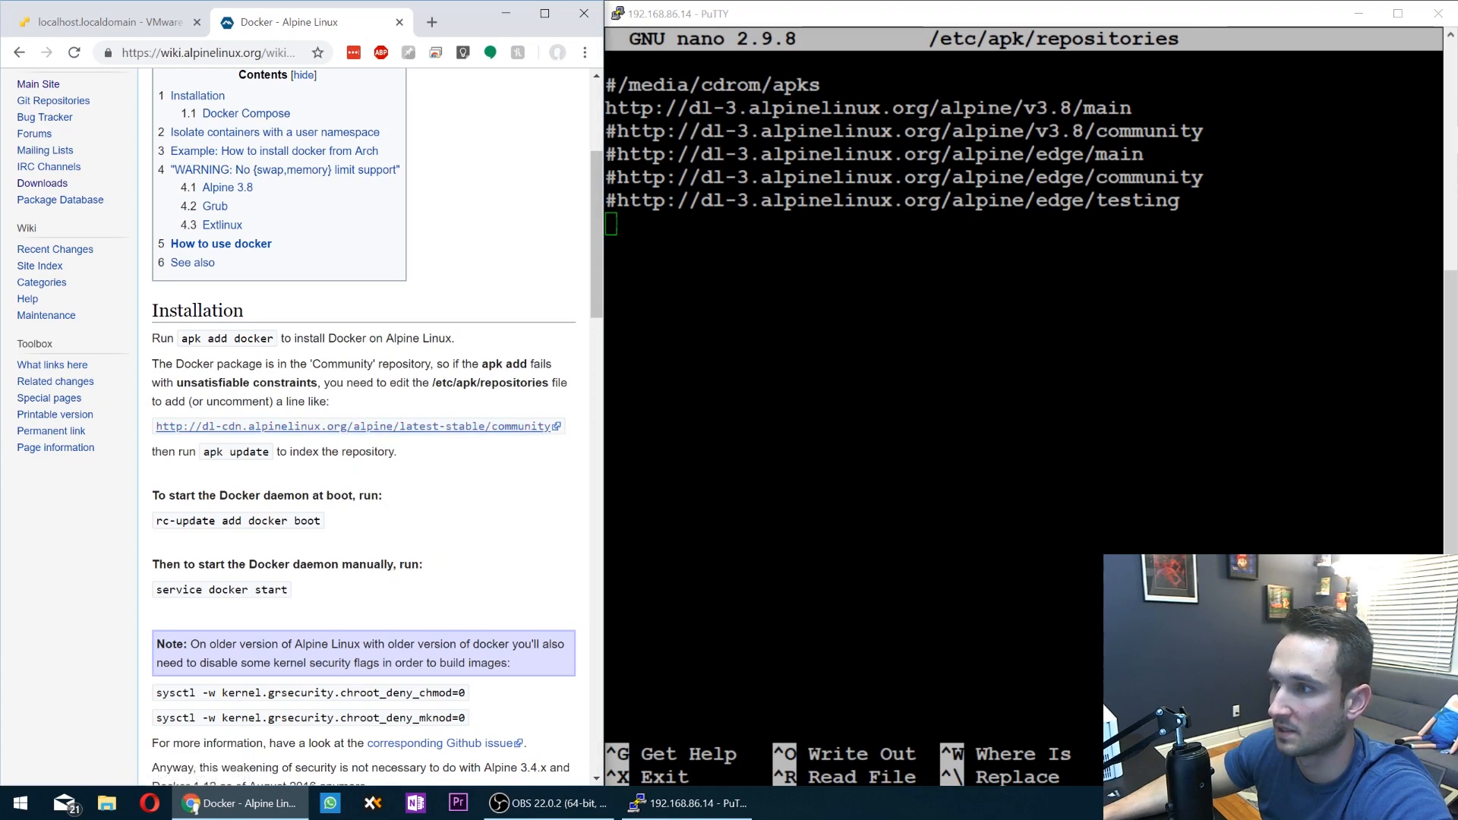
{"action": "type", "text": "http://dl-cdn.alpinelinux.org/alpine/latest-stable/community"}
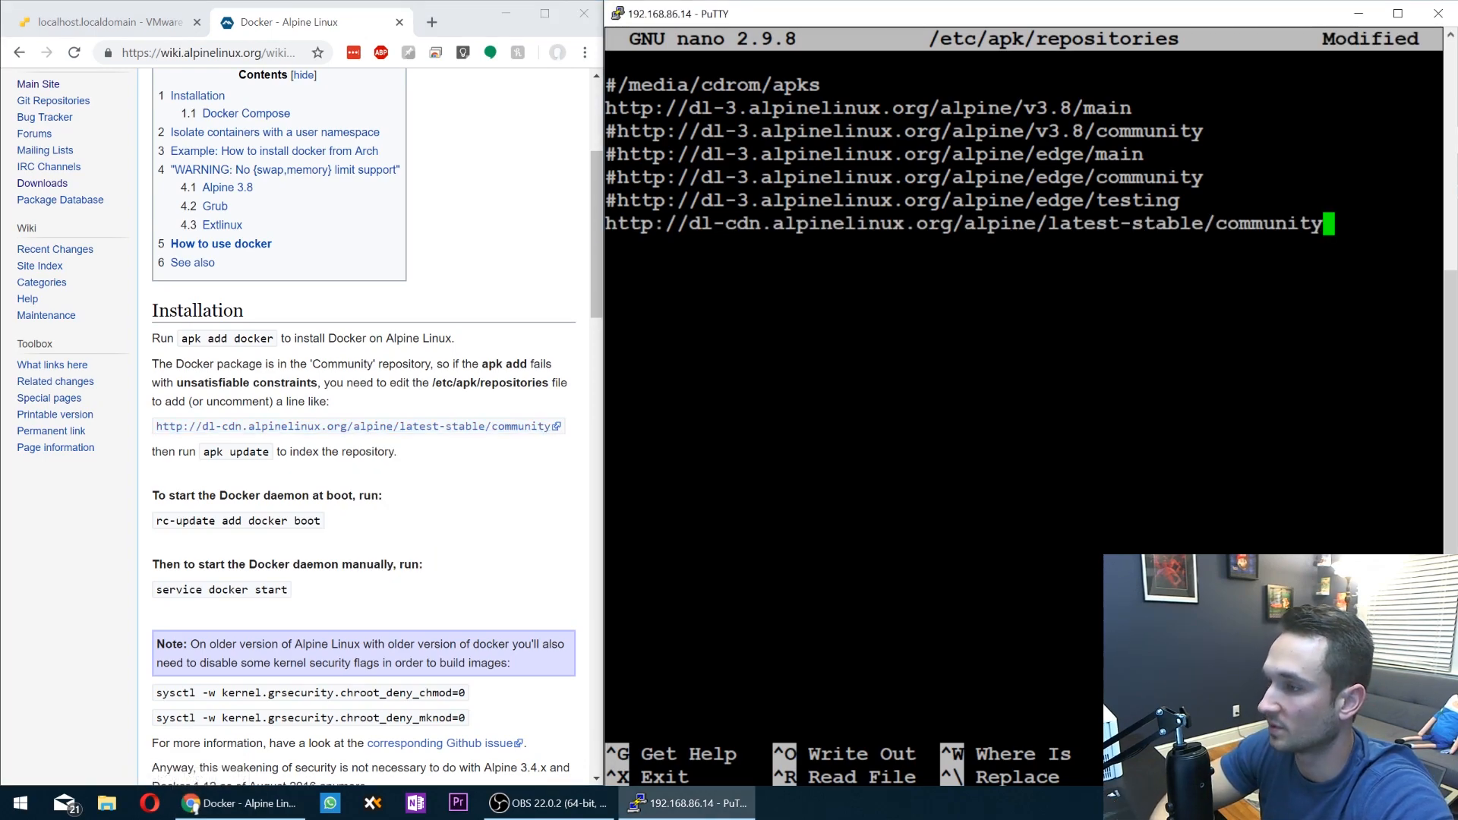
Save the modified /etc/apk/repositories and exit nano to the shell.
{"action": "key", "text": "ctrl+x"}
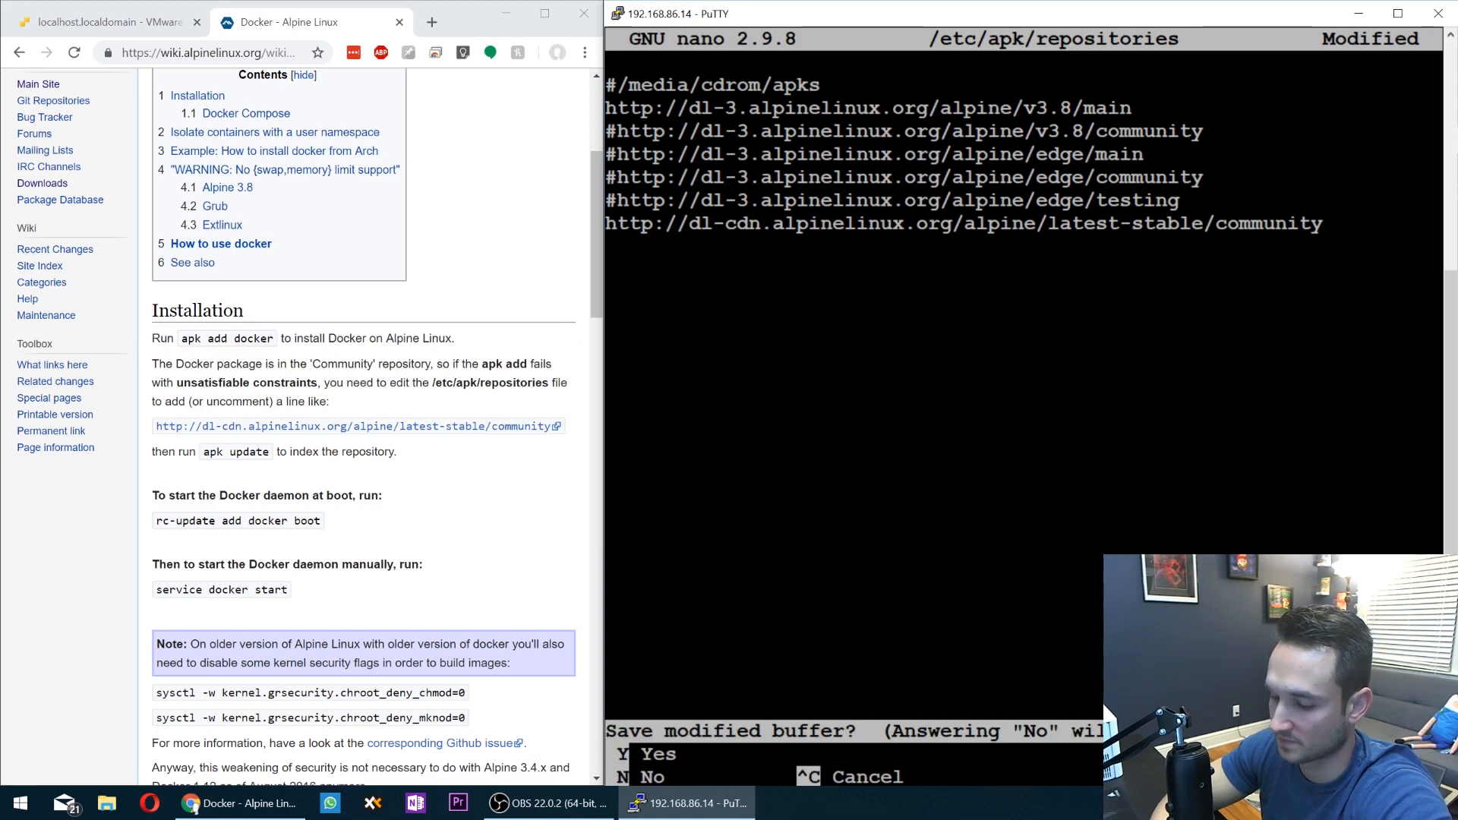
{"action": "key", "text": "y"}
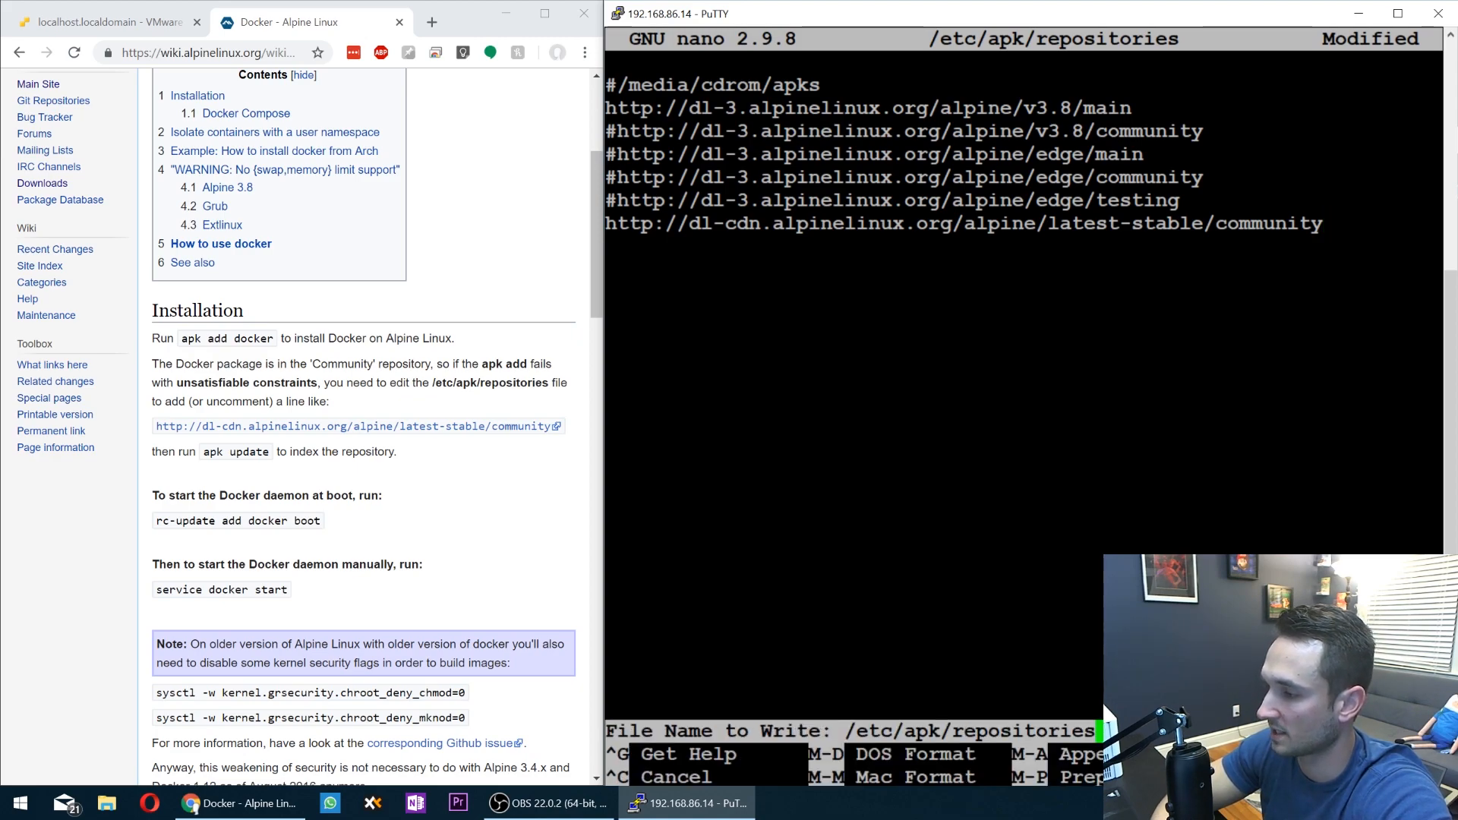
{"action": "key", "text": "Return"}
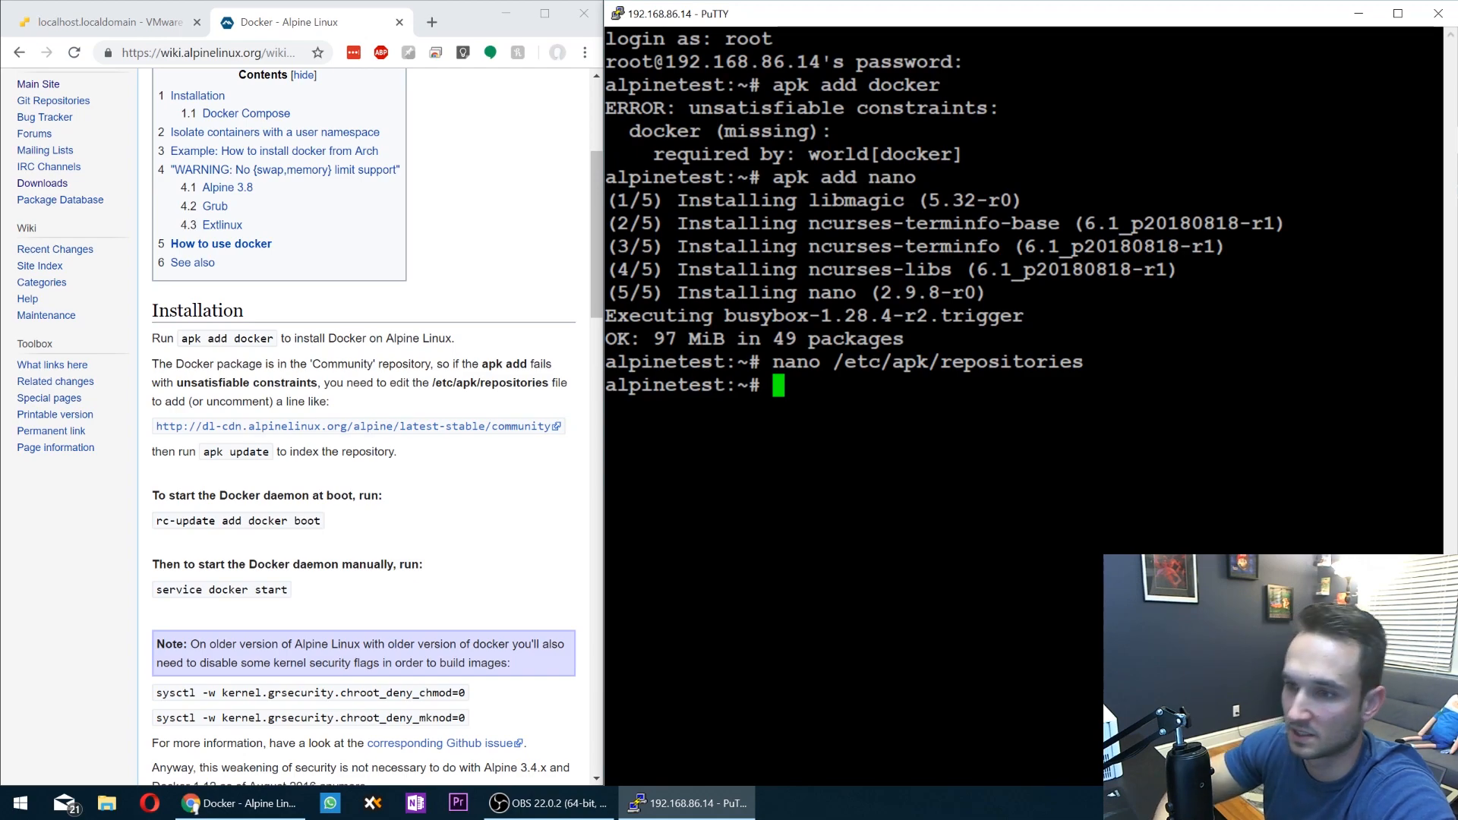
Run apk update, then apk add docker (correcting the apke typo) to install Docker 18.06.1.
{"action": "type", "text": "apk u"}
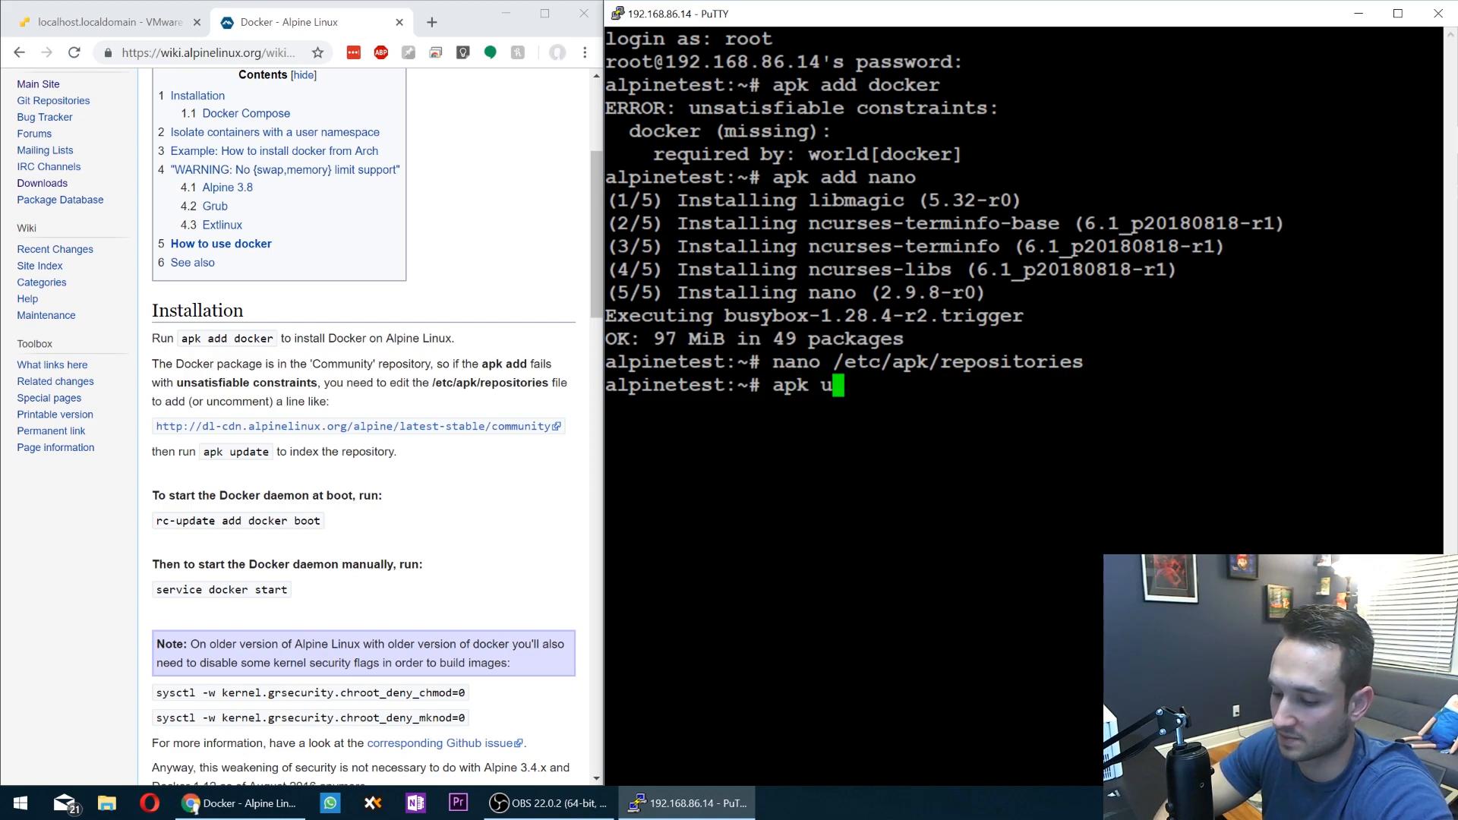
{"action": "key", "text": "Return"}
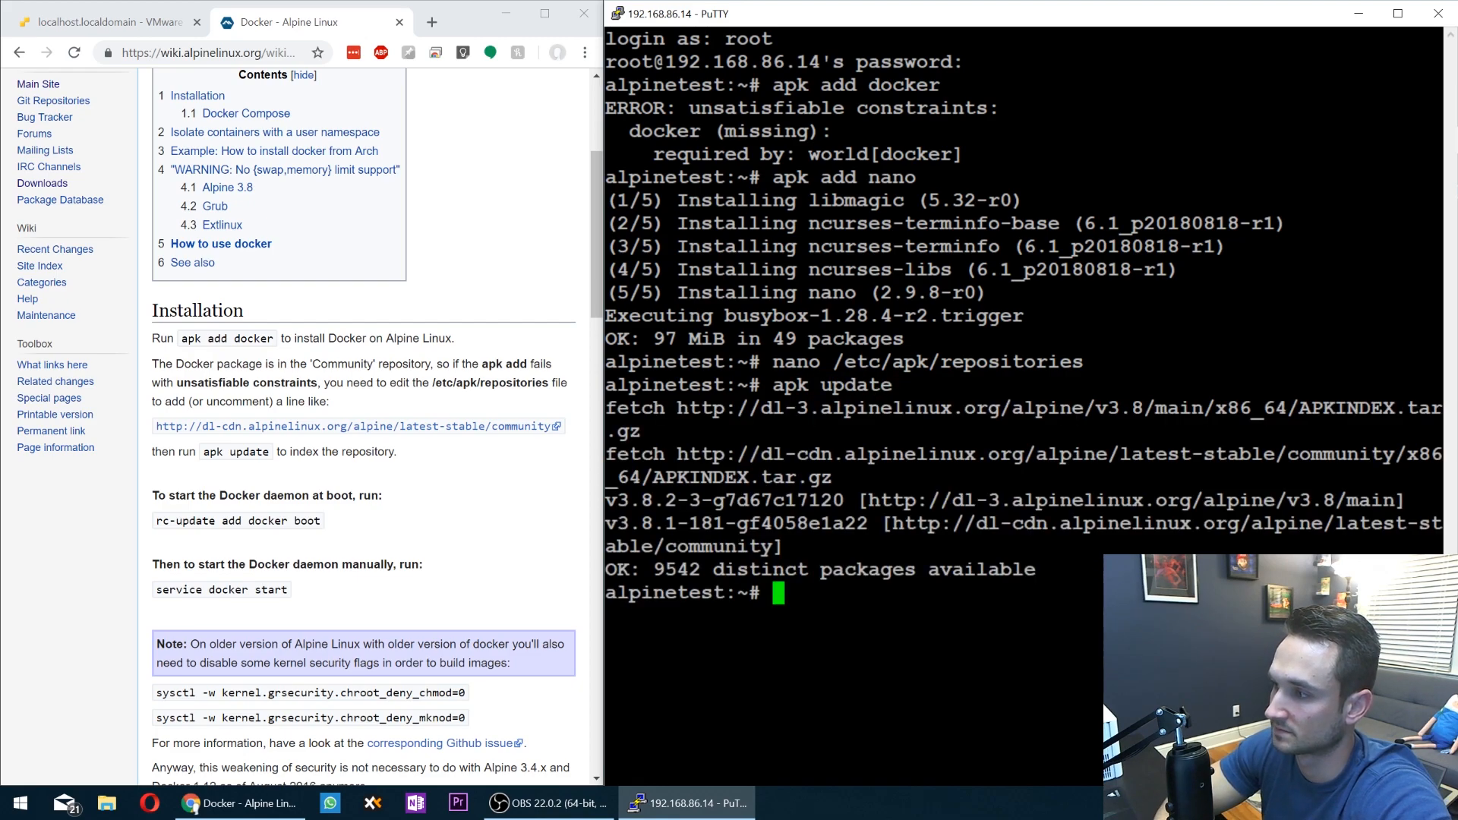
{"action": "type", "text": "apke a"}
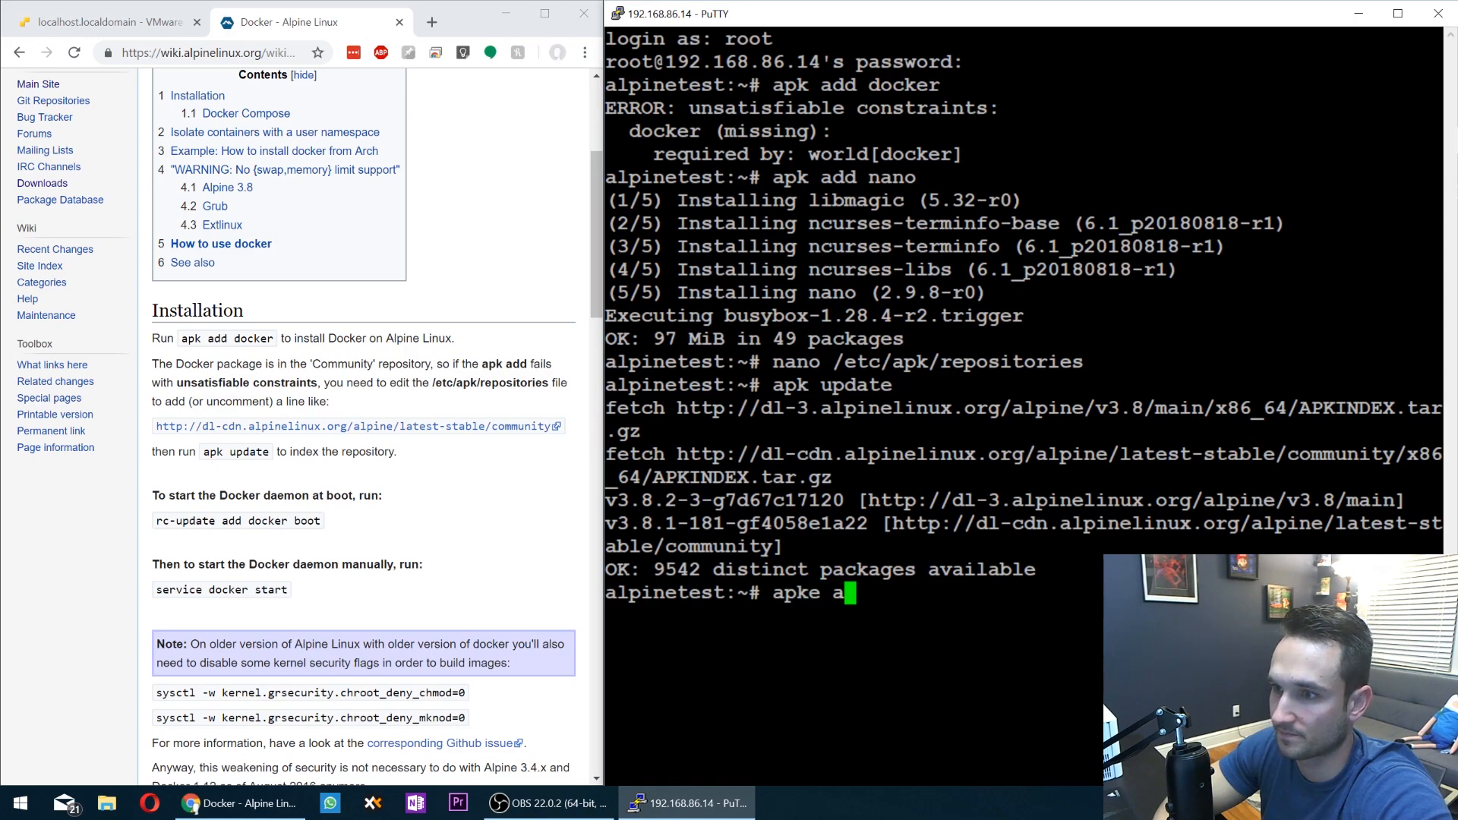
{"action": "key", "text": "Return"}
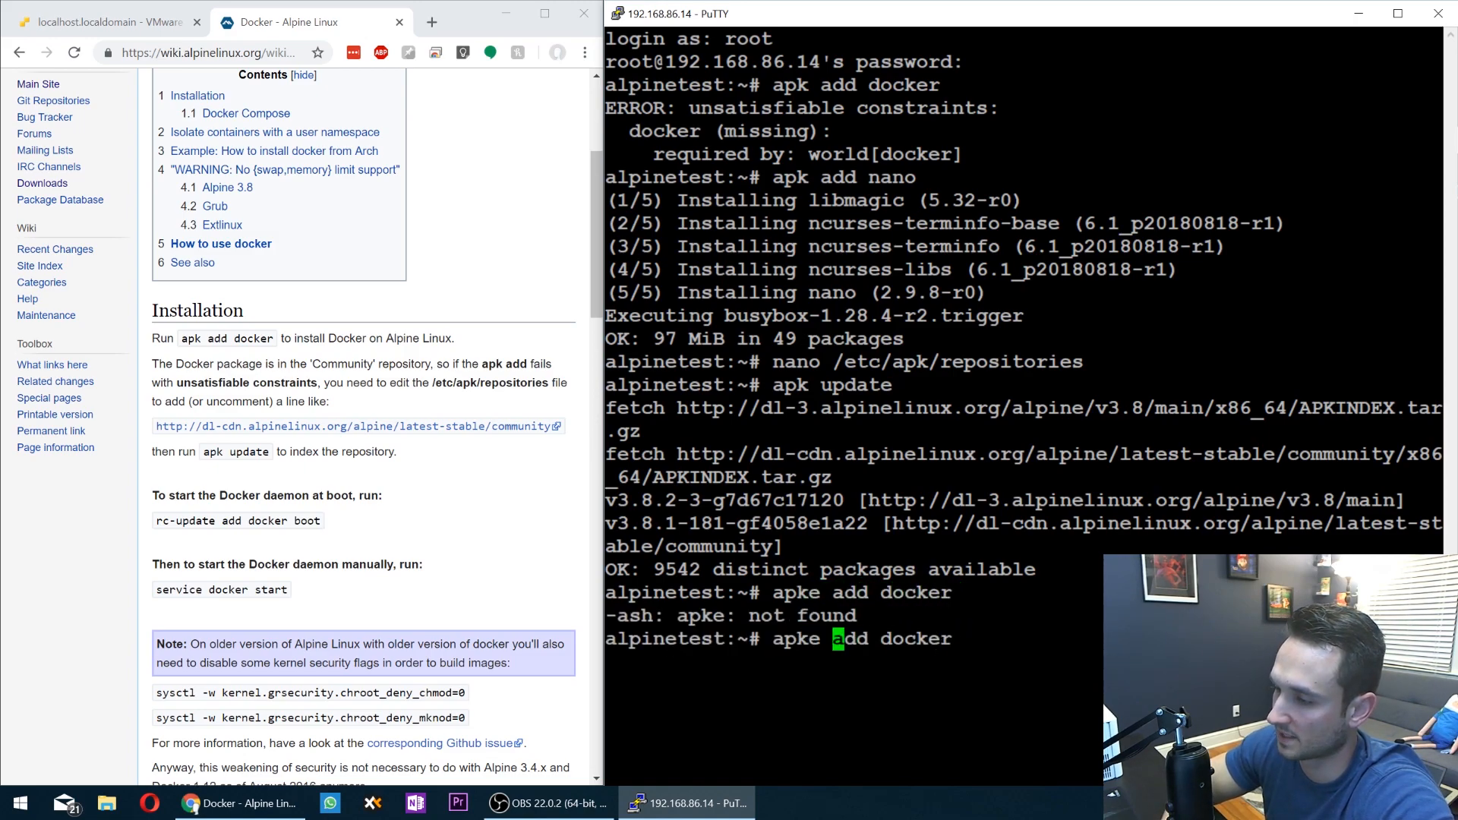
{"action": "key", "text": "Return"}
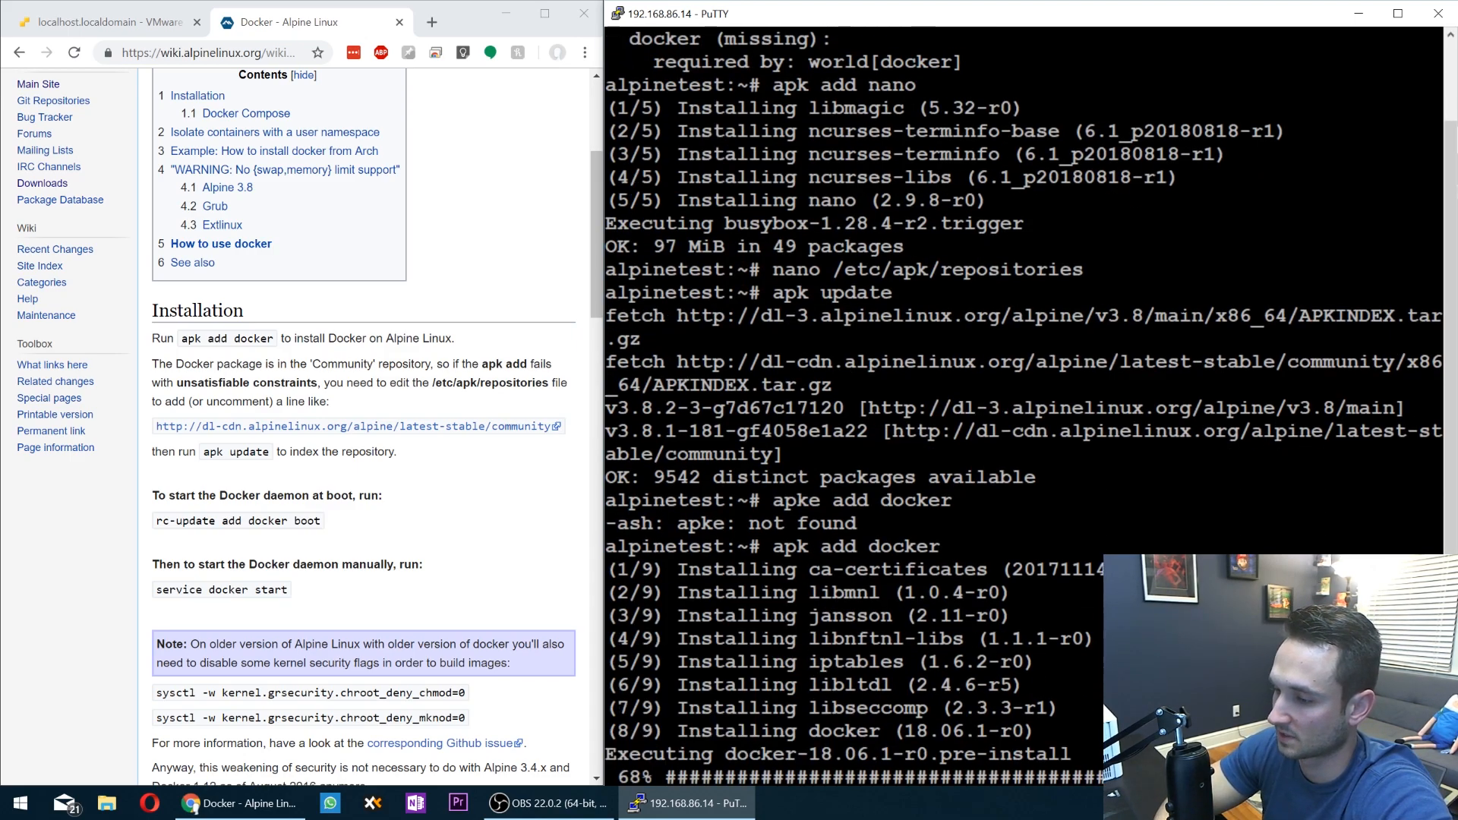
{"action": "scroll", "scroll_direction": "down", "scroll_amount": 3}
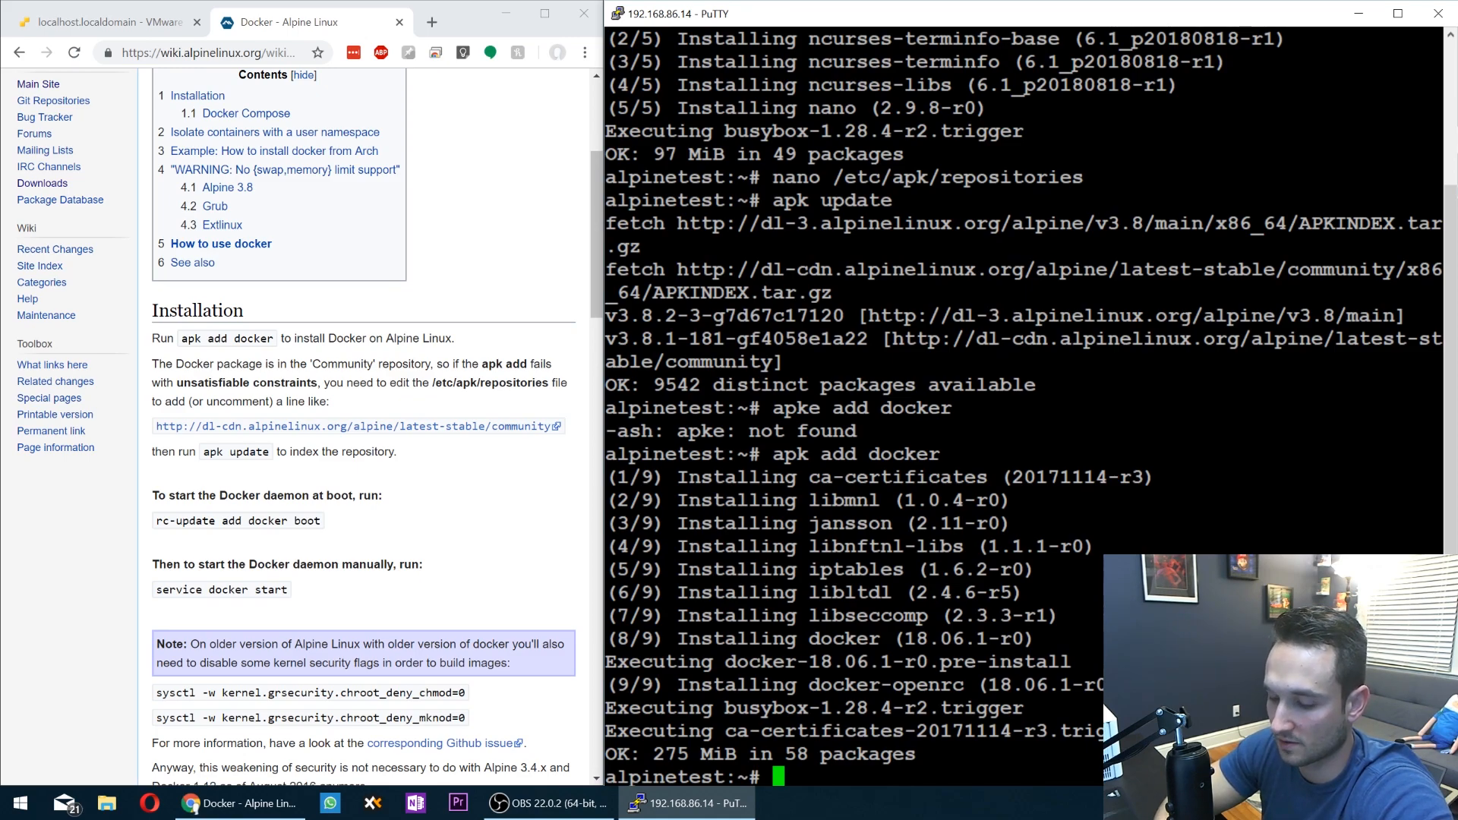
Add the docker service to the boot runlevel with rc-update add docker boot.
{"action": "type", "text": "rc-update add docker boot"}
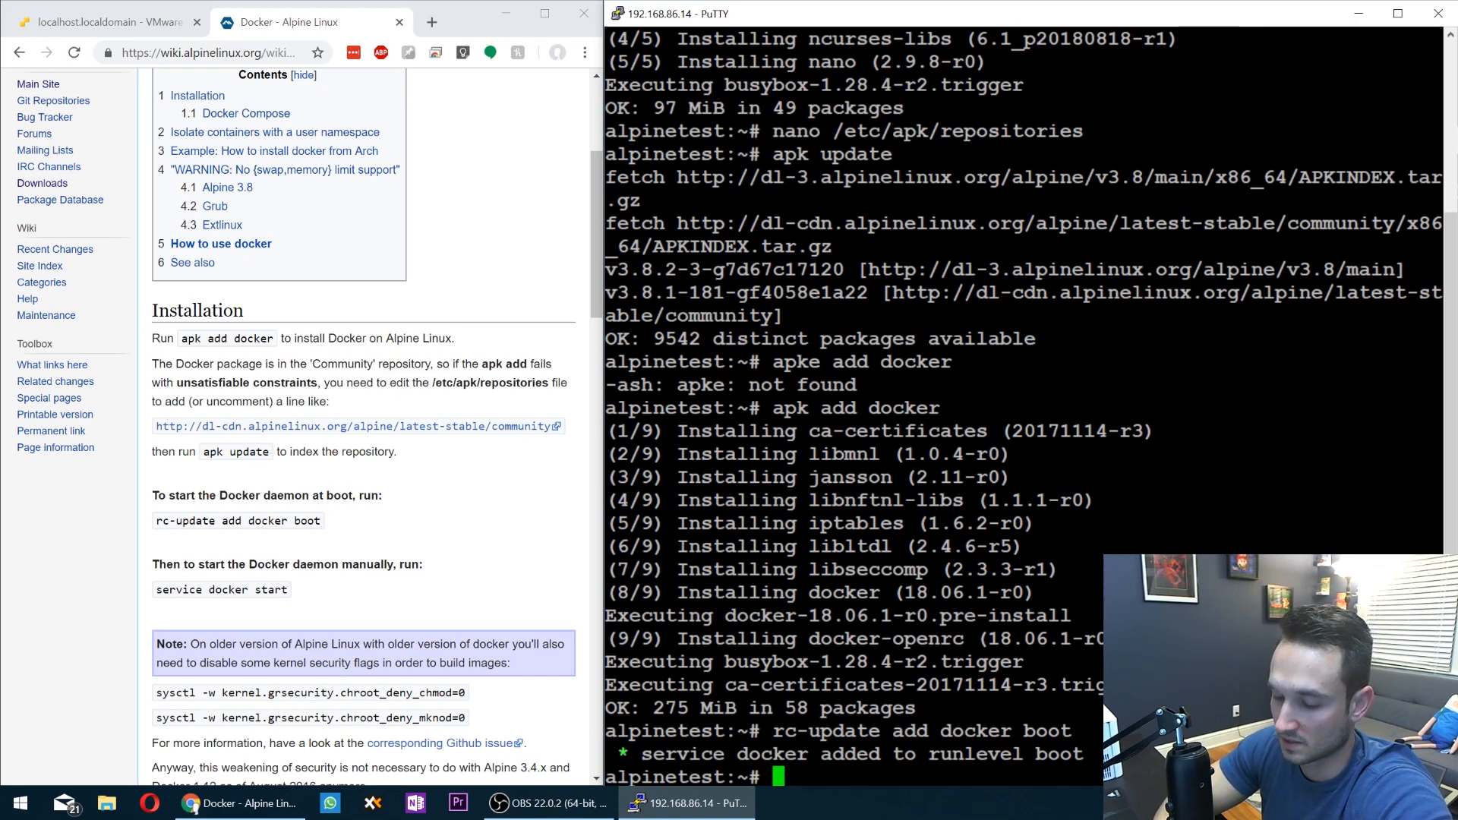
{"action": "type", "text": "servi"}
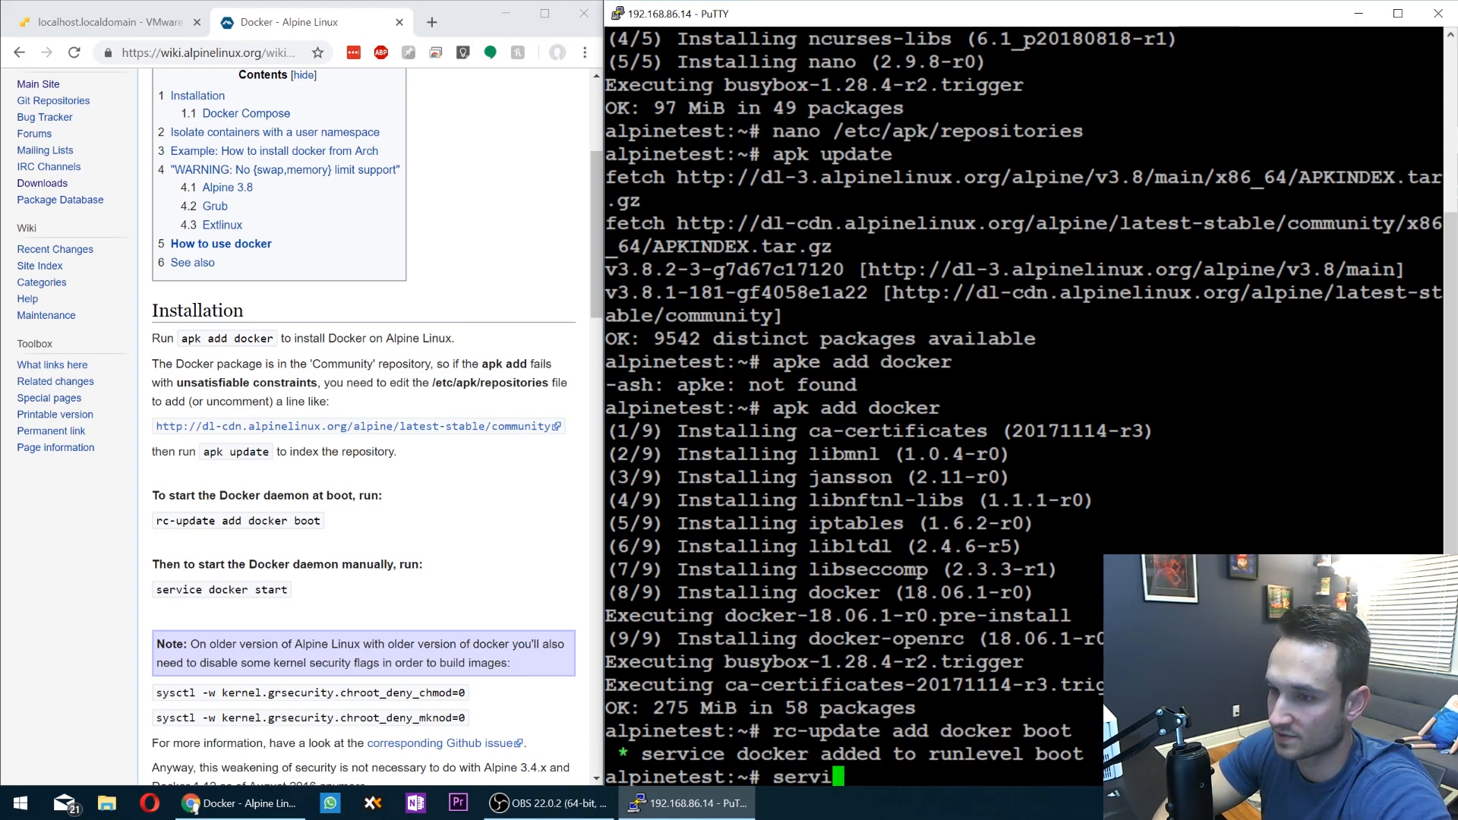